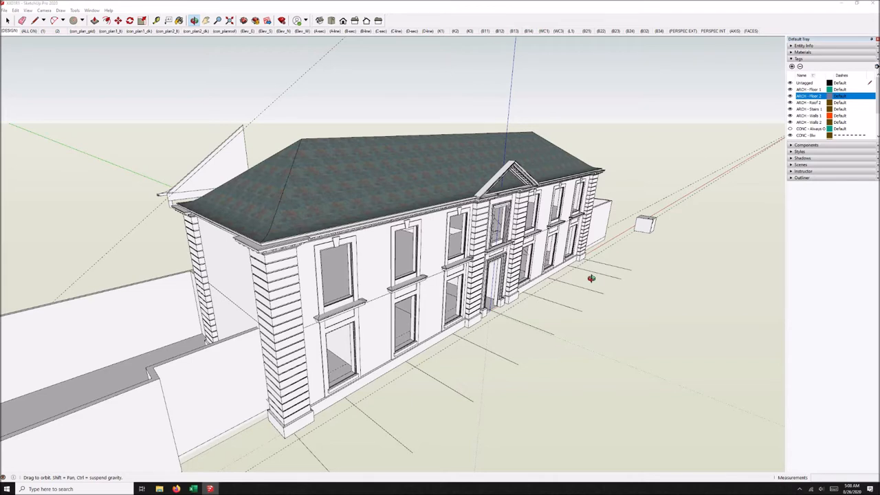
mouse_move(579, 267)
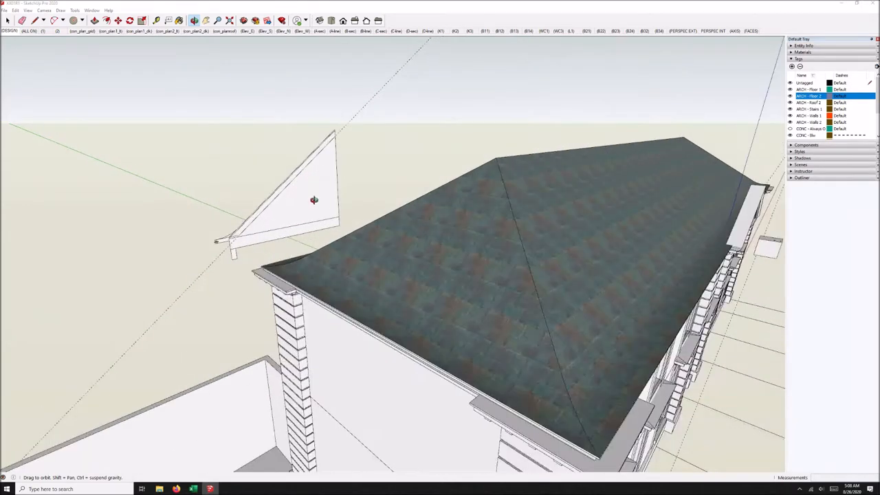
mouse_move(322, 211)
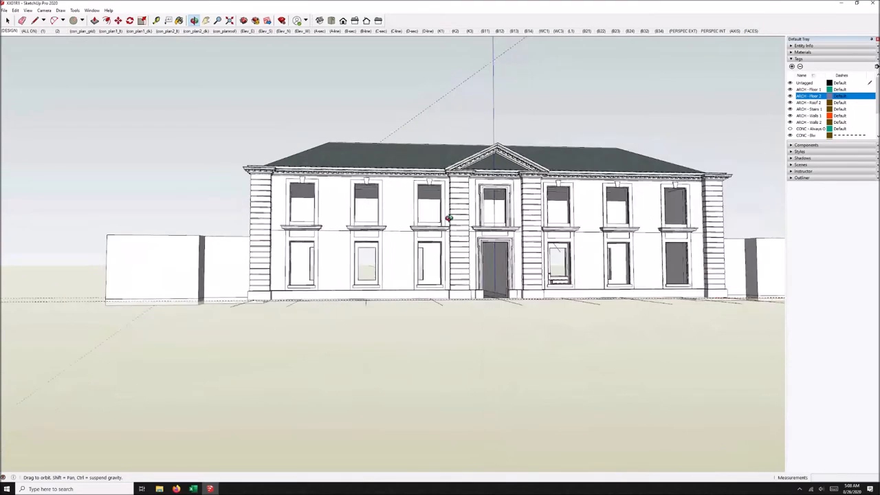
Hide the textured roof and orbit in close to the dentilled cornice corner.
left_click_drag(449, 218, 469, 188)
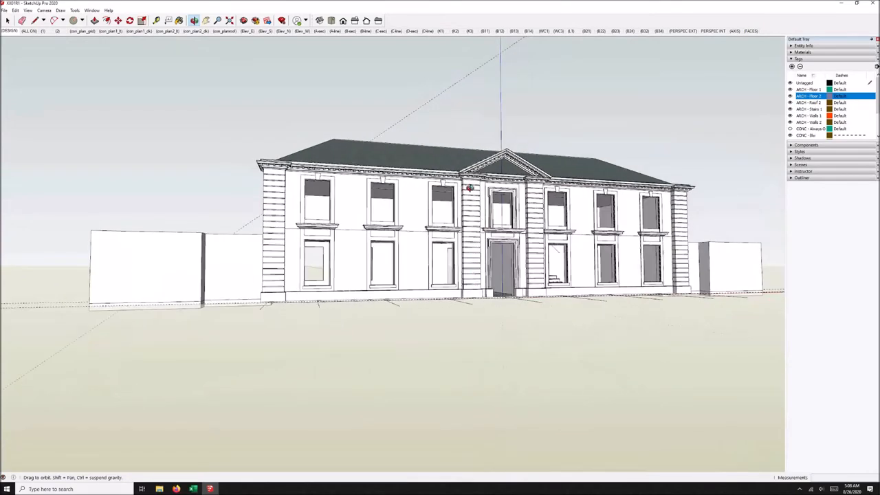
mouse_move(470, 201)
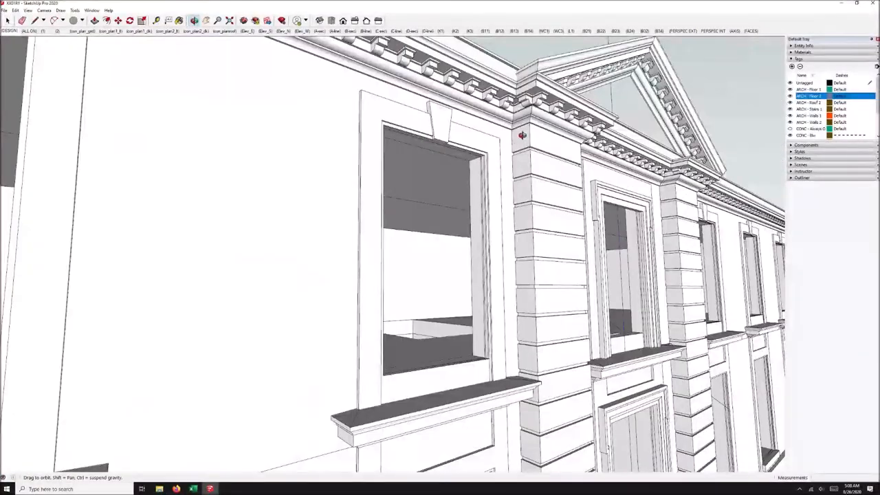
left_click(157, 20)
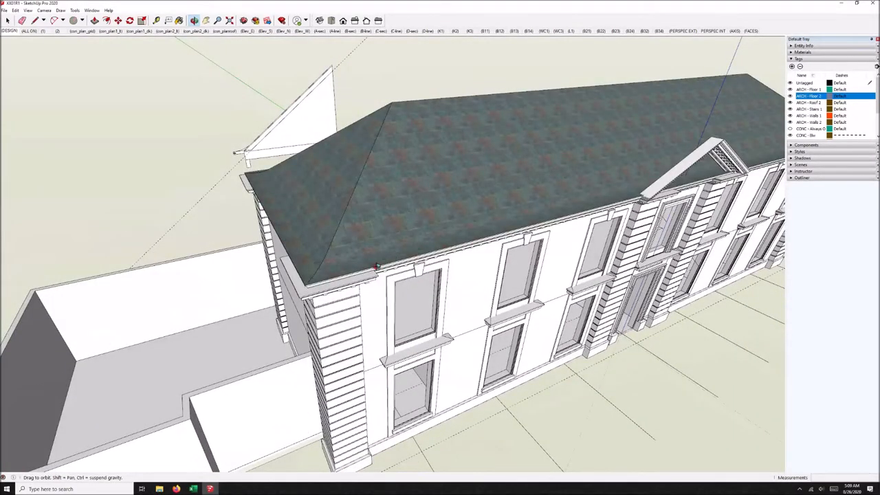
mouse_move(274, 256)
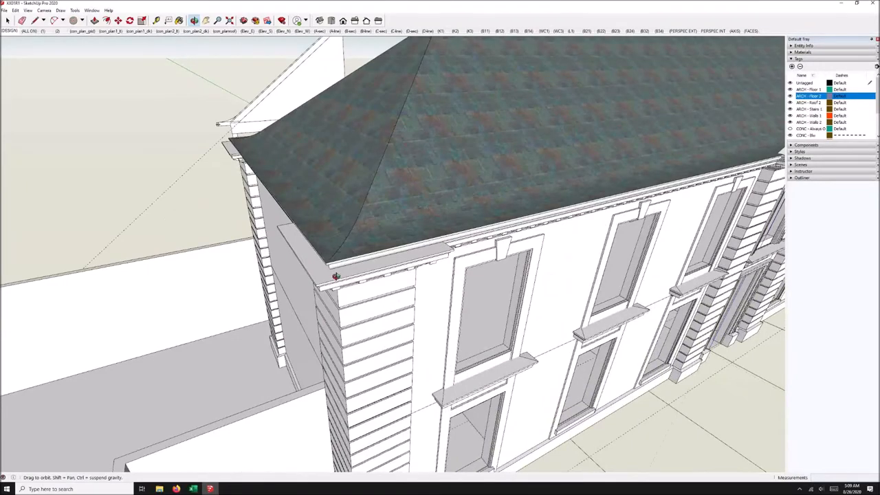
left_click_drag(337, 276, 363, 235)
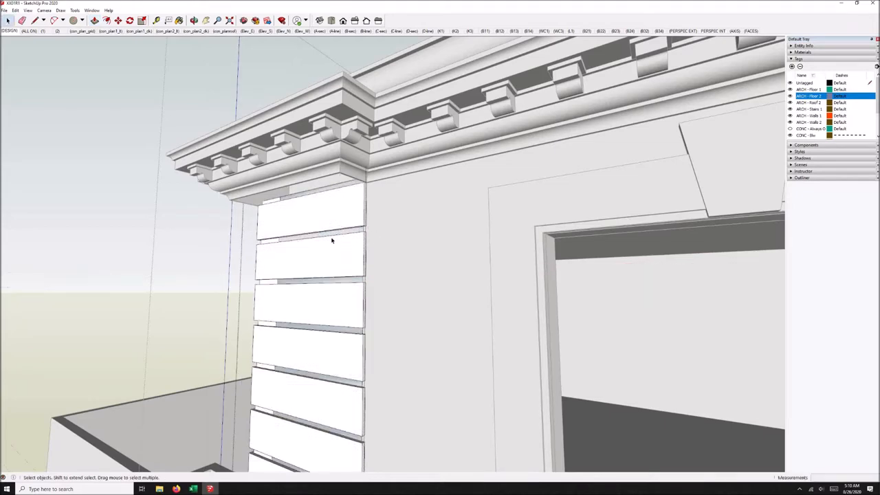
left_click_drag(332, 241, 404, 227)
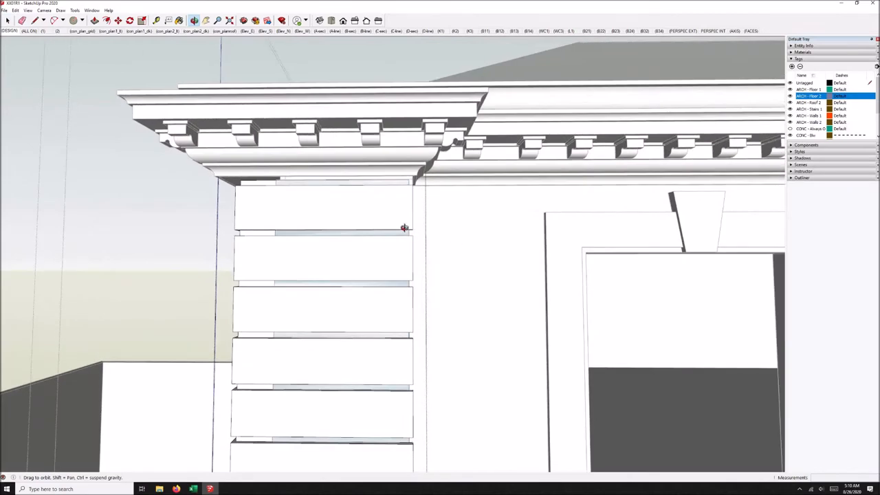
Orbit along the dentilled cornice, the side wall and the long facade back to the corner.
left_click_drag(404, 227, 488, 249)
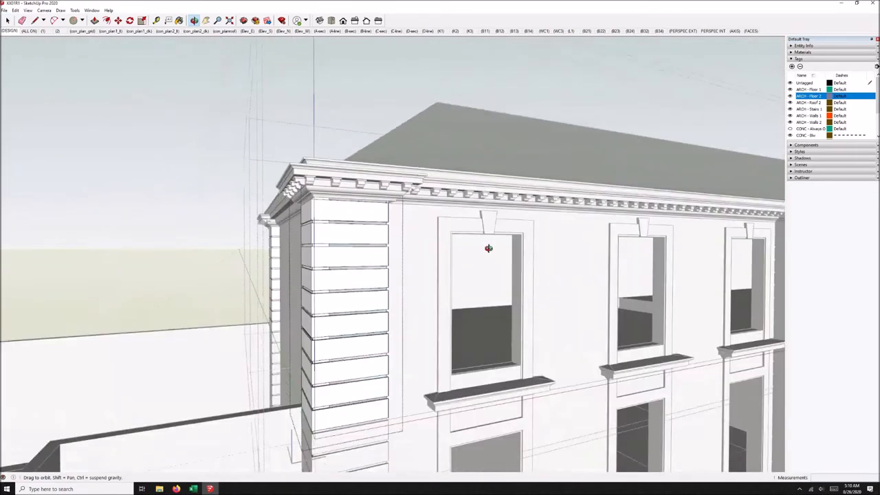
left_click_drag(488, 248, 344, 294)
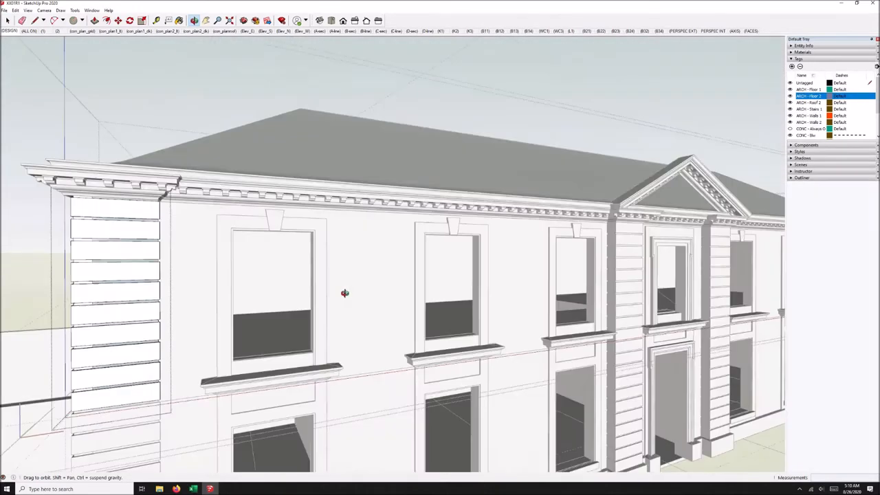
left_click_drag(345, 293, 142, 254)
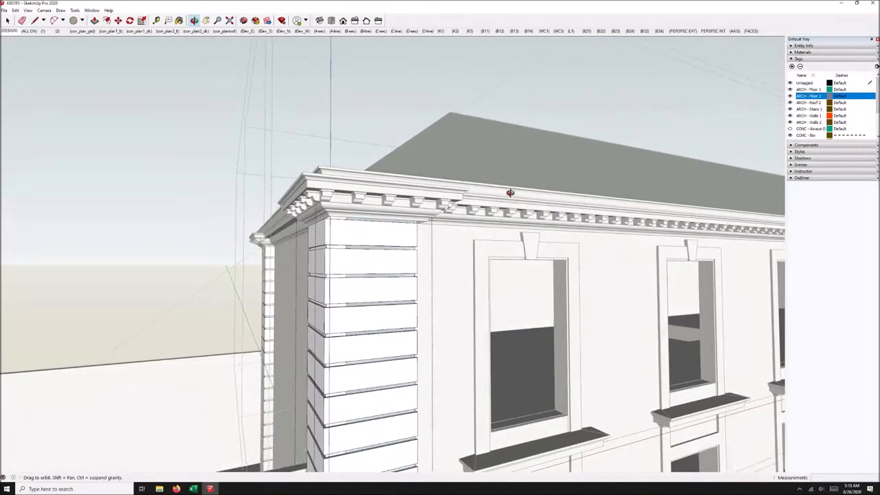
left_click_drag(510, 193, 337, 200)
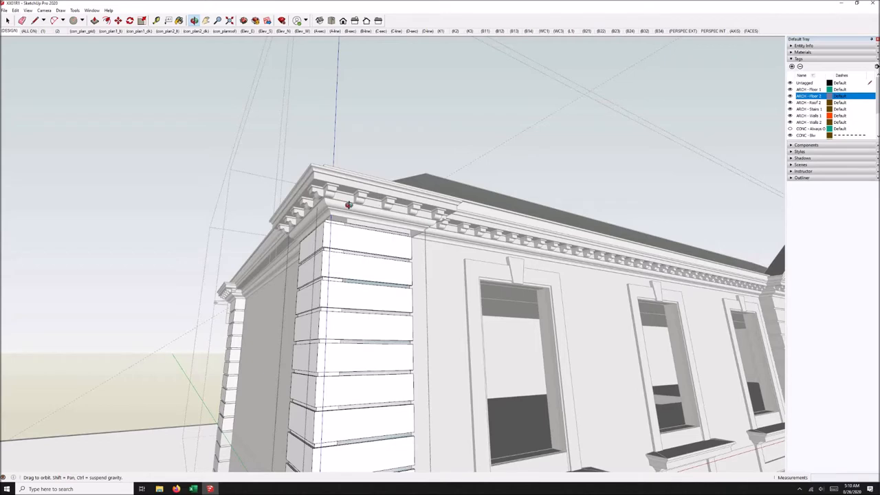
mouse_move(404, 244)
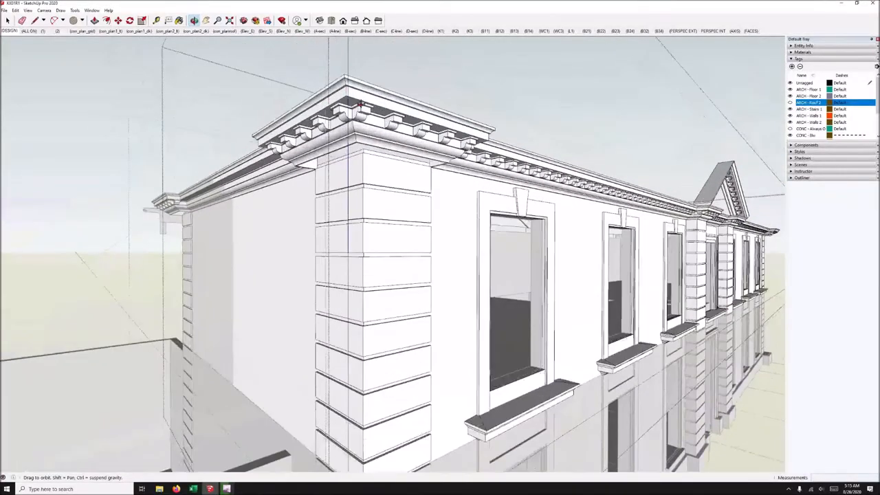
Turn off the ARCH - Roof 2 tag and select the cornice outline along the exposed wall top.
left_click(361, 103)
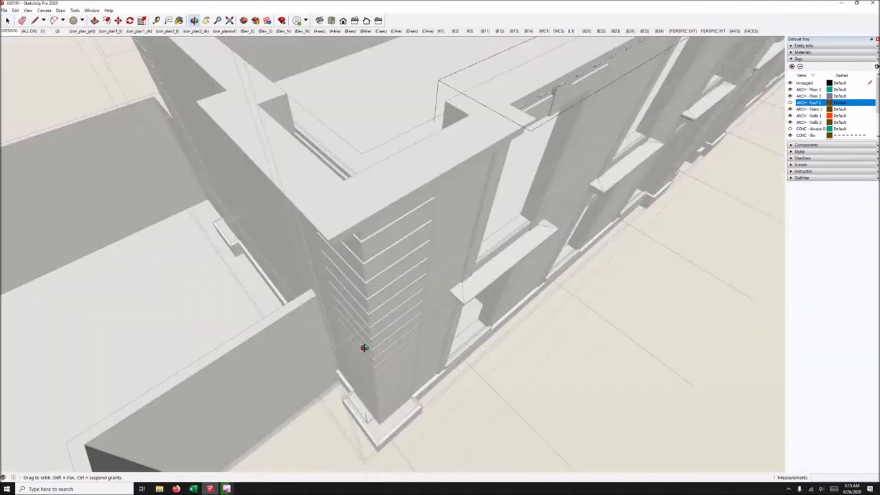
left_click_drag(364, 348, 270, 171)
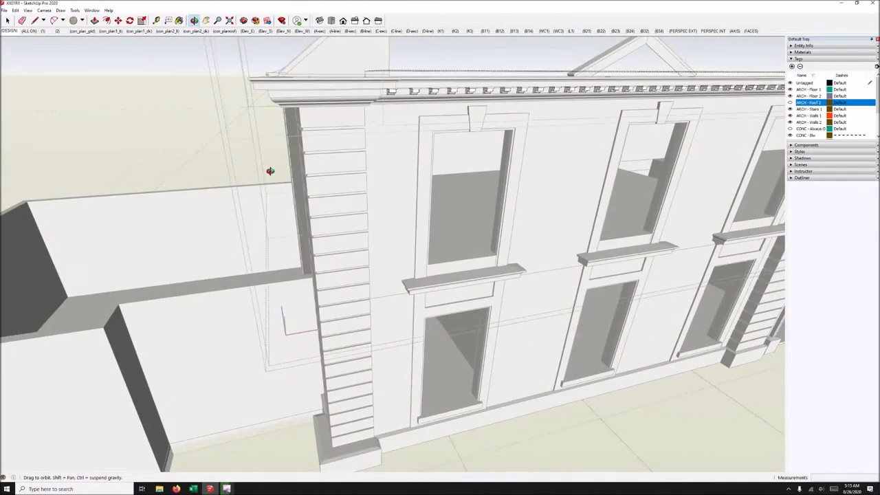
left_click_drag(270, 170, 291, 202)
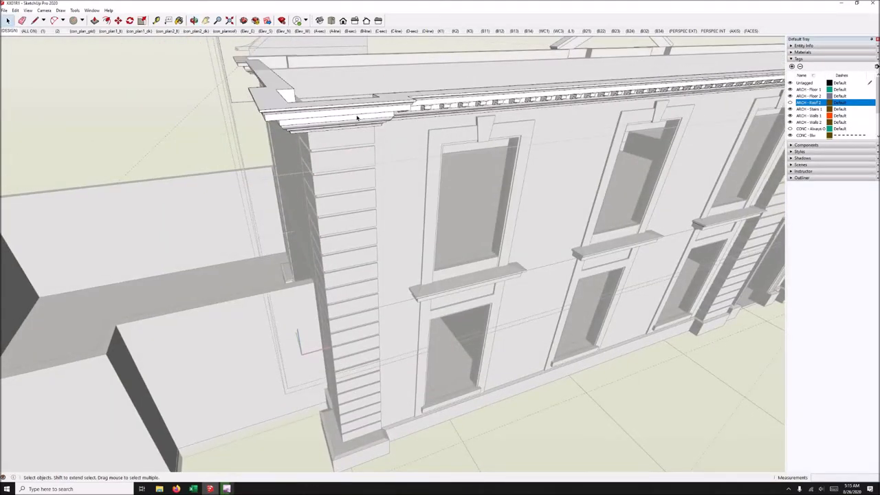
left_click(358, 117)
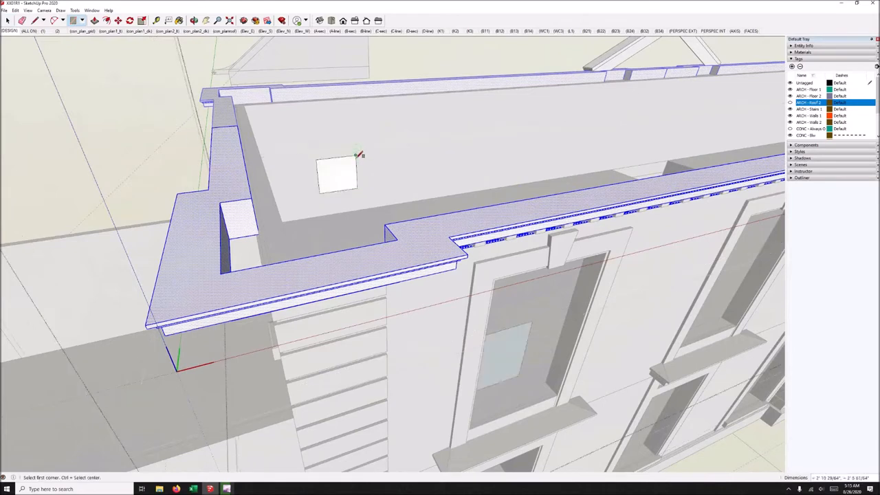
Draw a small square face and move it to stand upright at the cornice corner.
left_click(337, 172)
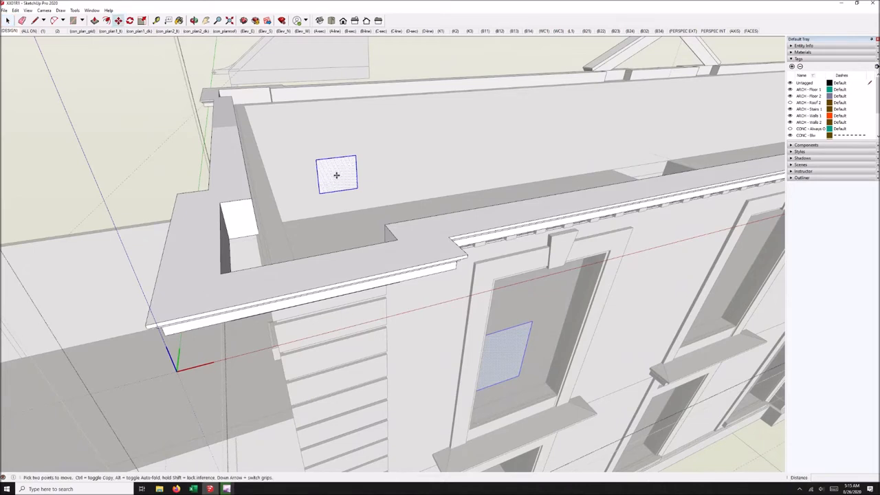
mouse_move(348, 165)
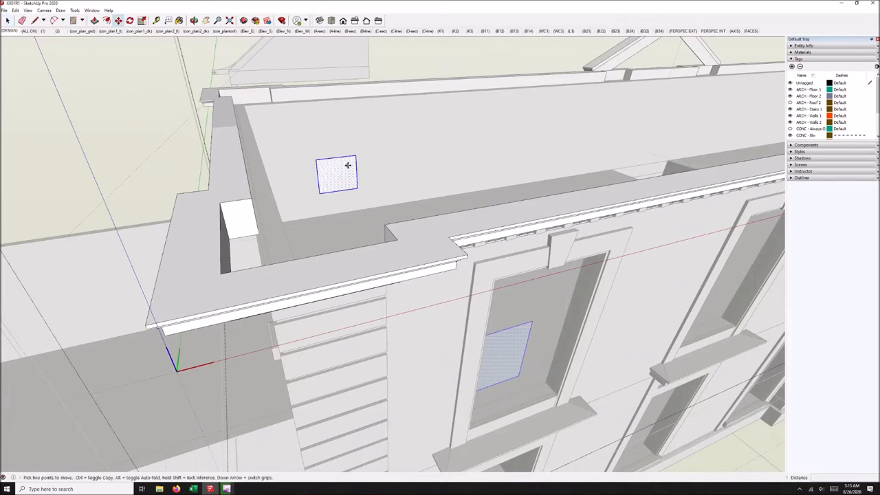
left_click_drag(347, 165, 249, 181)
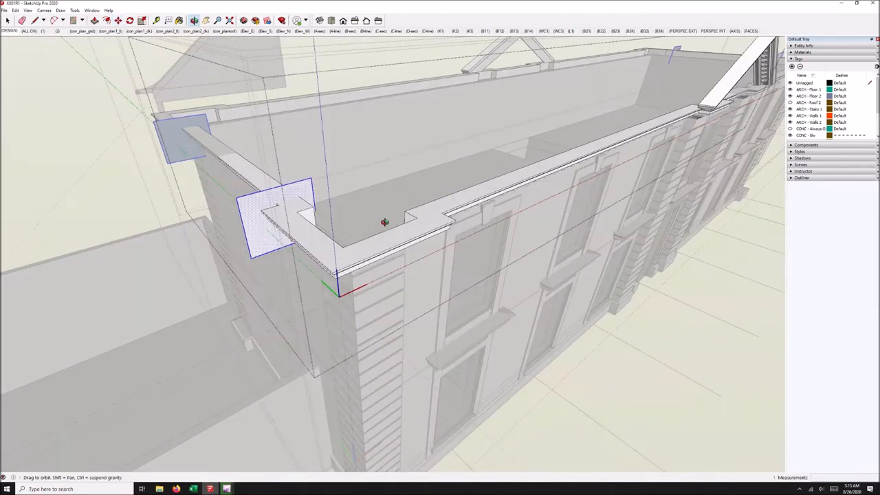
left_click_drag(385, 222, 337, 190)
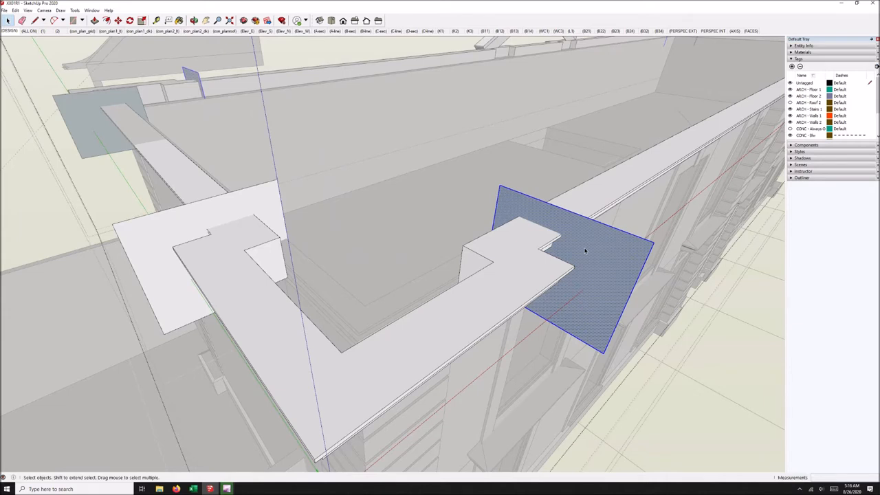
left_click(172, 275)
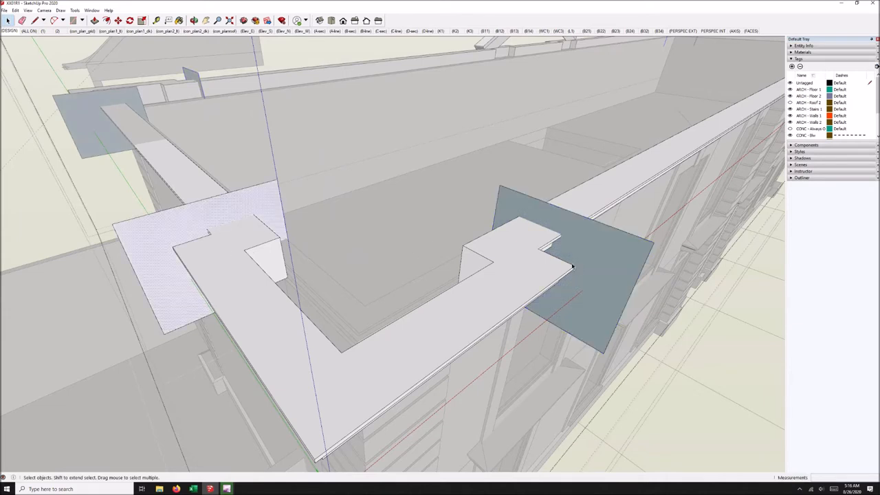
left_click(176, 233)
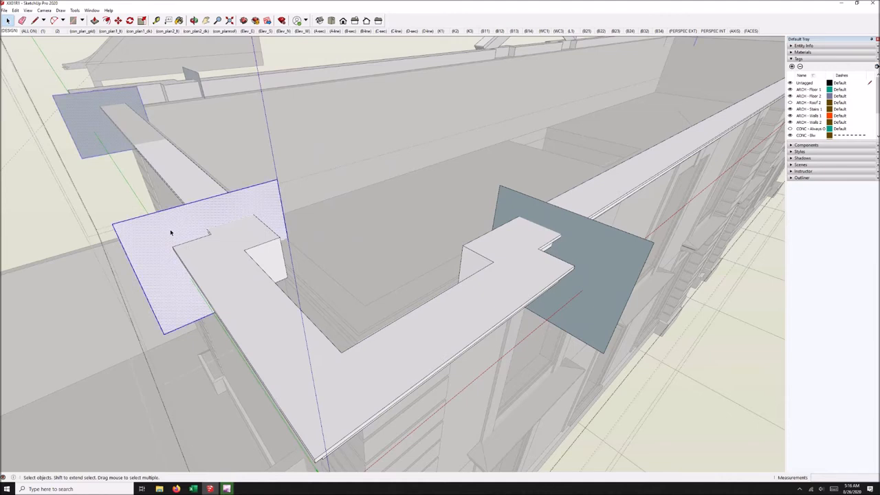
right_click(170, 233)
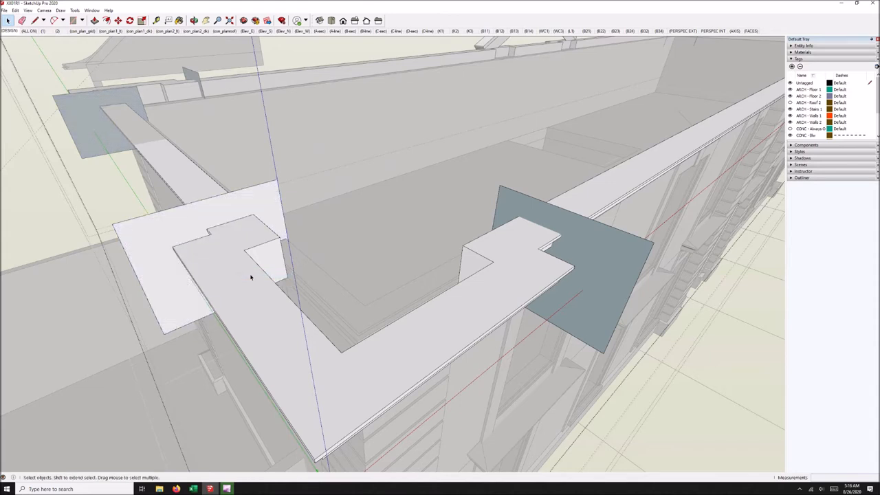
left_click(595, 262)
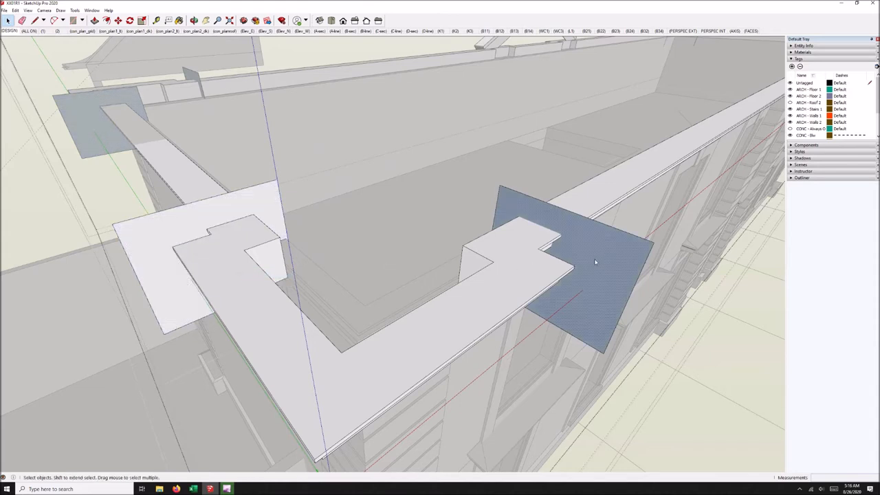
right_click(595, 263)
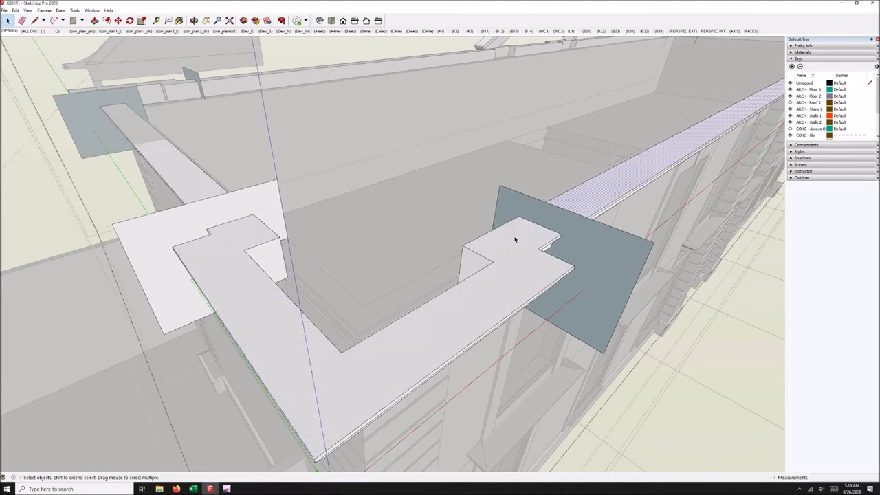
Remove the extra bracket profile at the corner, leaving the cornice profile plane in view.
left_click_drag(516, 241, 409, 219)
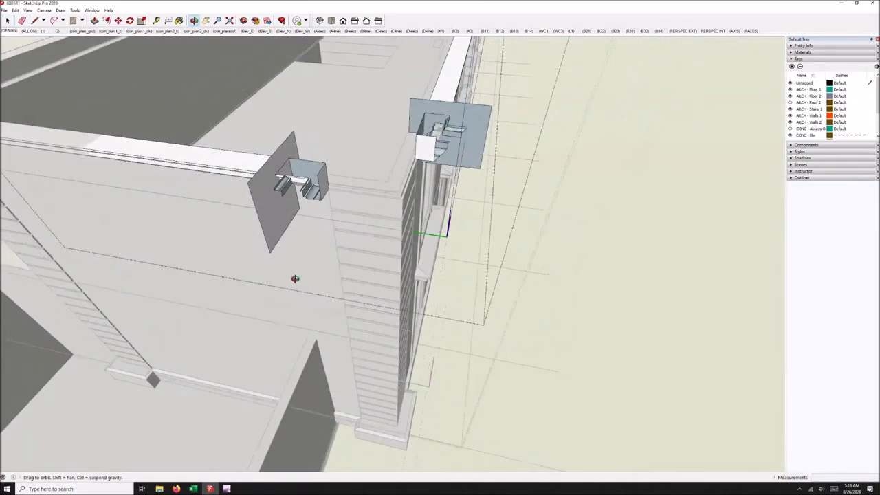
left_click_drag(295, 279, 370, 262)
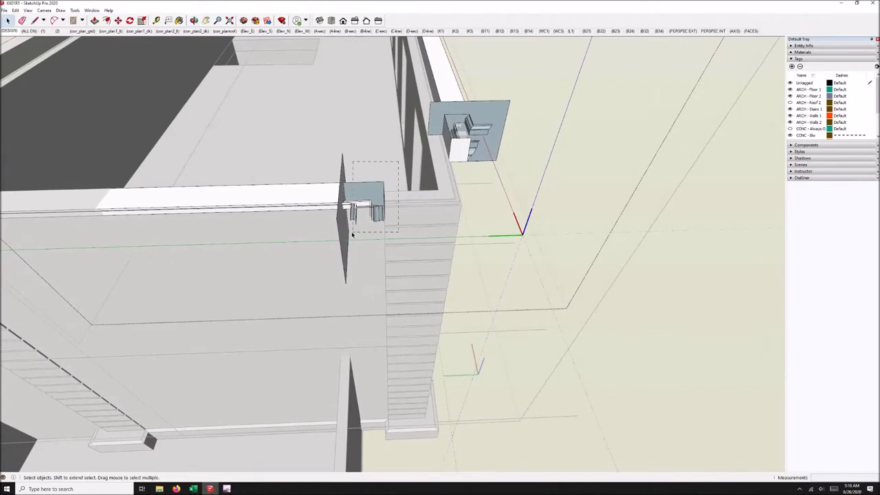
mouse_move(351, 231)
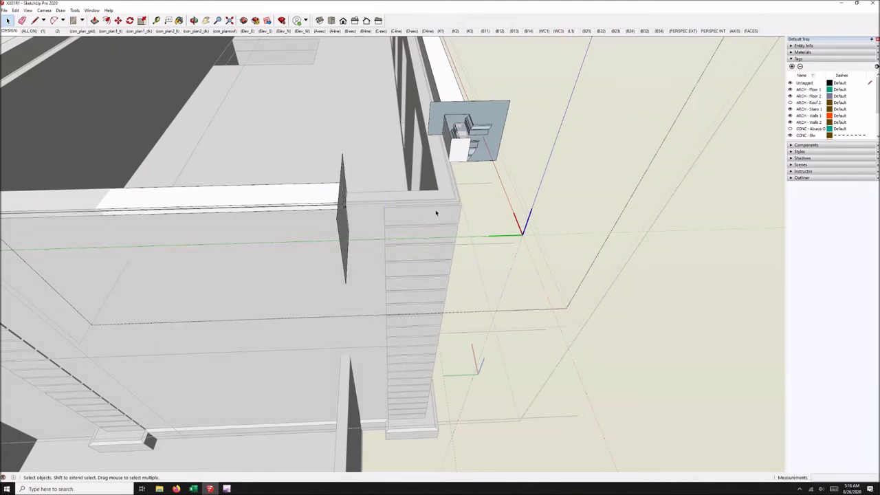
left_click_drag(435, 213, 448, 159)
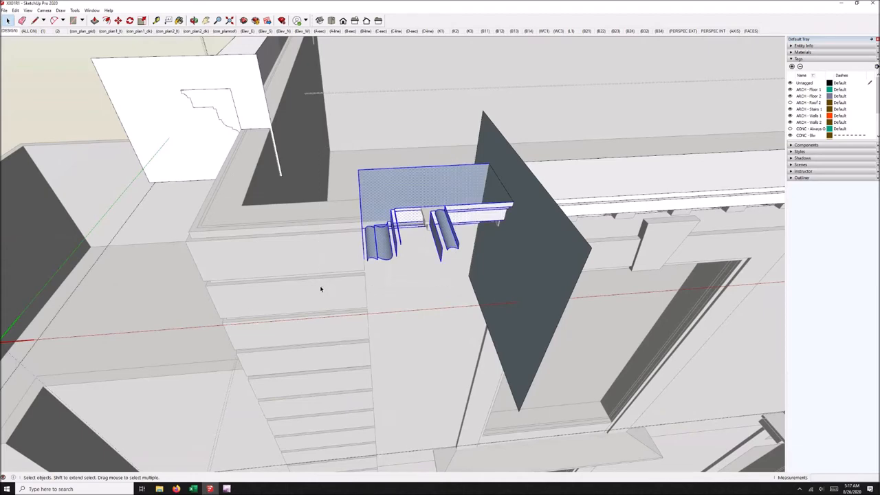
mouse_move(423, 238)
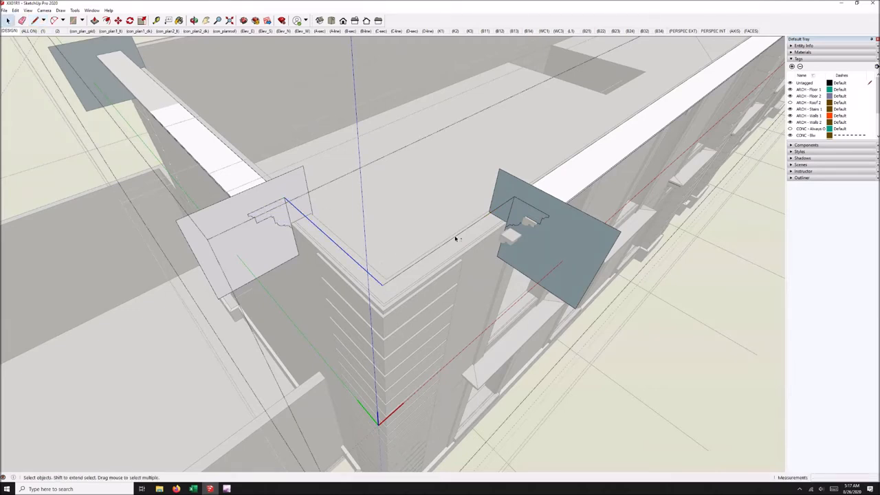
Sweep the cornice profile along the wall-top path with Follow Me from the Tools menu.
left_click(454, 239)
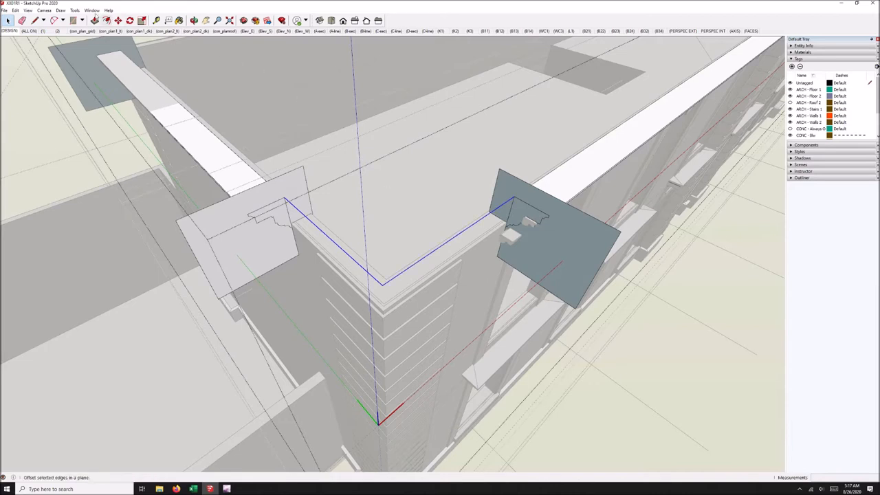
left_click(75, 9)
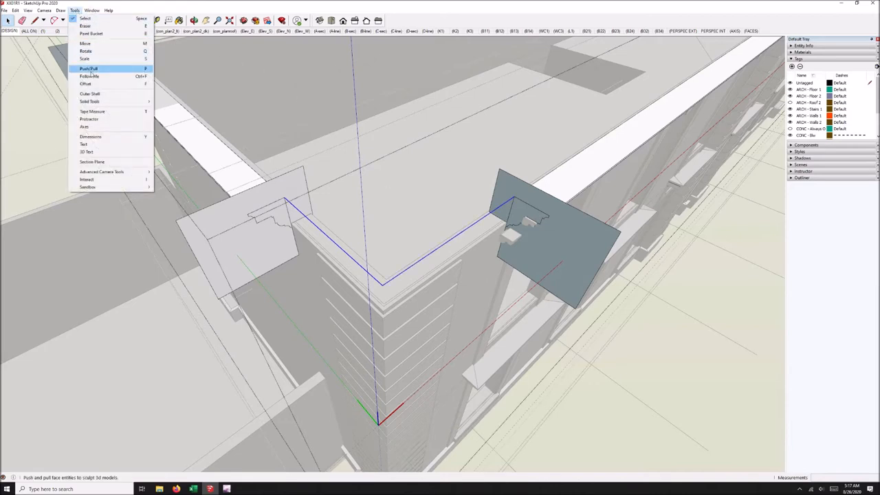
left_click(88, 68)
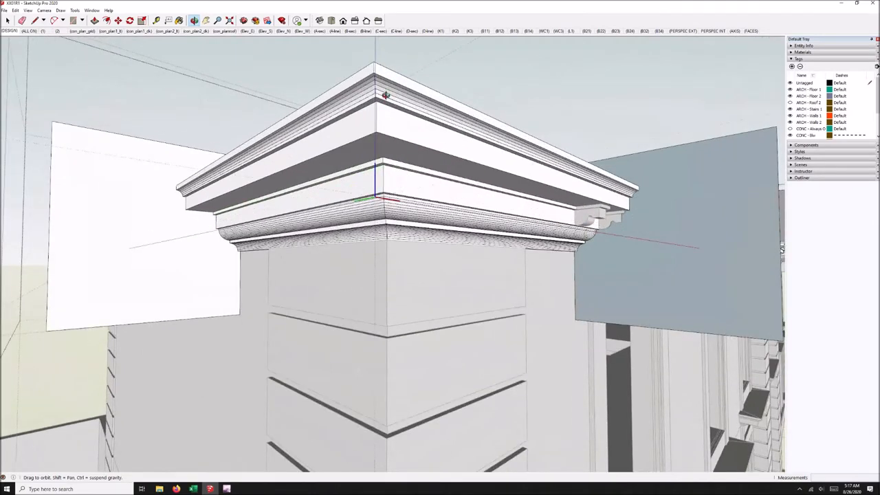
mouse_move(390, 86)
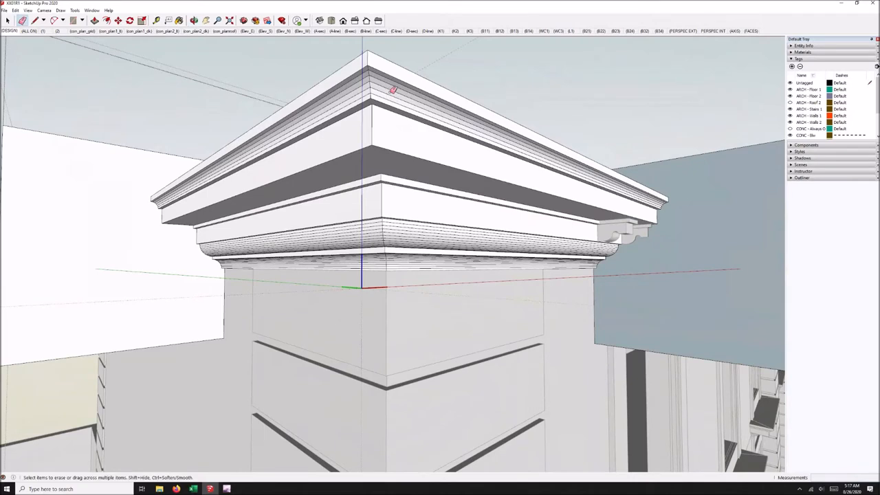
mouse_move(395, 85)
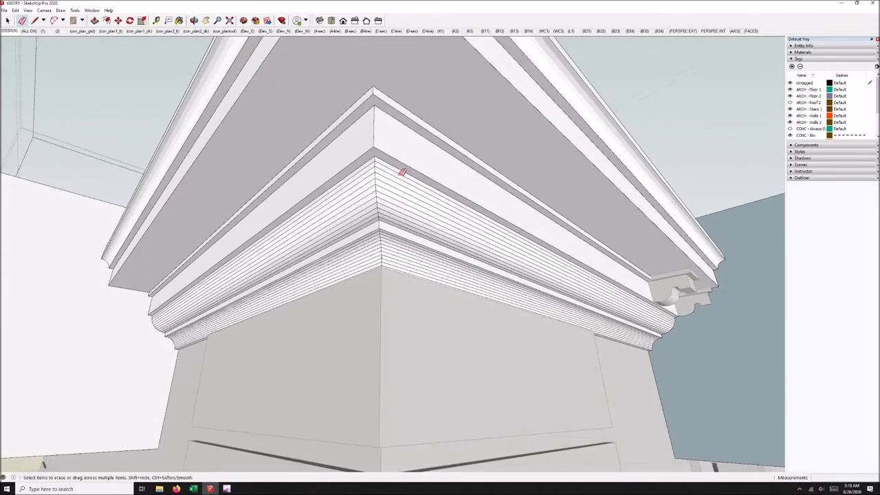
Erase the stray edge left on the swept cornice moulding at the corner.
left_click(405, 220)
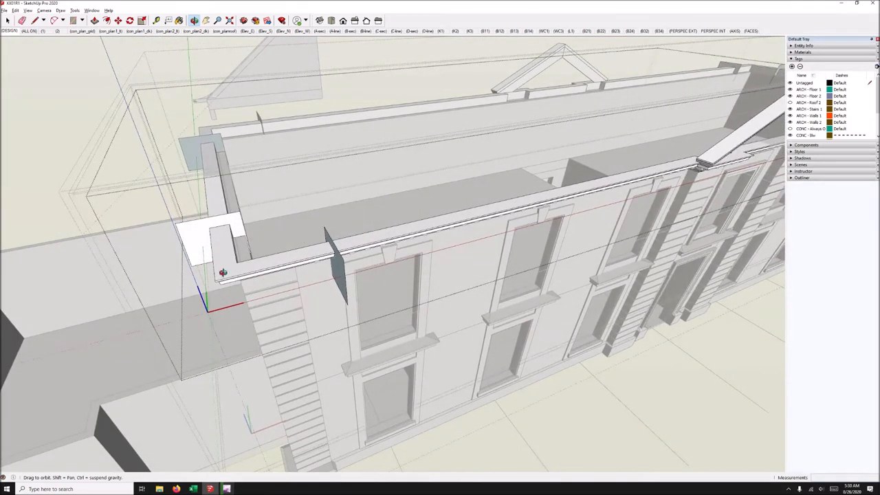
mouse_move(226, 286)
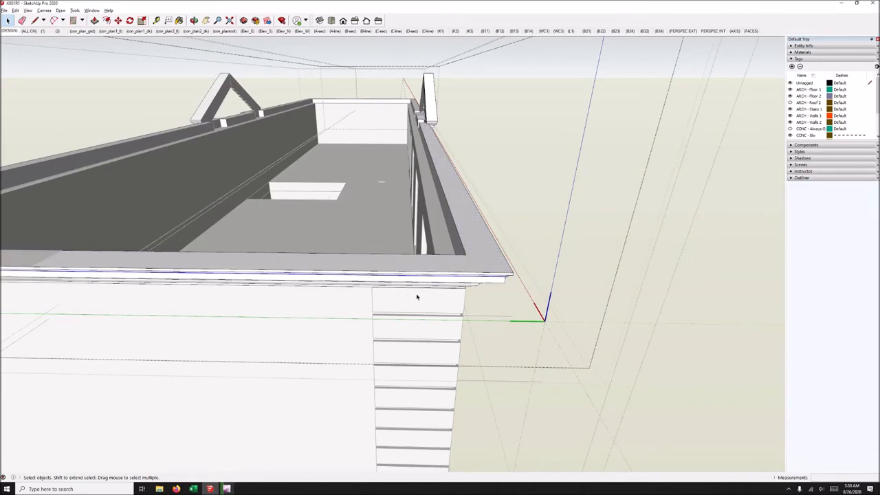
left_click_drag(416, 298, 416, 342)
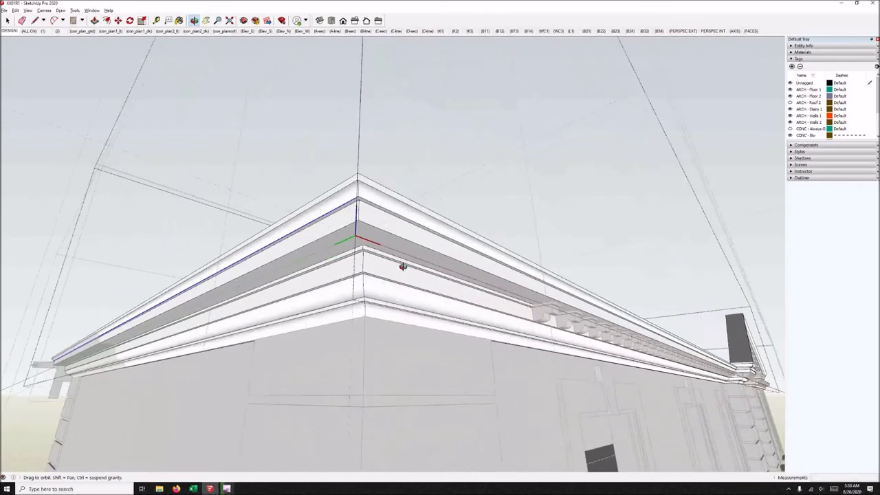
left_click_drag(403, 267, 365, 284)
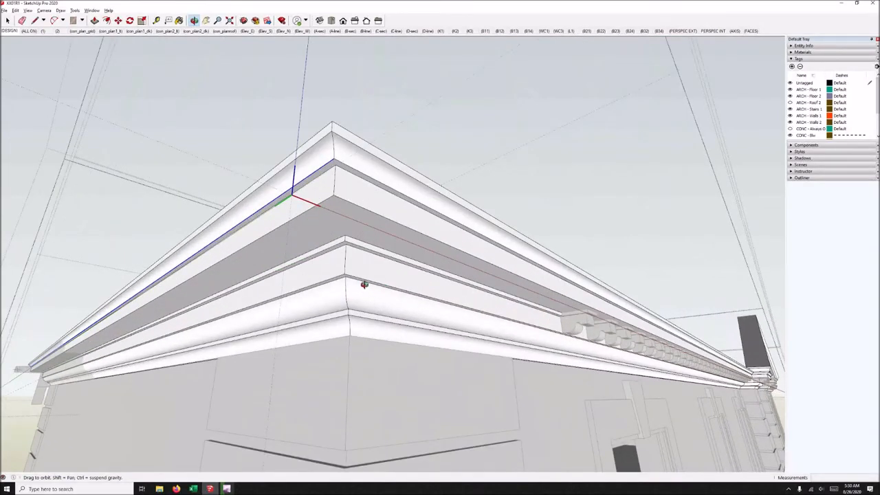
mouse_move(330, 289)
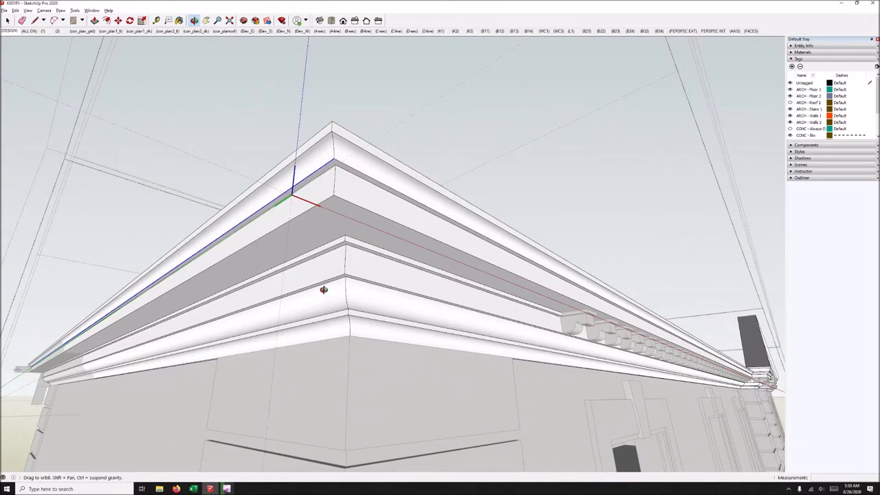
left_click_drag(323, 289, 225, 273)
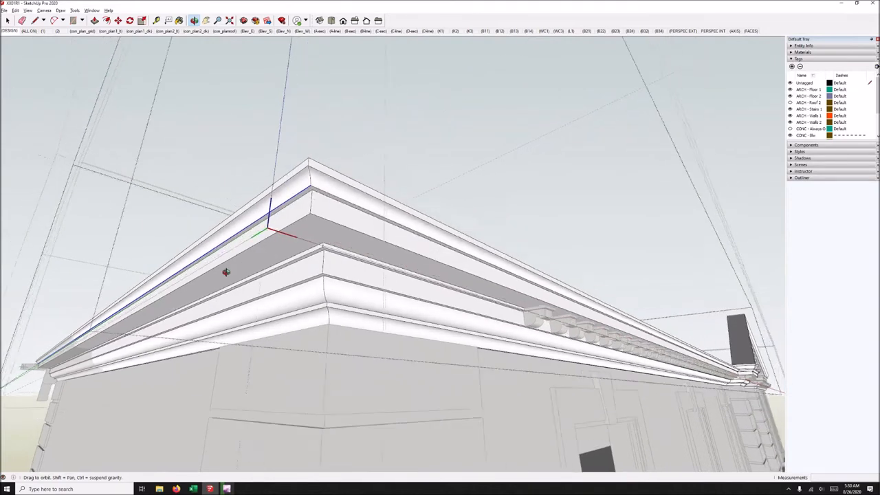
left_click_drag(226, 273, 253, 343)
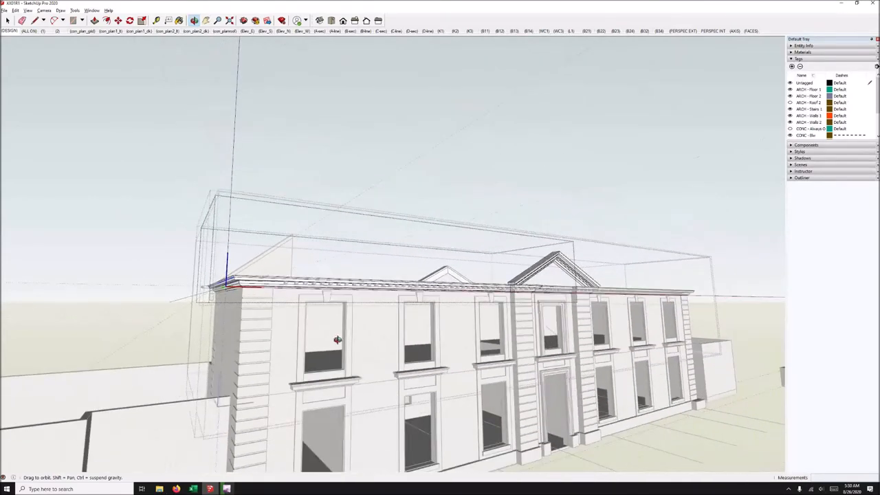
left_click_drag(337, 341, 315, 200)
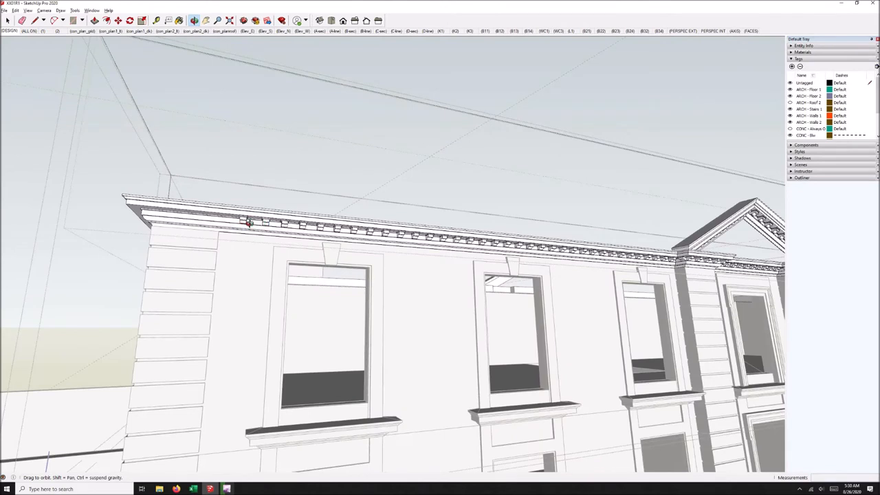
mouse_move(237, 222)
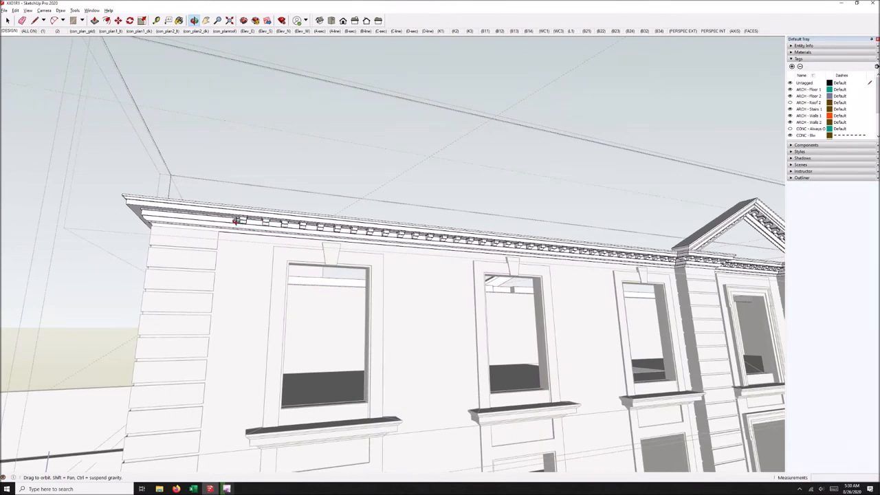
mouse_move(205, 210)
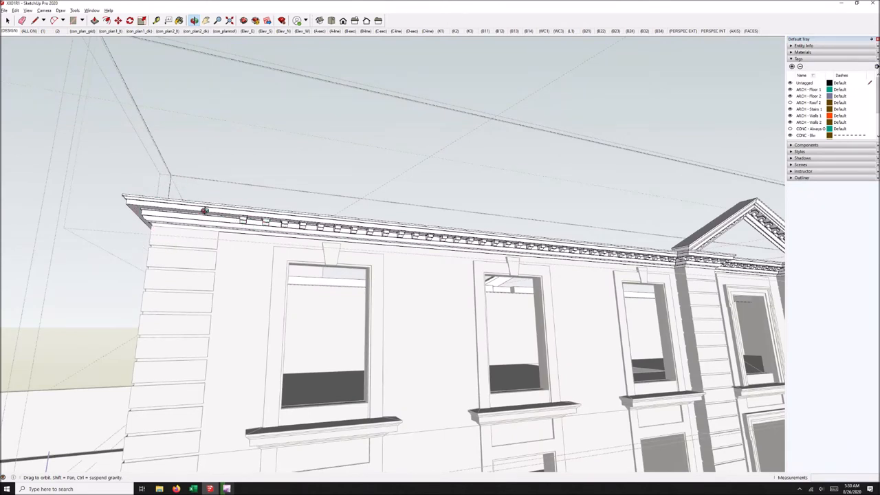
mouse_move(673, 262)
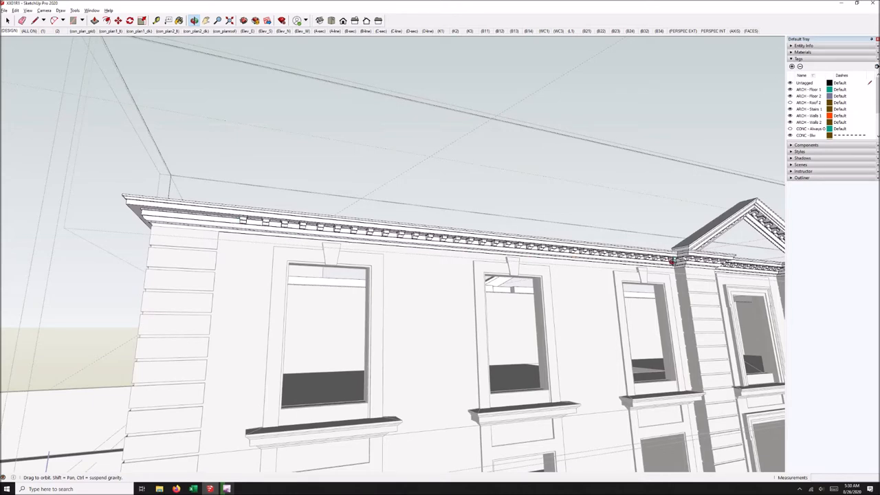
mouse_move(275, 227)
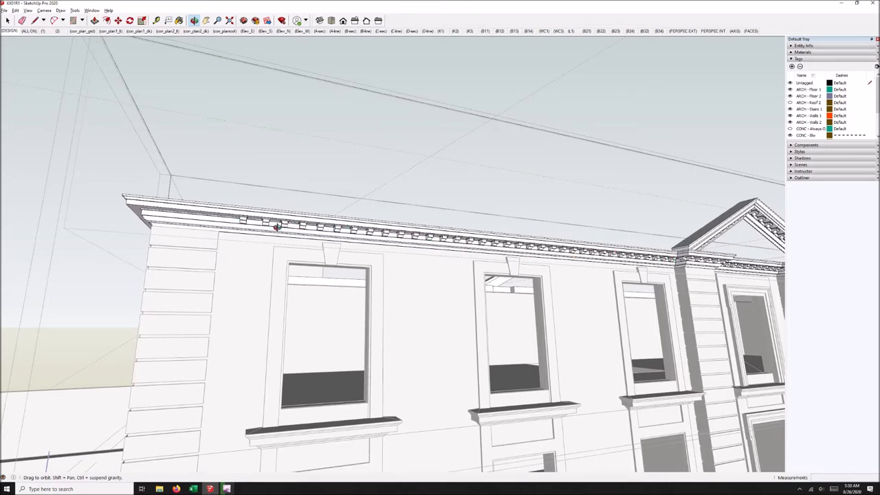
mouse_move(144, 209)
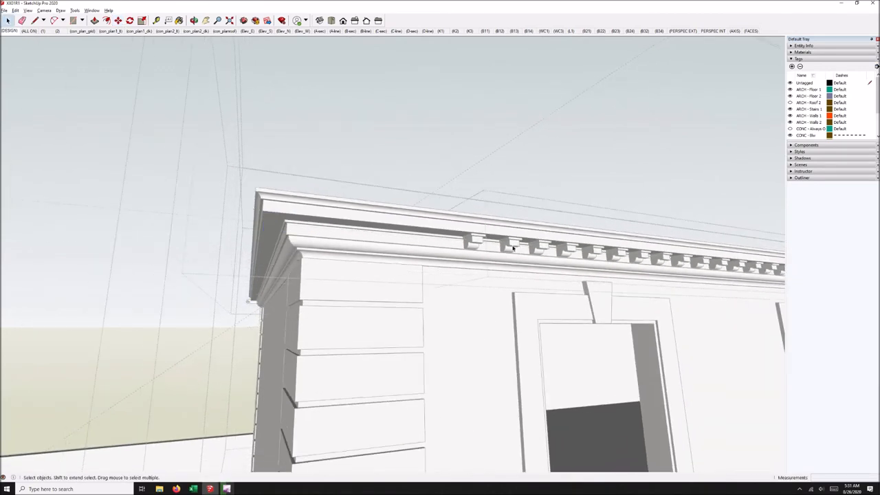
left_click(512, 248)
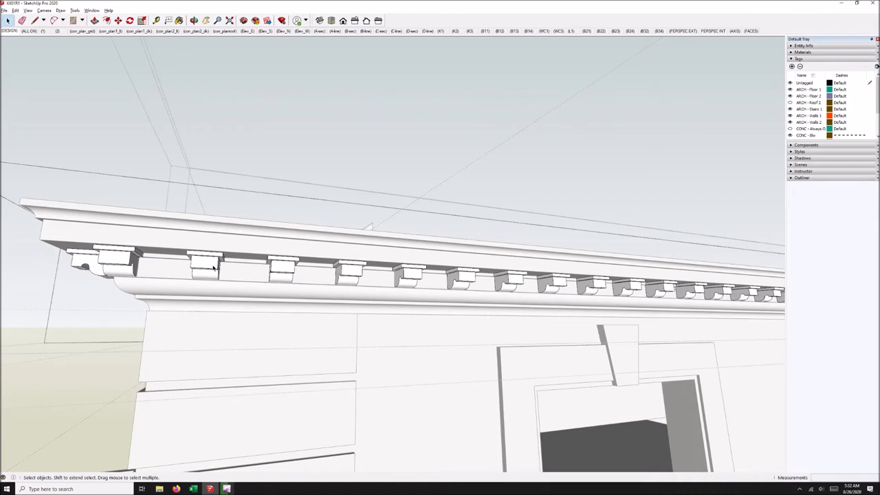
mouse_move(240, 265)
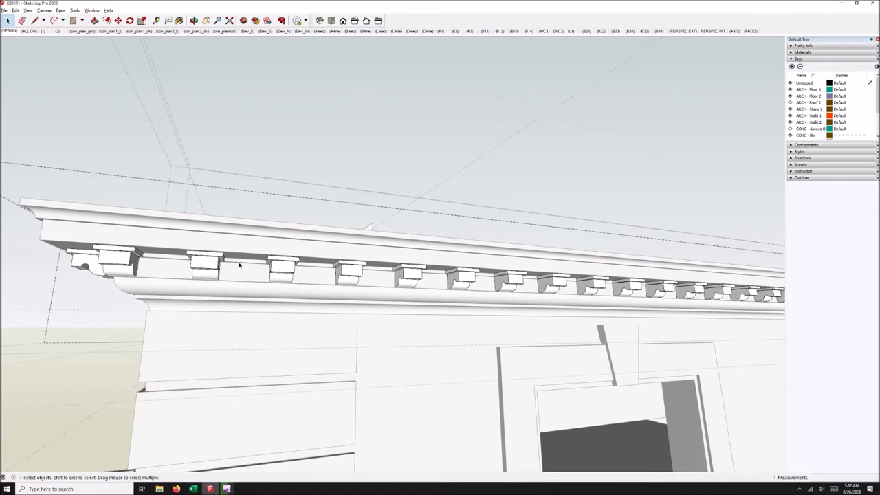
mouse_move(126, 262)
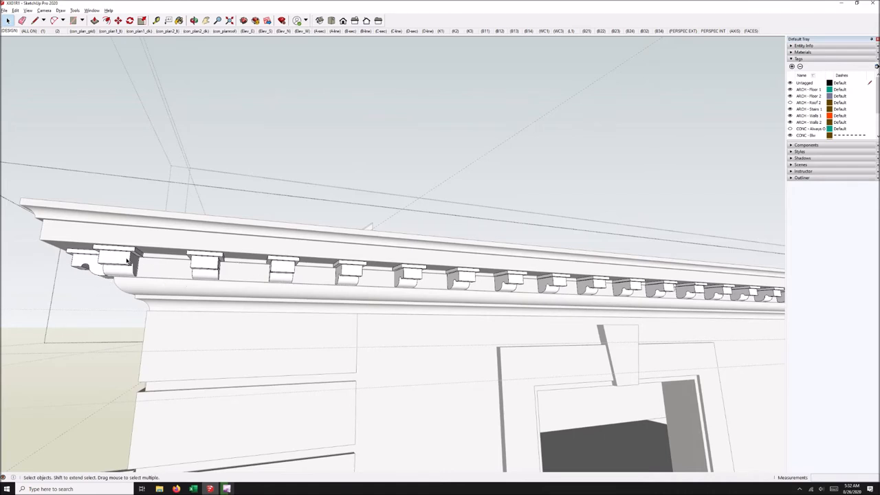
left_click(110, 262)
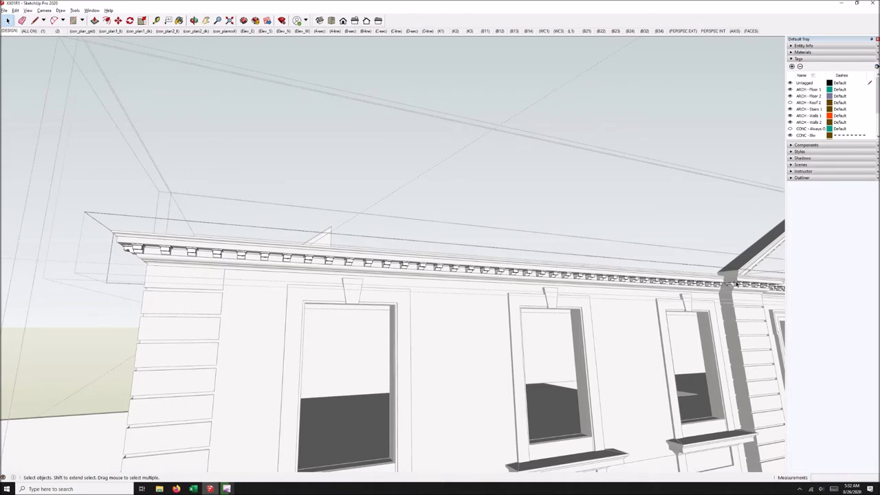
mouse_move(734, 284)
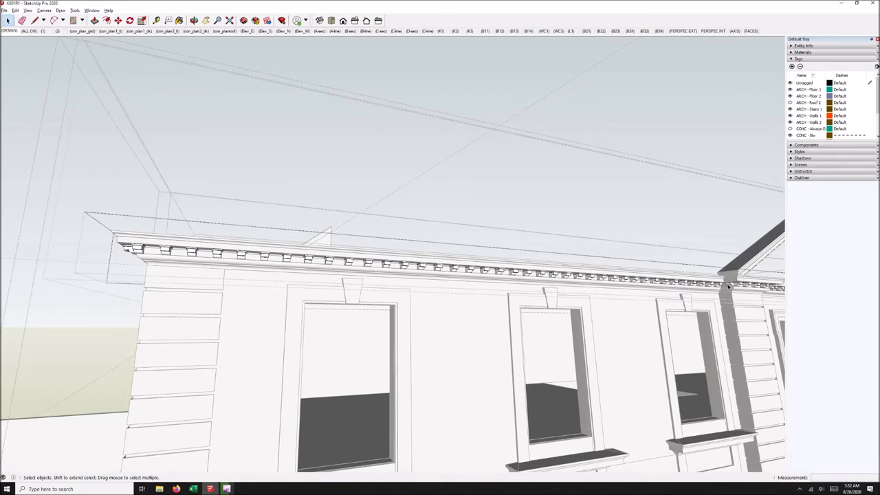
mouse_move(190, 270)
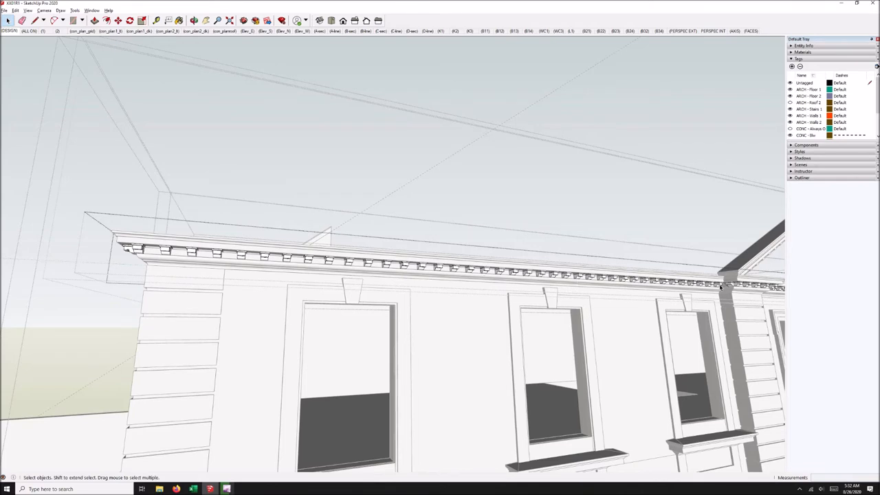
mouse_move(166, 268)
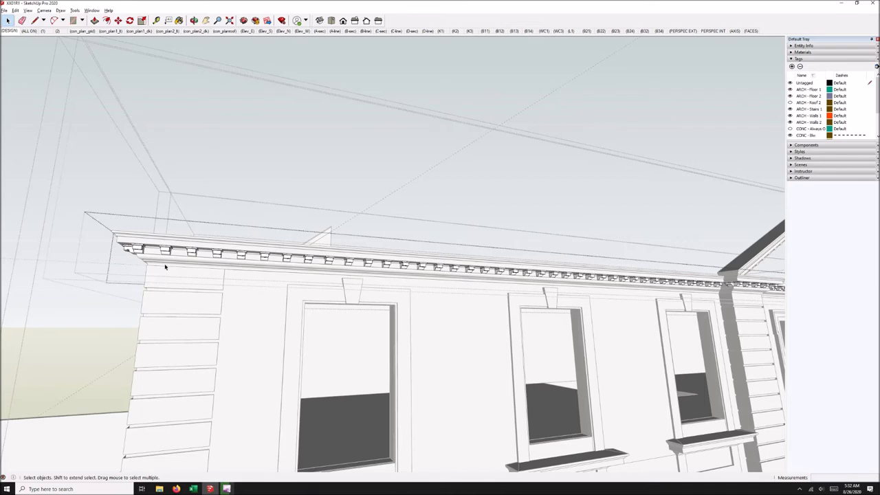
mouse_move(693, 279)
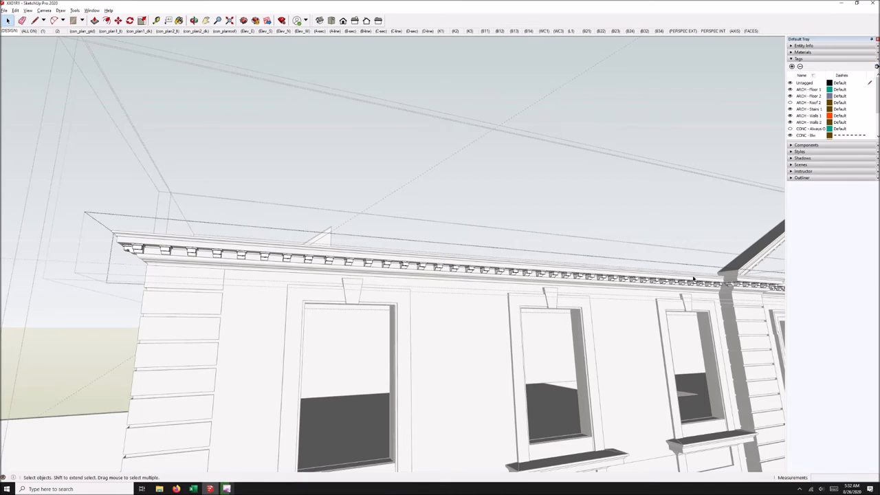
mouse_move(254, 301)
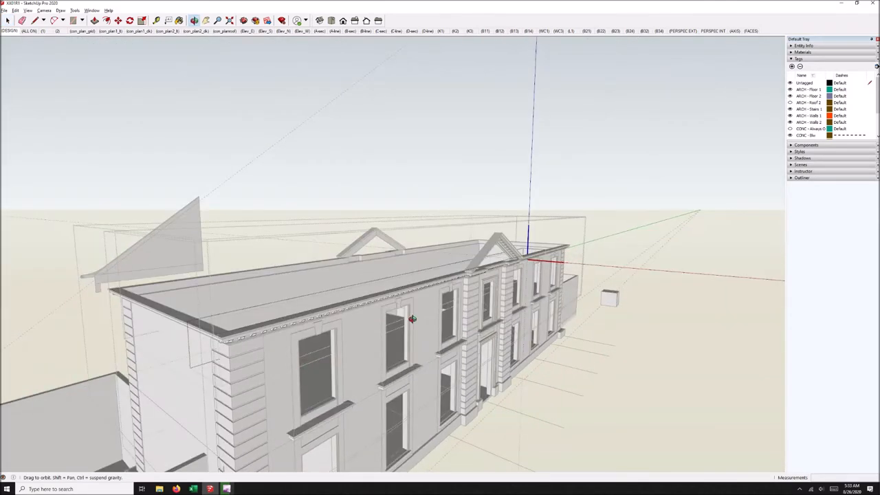
From an aerial view, turn the ARCH - Roof 2 tag back on so the hip roof shows.
left_click_drag(412, 318, 355, 354)
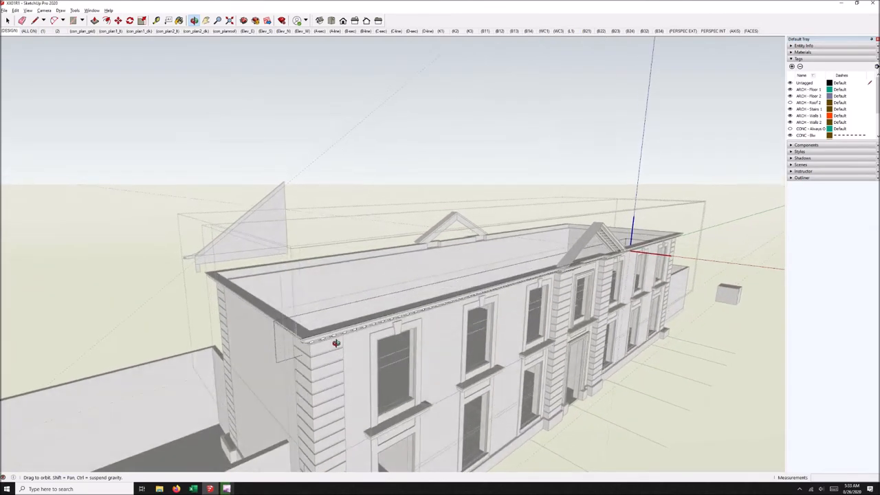
left_click(808, 102)
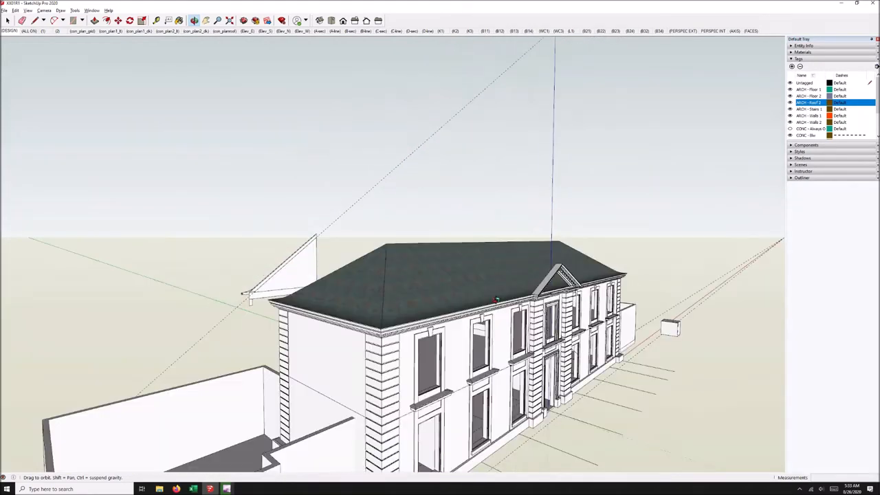
Orbit around the slate-textured roof, down to the front facade and back to an aerial view.
left_click_drag(496, 301, 443, 288)
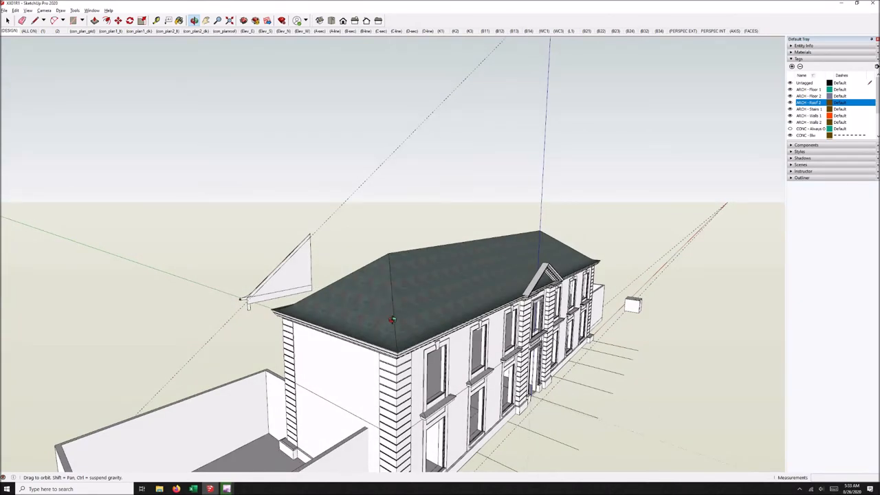
mouse_move(504, 294)
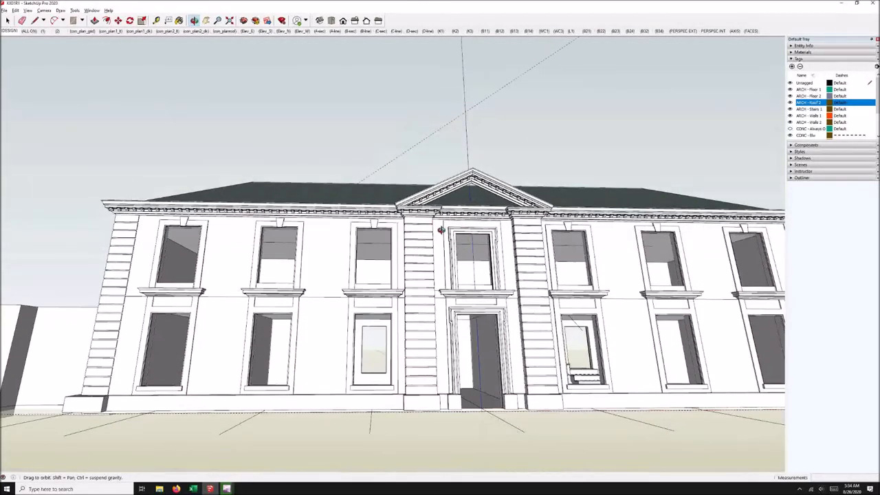
left_click_drag(440, 240, 443, 262)
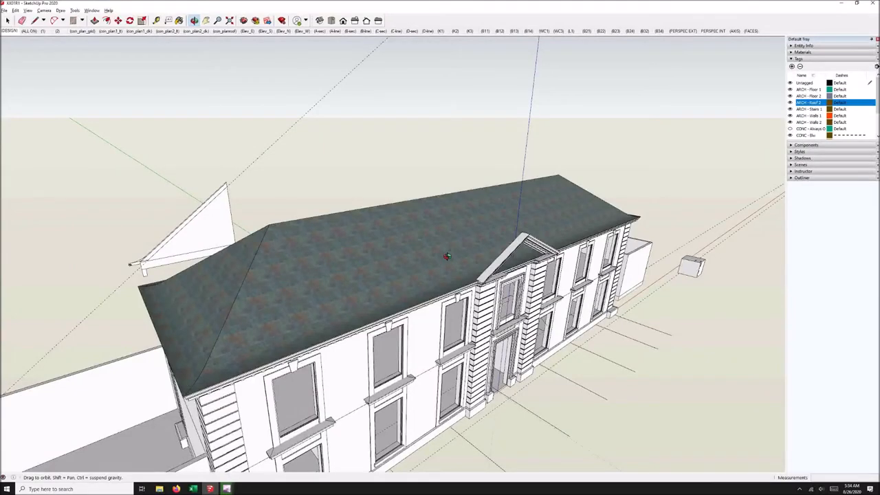
left_click_drag(445, 256, 275, 241)
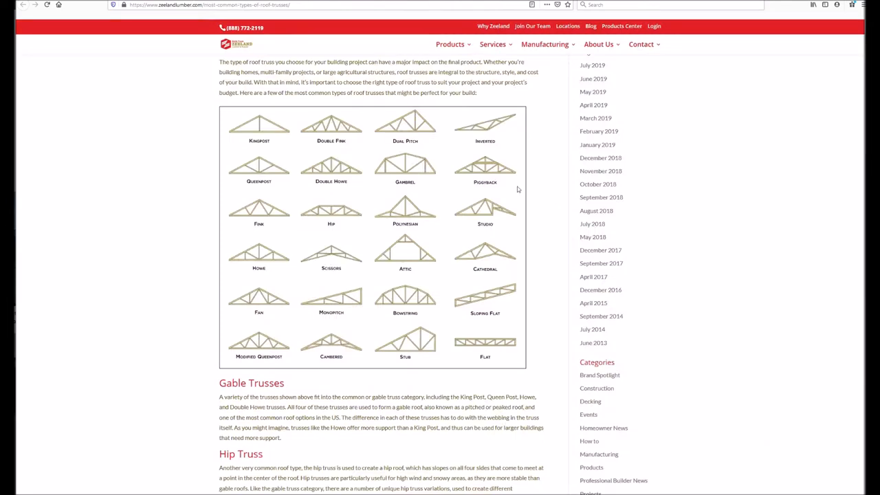
Scroll the zeelandlumber truss-types article and zoom in to read the Fink, Hip, Attic and Stub diagrams.
scroll("up", 3)
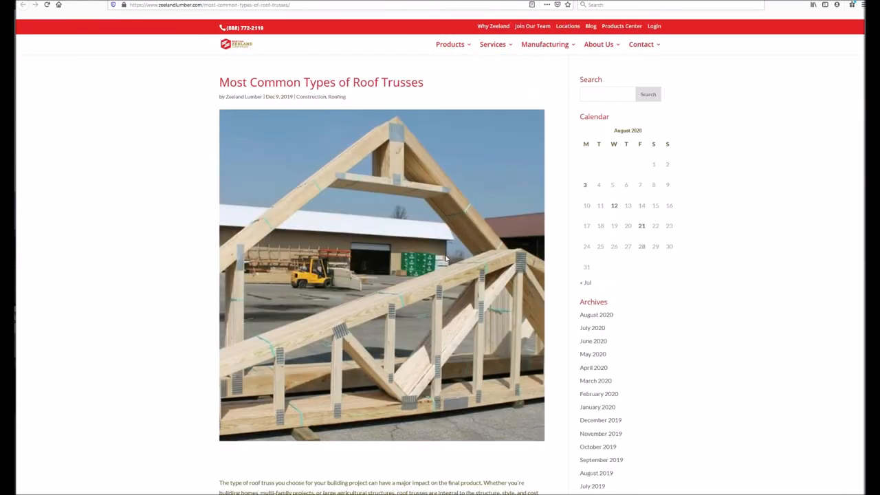
mouse_move(462, 268)
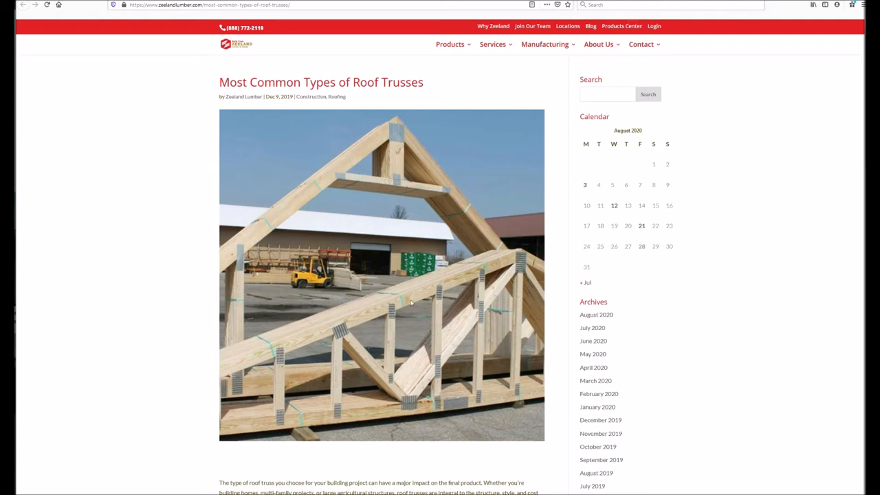
mouse_move(407, 314)
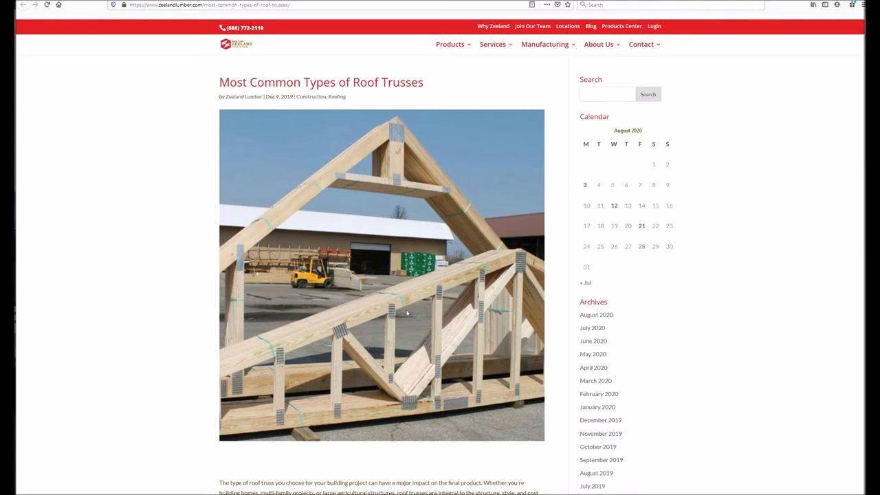
mouse_move(404, 306)
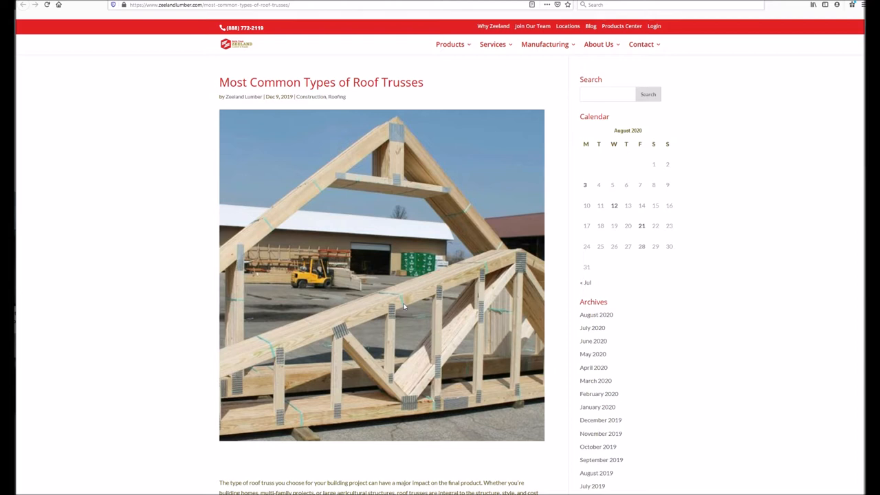
mouse_move(431, 304)
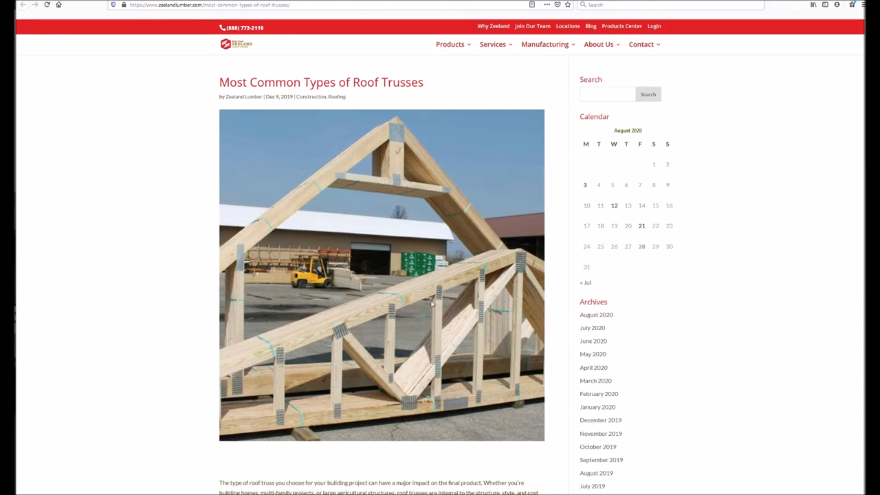
mouse_move(457, 321)
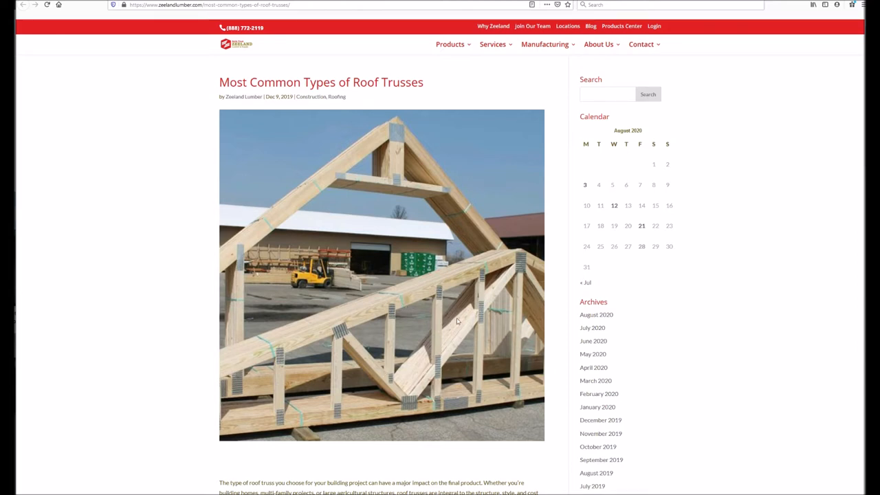
mouse_move(396, 148)
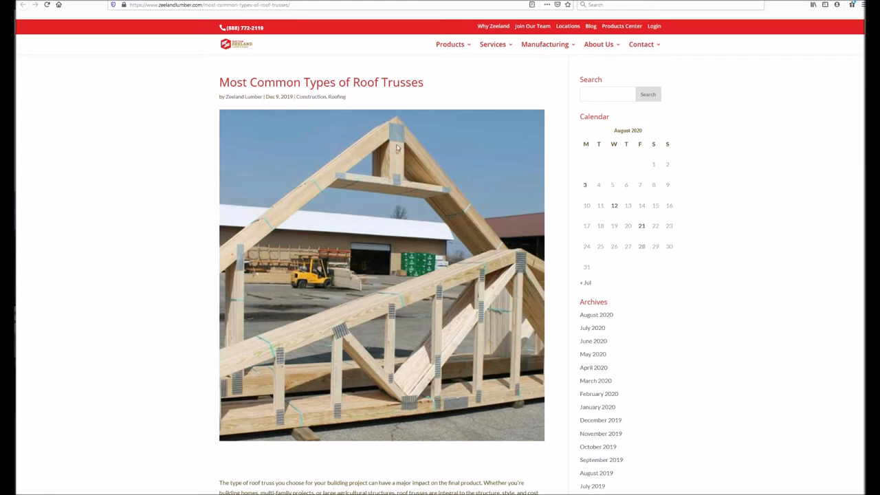
scroll("down", 3)
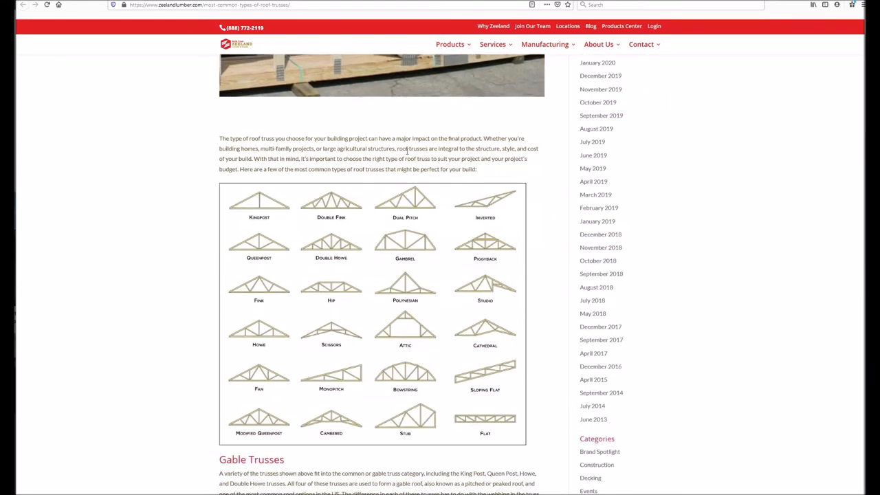
scroll("down", 3)
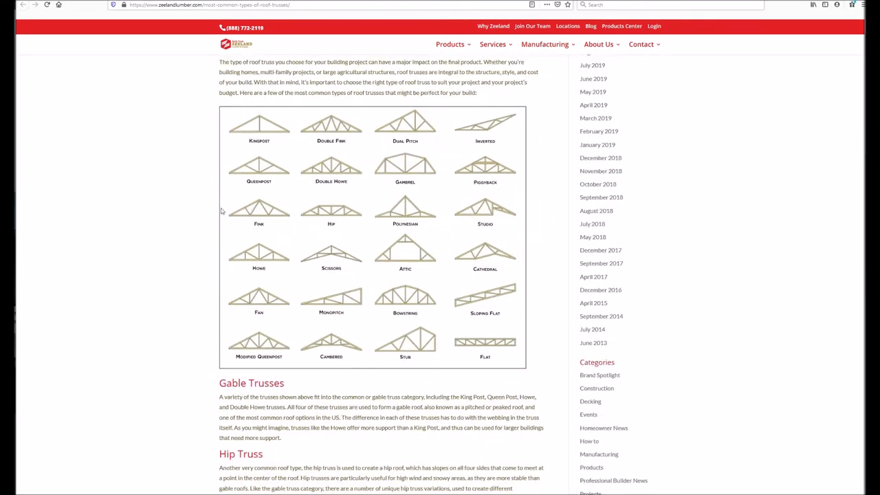
mouse_move(284, 205)
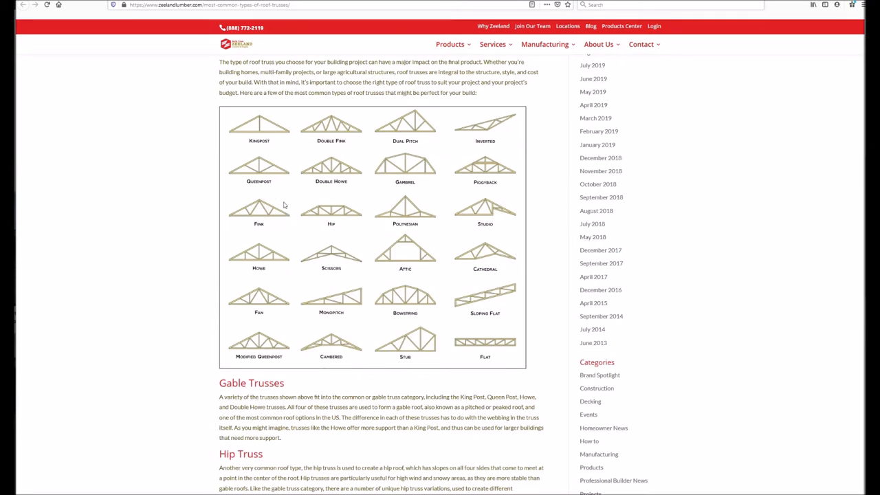
mouse_move(281, 204)
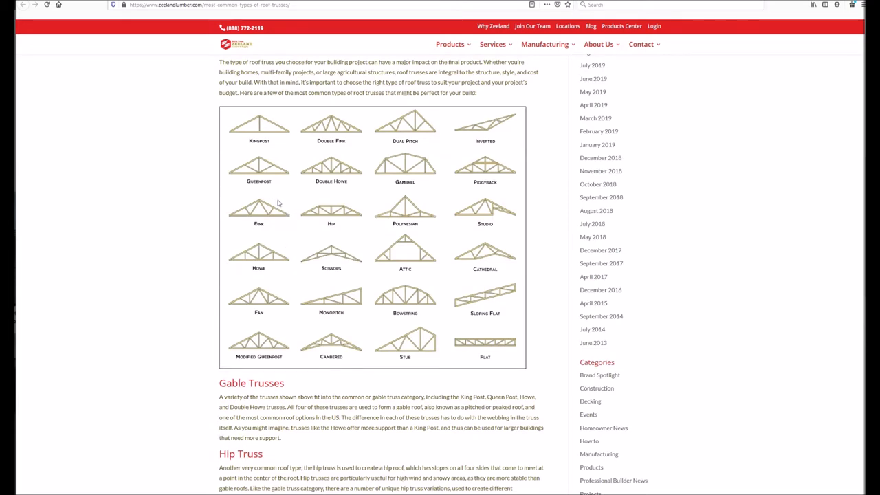
mouse_move(288, 205)
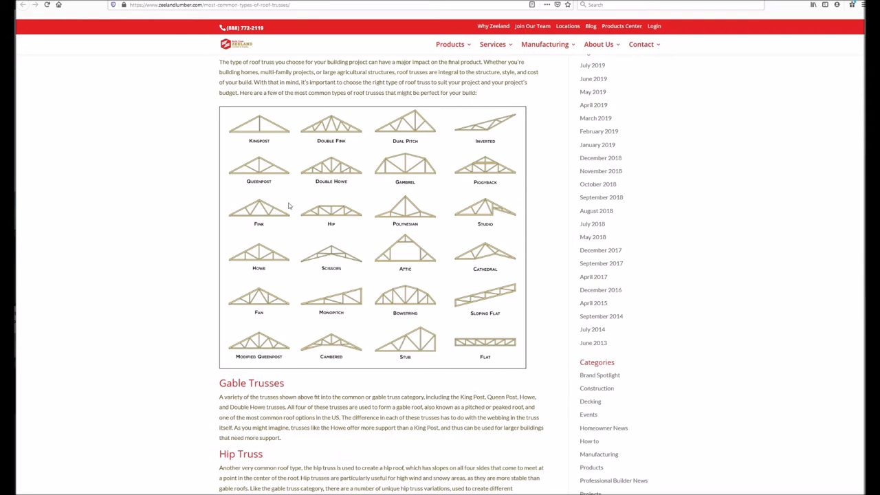
mouse_move(289, 221)
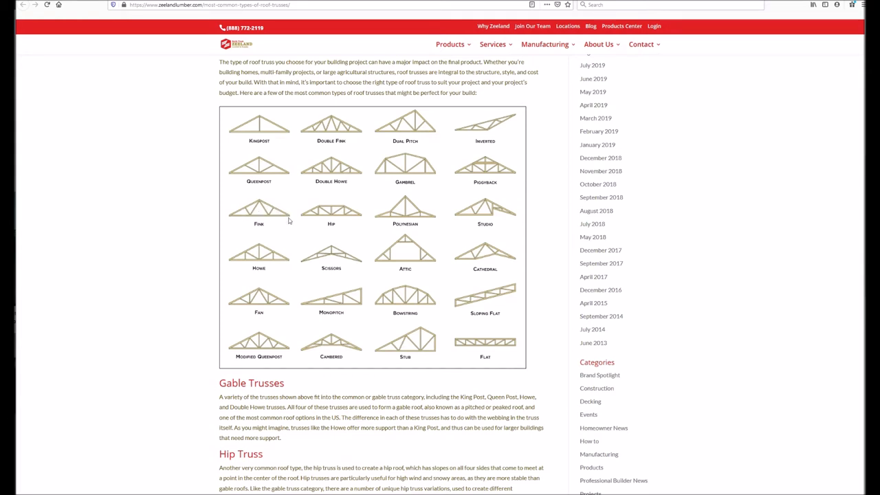
mouse_move(259, 197)
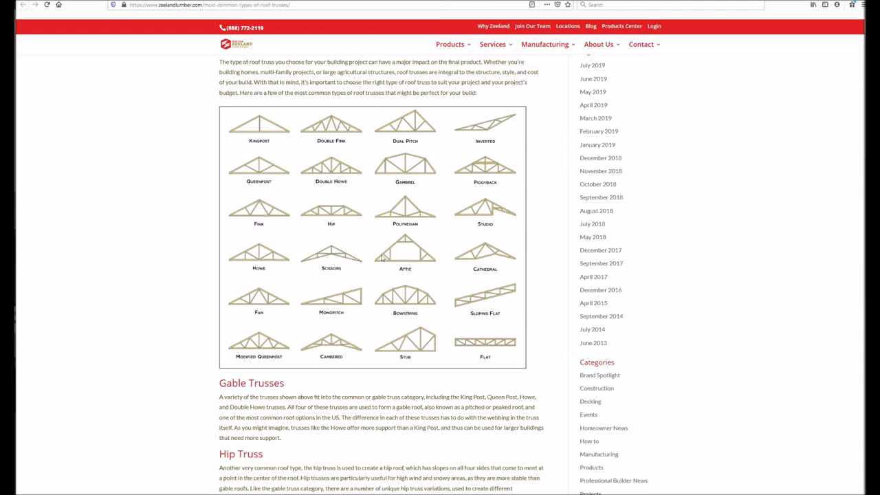
mouse_move(384, 278)
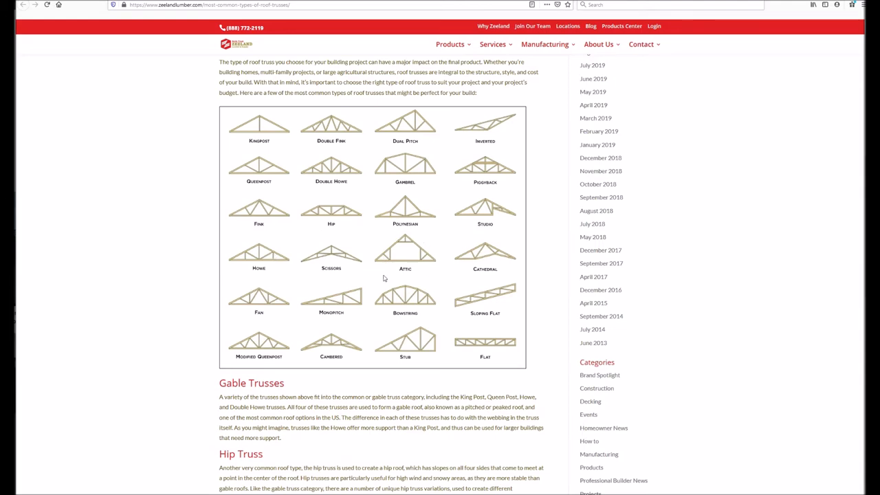
key("ctrl+plus")
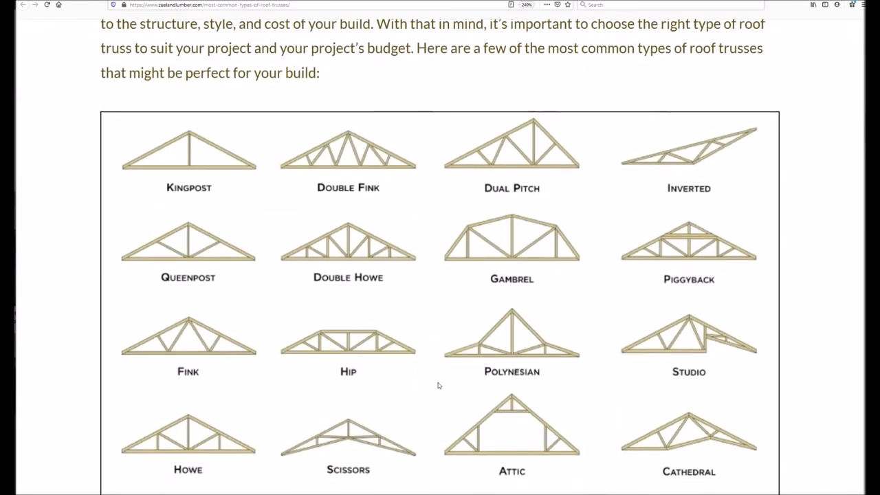
scroll("down", 3)
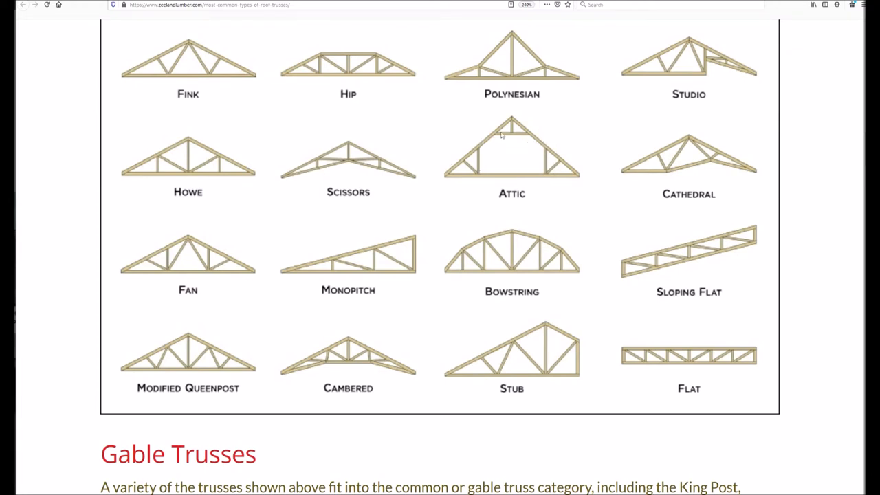
mouse_move(564, 178)
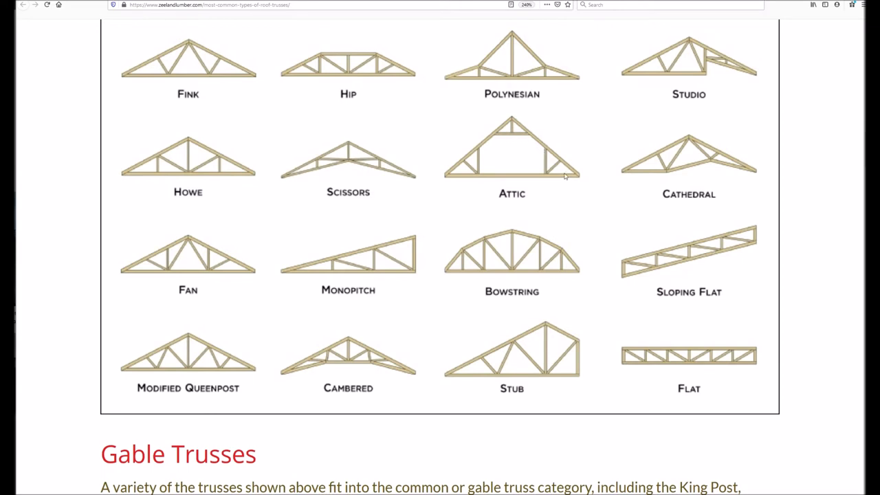
mouse_move(481, 179)
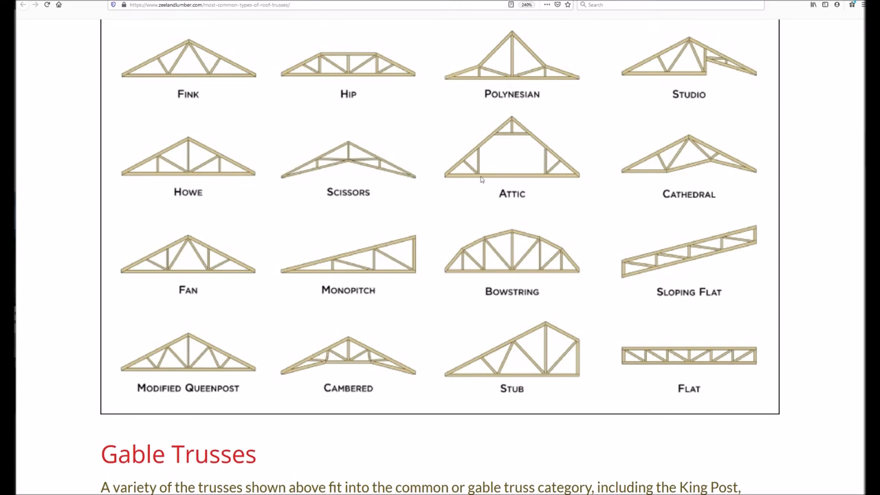
mouse_move(482, 147)
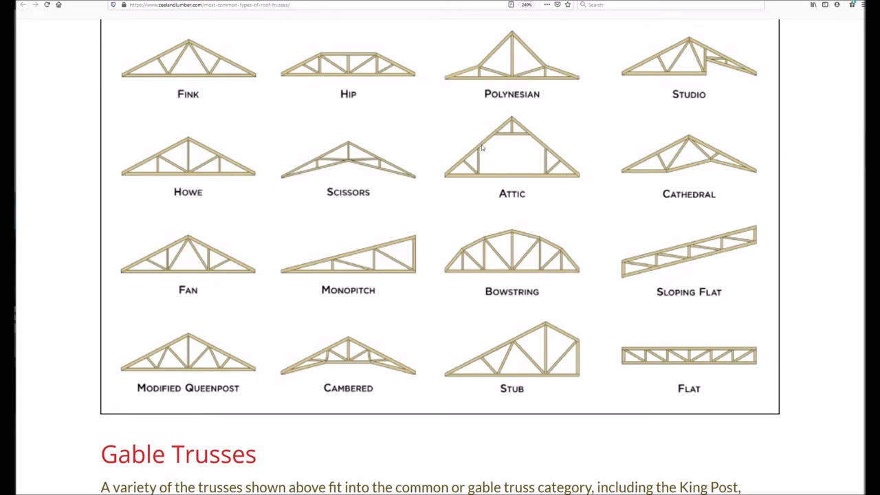
mouse_move(483, 145)
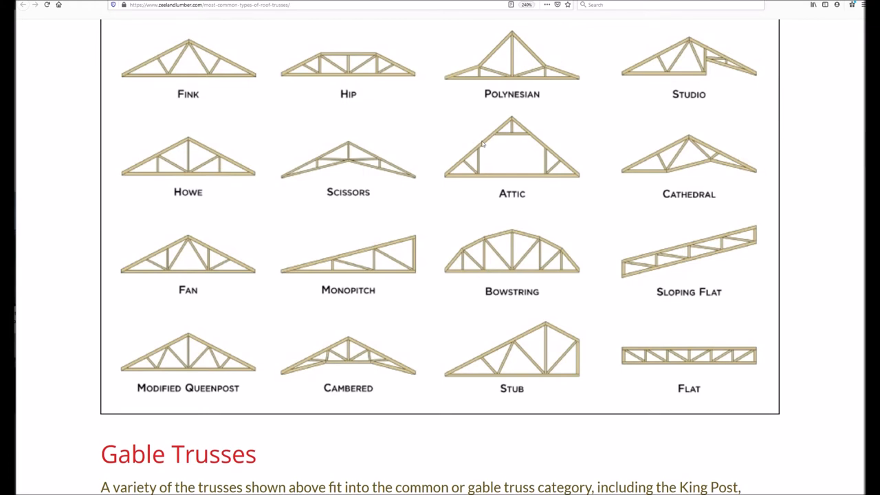
mouse_move(492, 136)
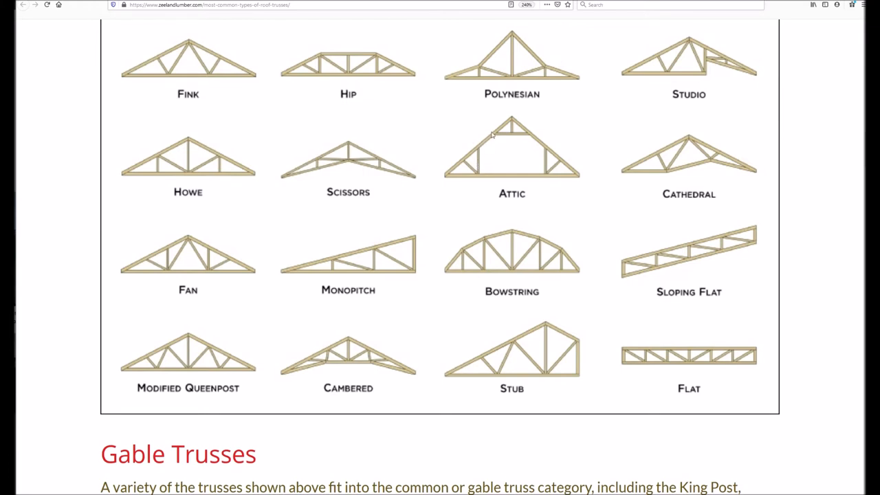
mouse_move(481, 146)
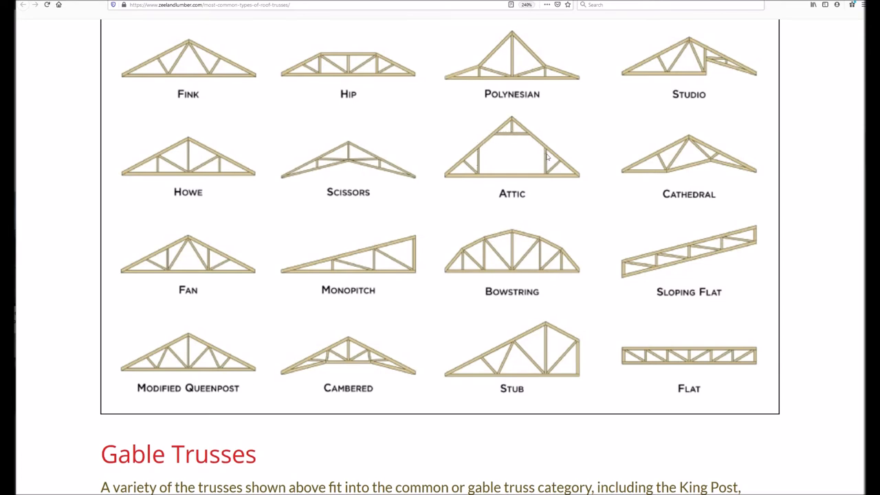
mouse_move(540, 141)
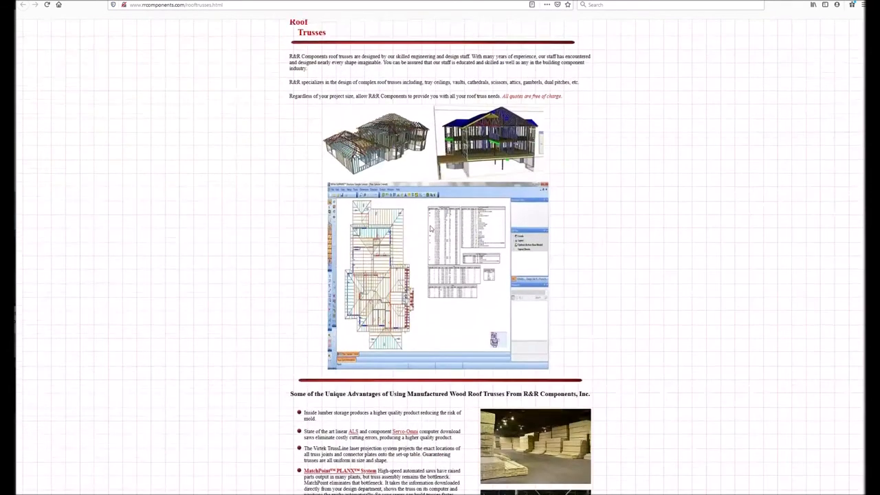
Scroll the R&R Components roof trusses page down to its advantages list and truss diagrams.
scroll("down", 3)
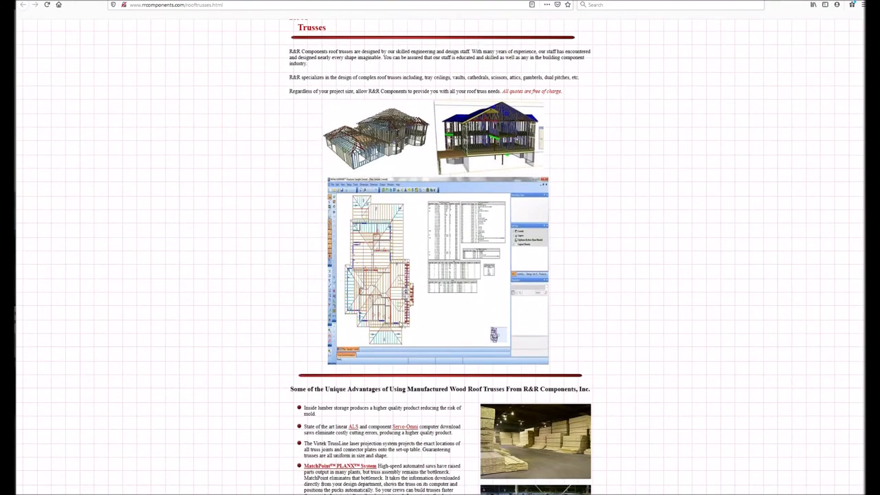
mouse_move(422, 200)
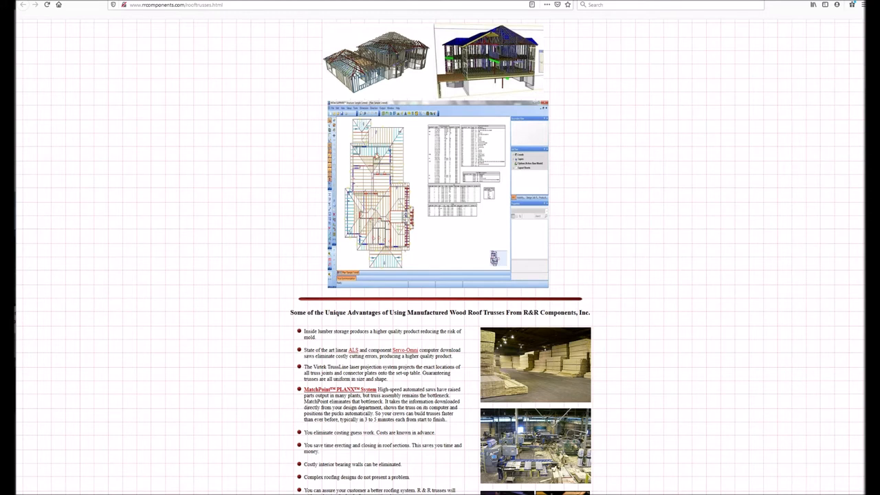
mouse_move(402, 275)
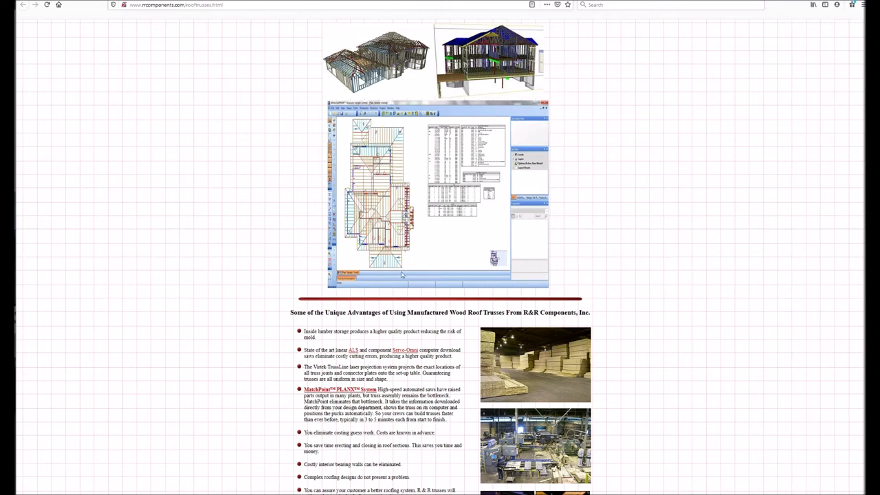
scroll("down", 3)
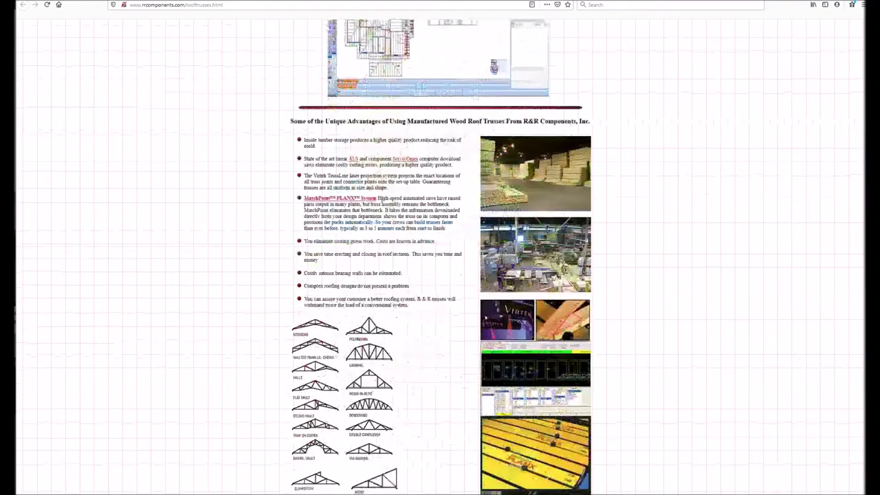
scroll("up", 3)
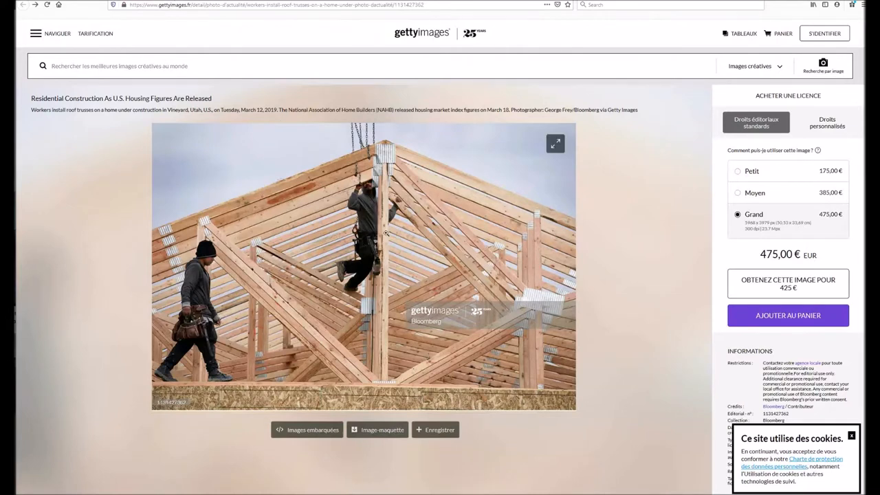
mouse_move(515, 222)
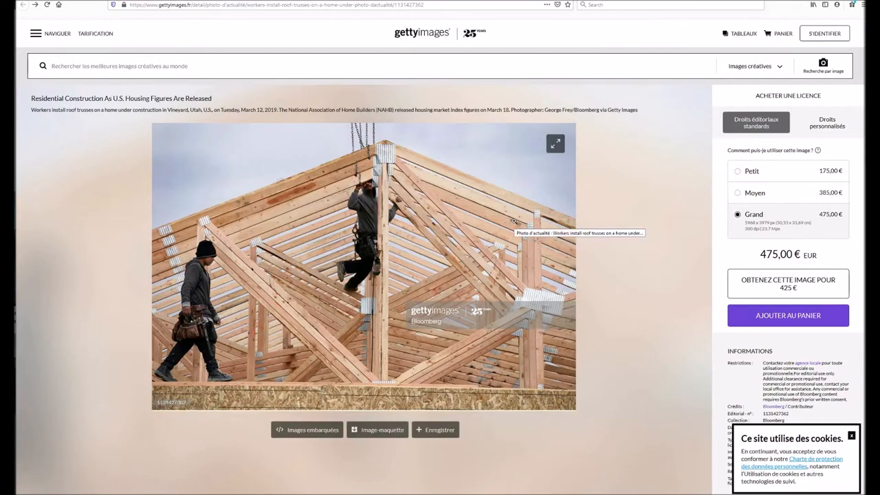
mouse_move(375, 157)
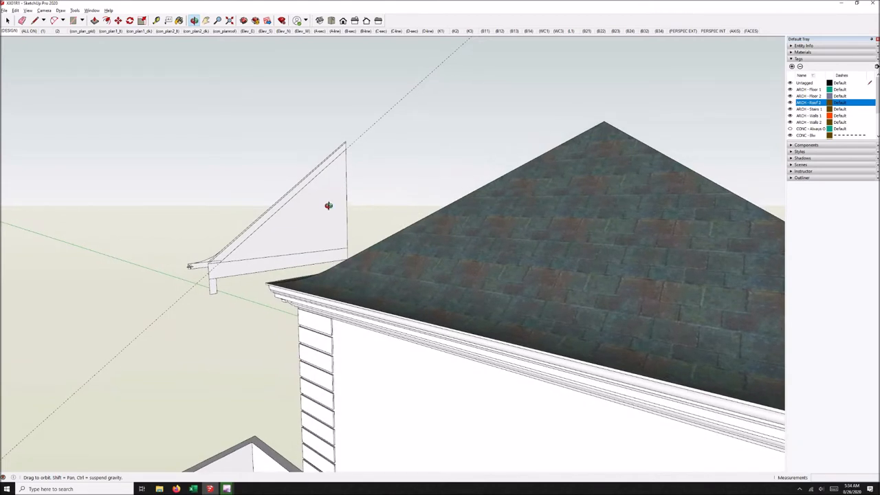
mouse_move(212, 269)
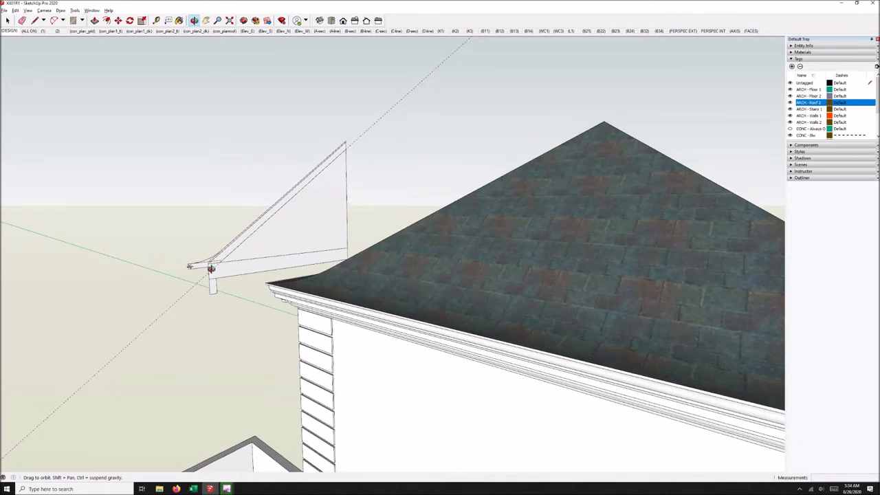
mouse_move(217, 244)
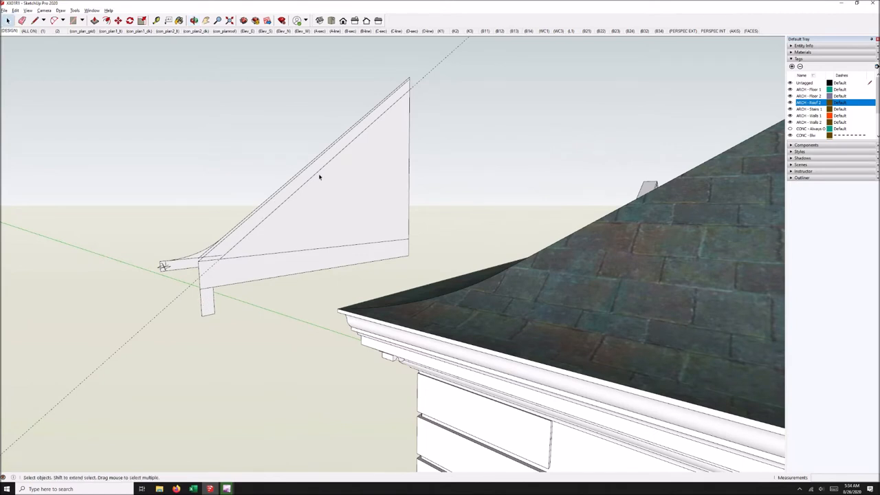
mouse_move(387, 111)
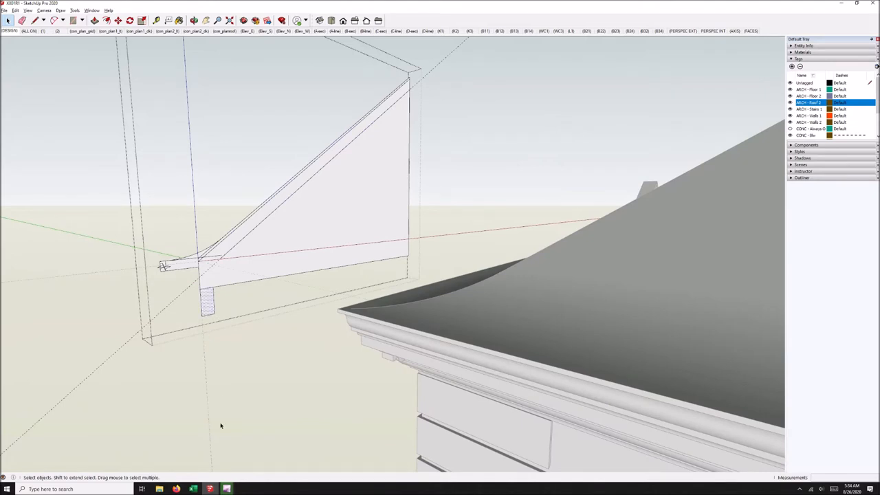
mouse_move(214, 289)
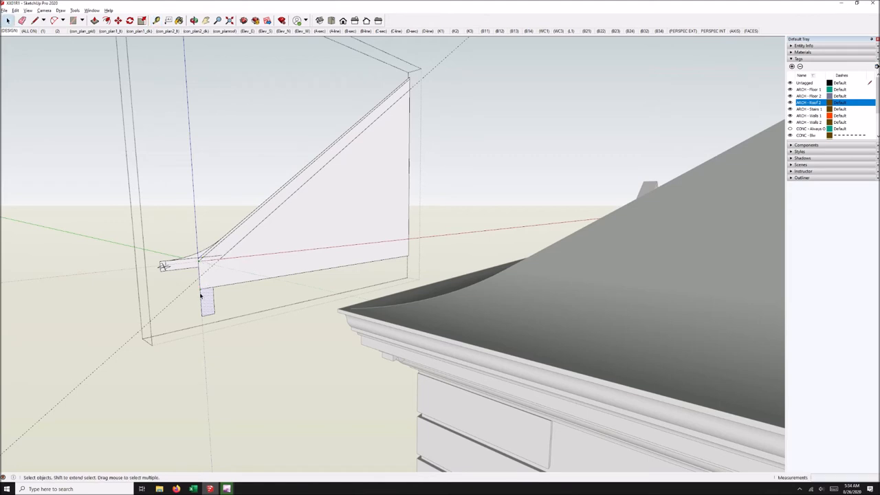
mouse_move(206, 280)
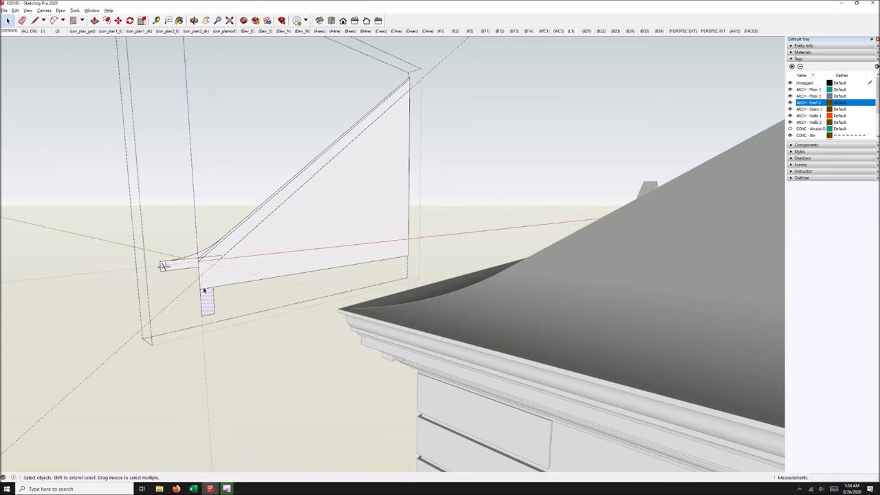
mouse_move(251, 234)
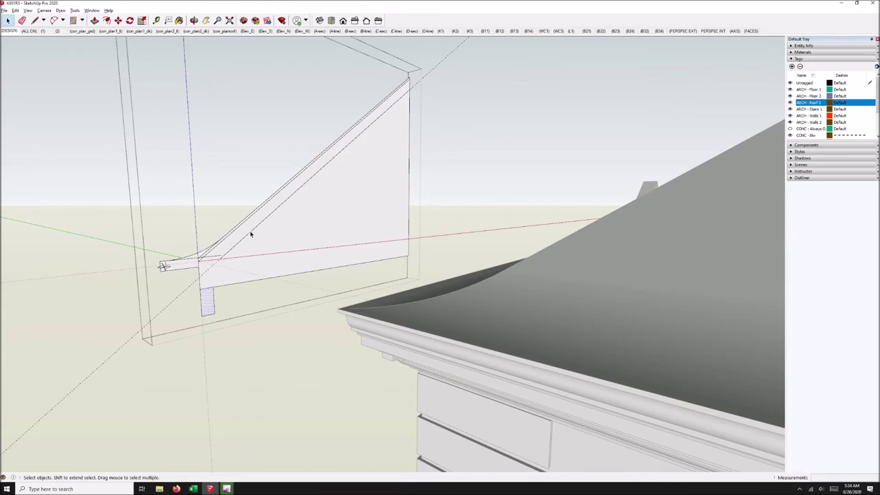
mouse_move(228, 248)
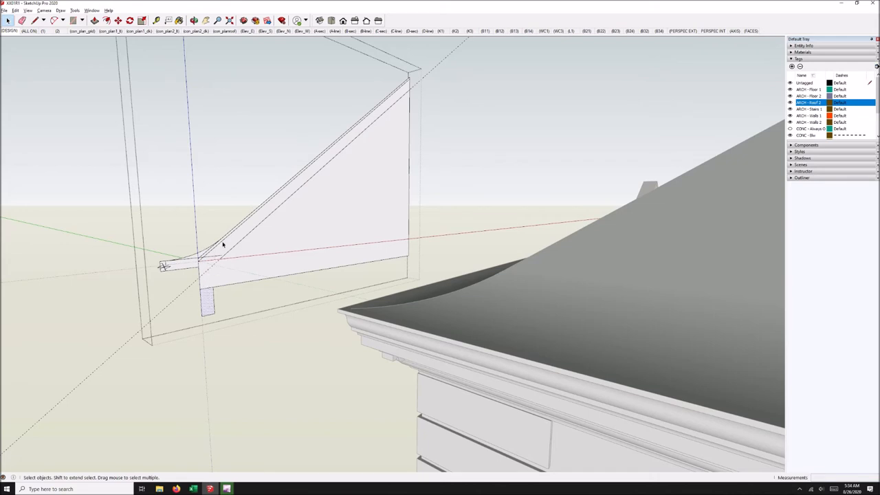
mouse_move(209, 291)
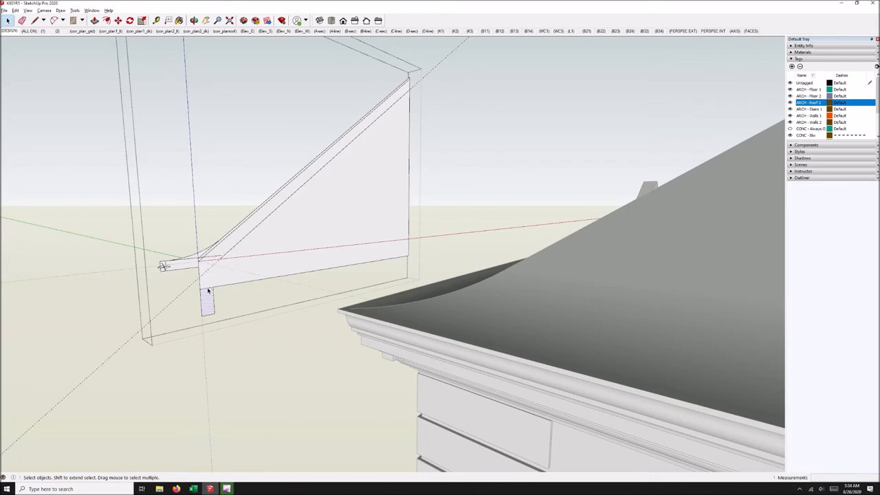
Measure the sloped eave profile edge with Tape Measure, reading just over 14 feet.
left_click(156, 20)
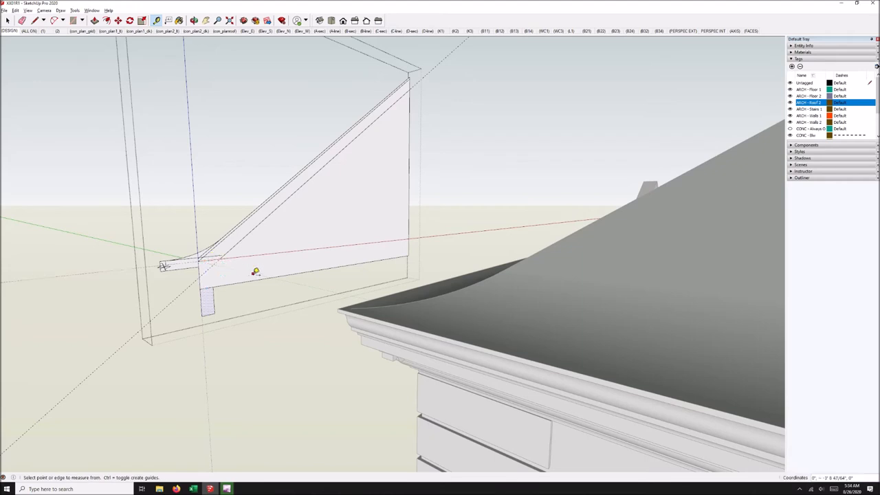
mouse_move(248, 219)
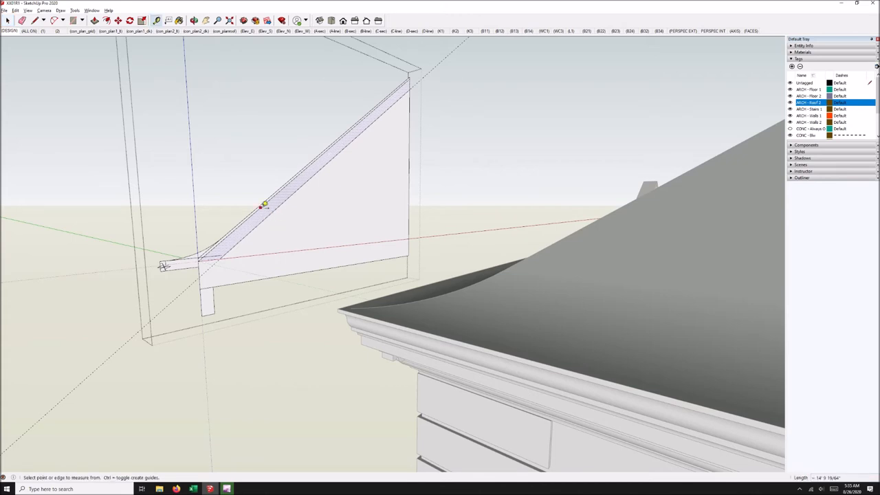
left_click(265, 205)
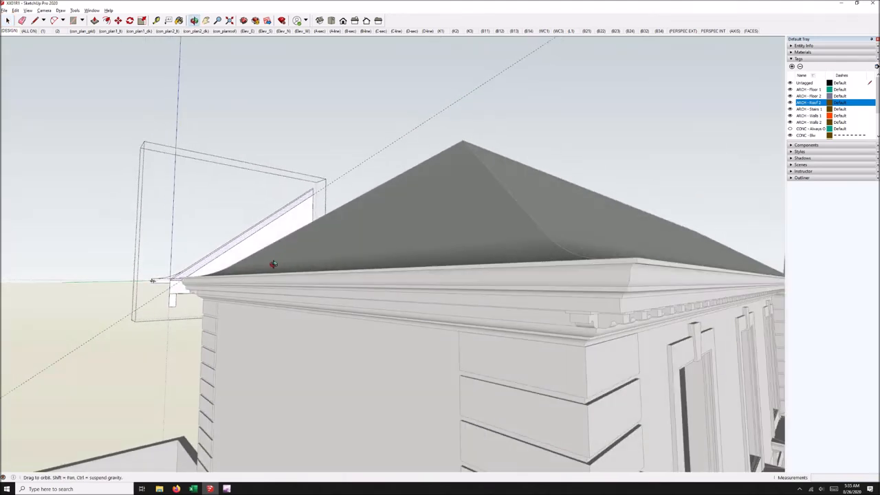
left_click_drag(273, 264, 229, 295)
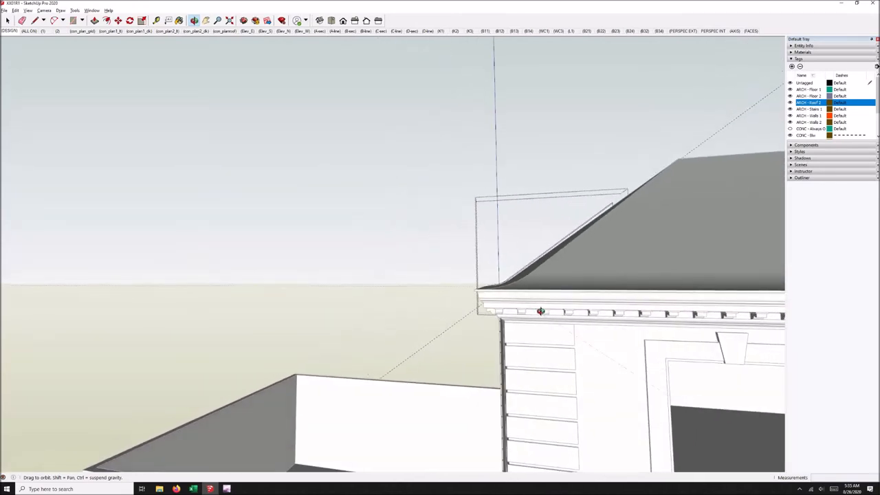
left_click_drag(541, 311, 386, 278)
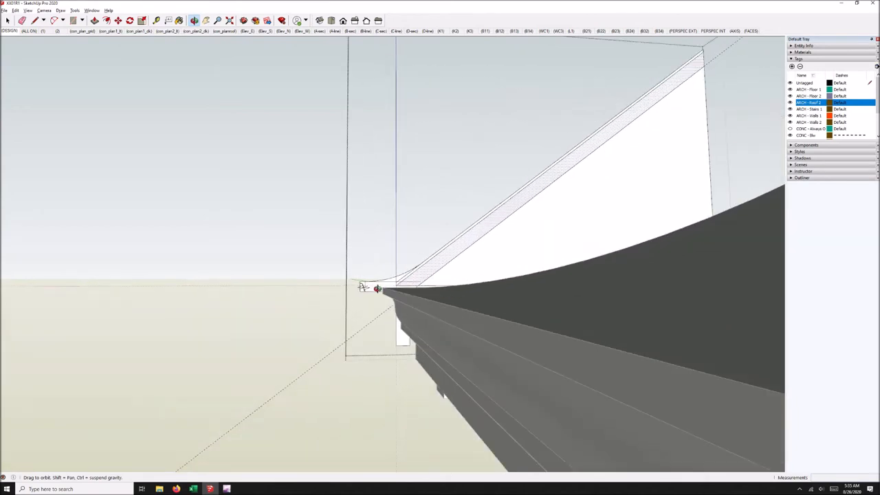
left_click_drag(376, 288, 454, 246)
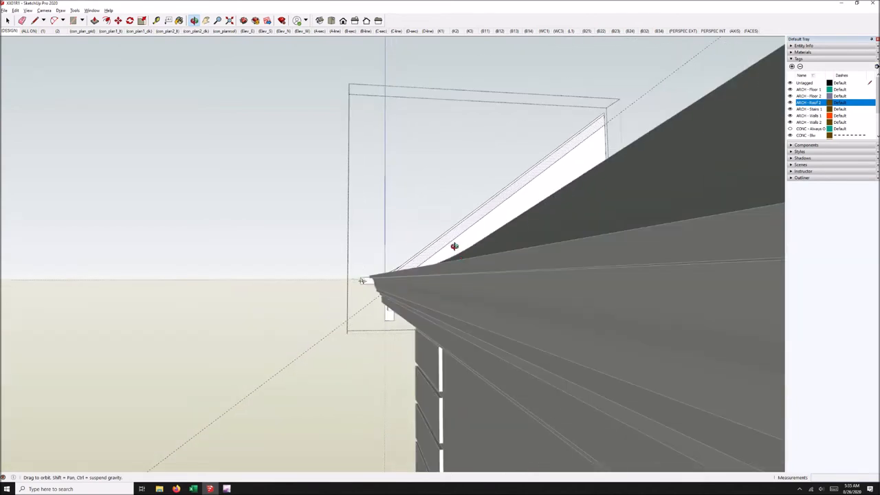
left_click_drag(454, 246, 605, 251)
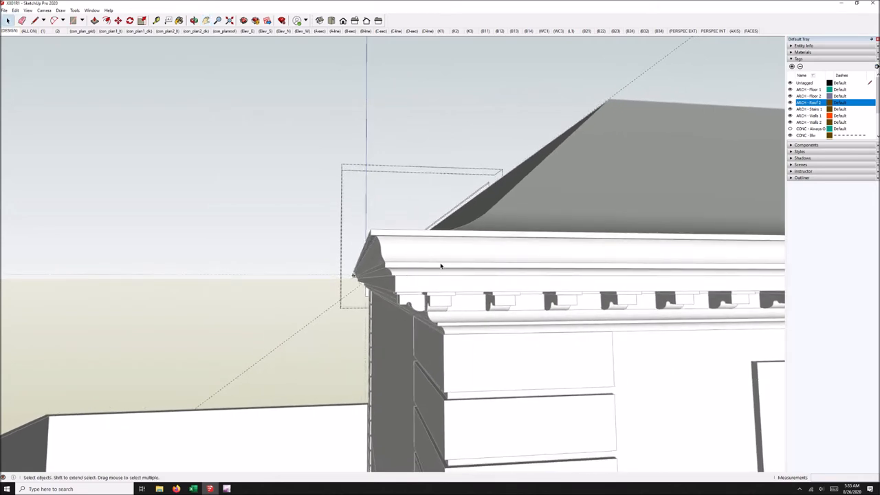
mouse_move(559, 267)
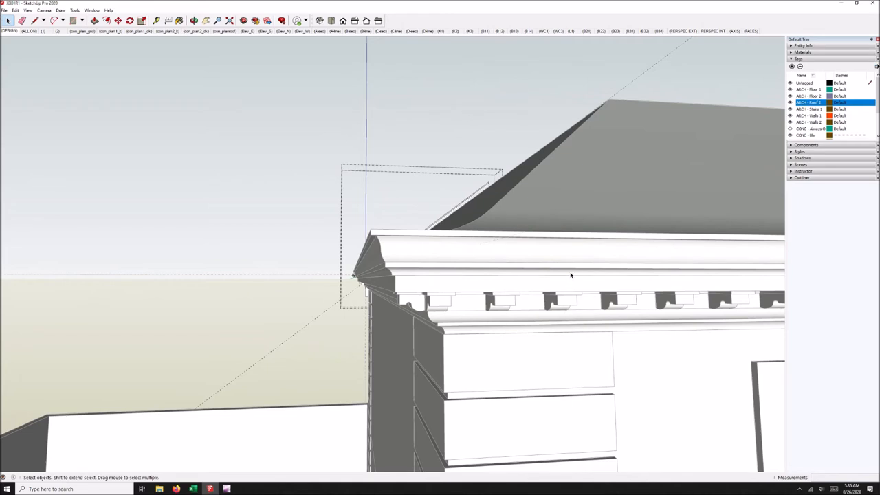
mouse_move(366, 228)
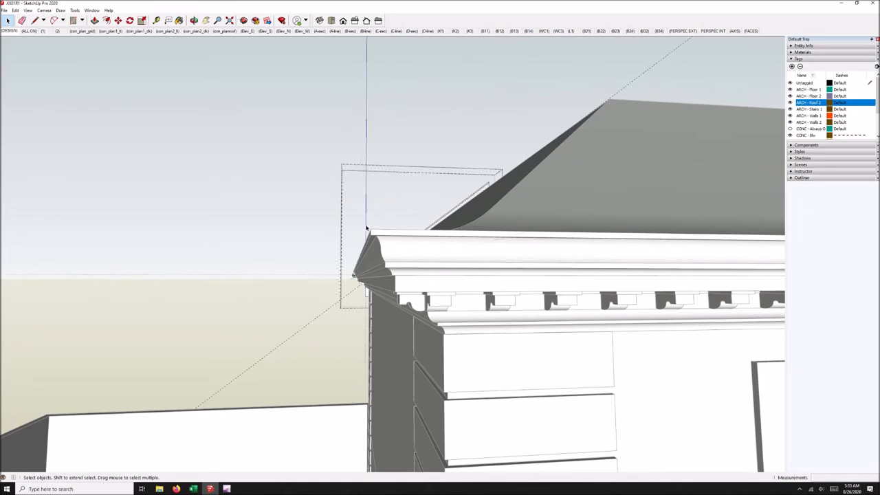
mouse_move(370, 241)
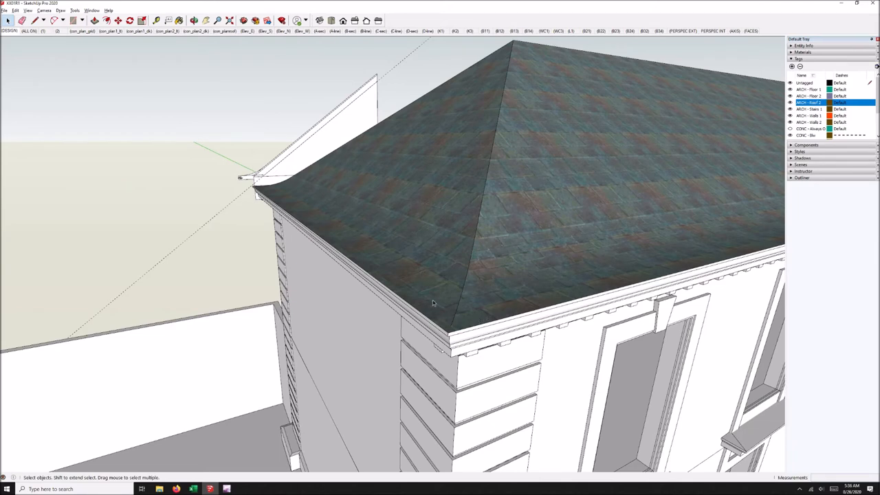
mouse_move(493, 305)
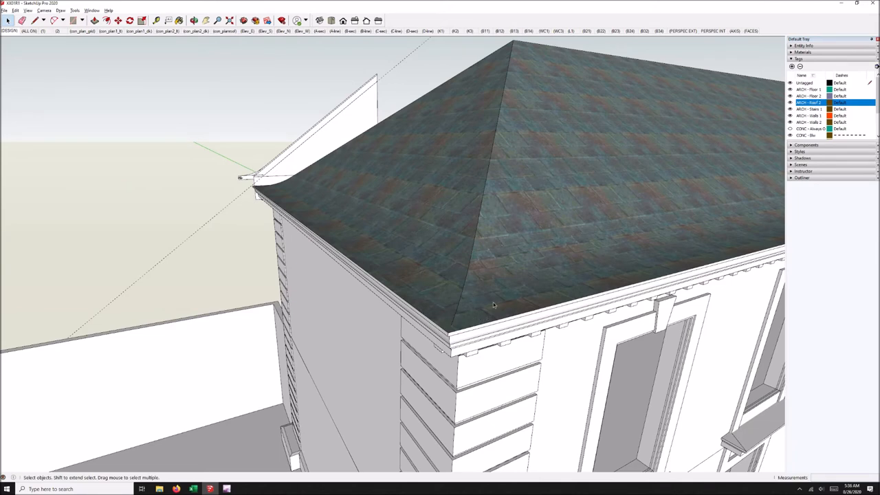
Orbit over the slate-textured roof and out to view the whole front facade.
left_click_drag(494, 306, 515, 374)
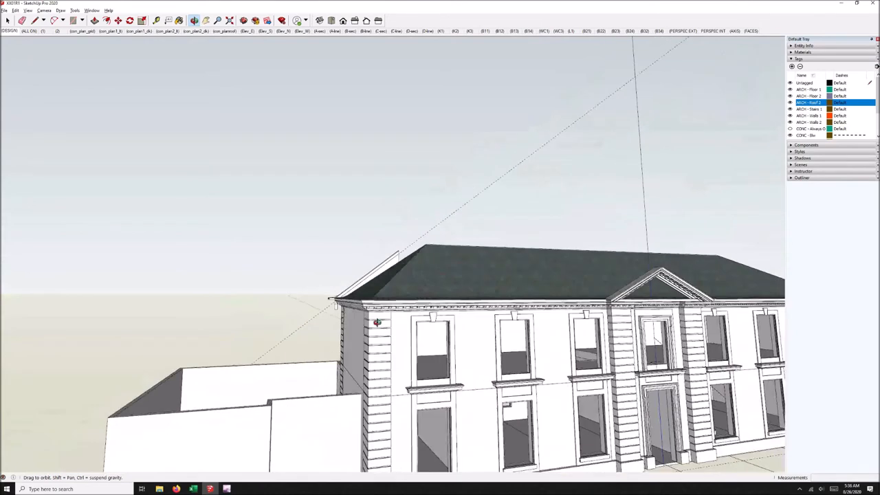
left_click_drag(377, 322, 300, 308)
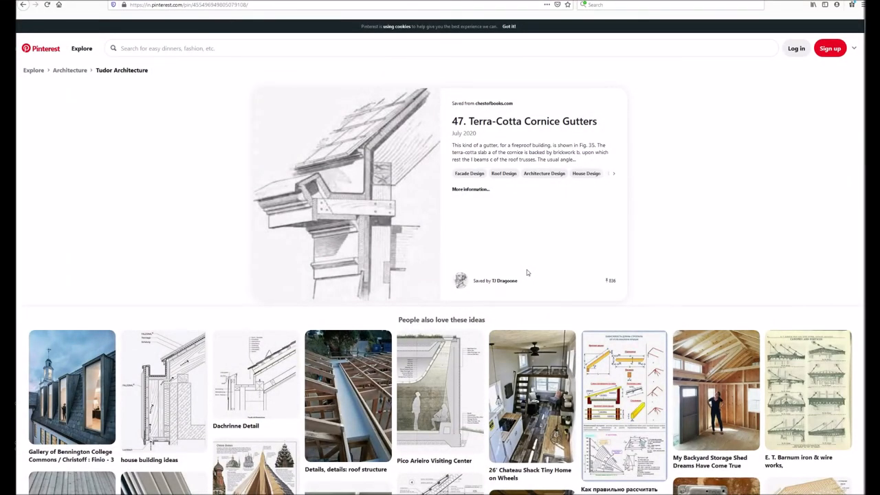
mouse_move(366, 194)
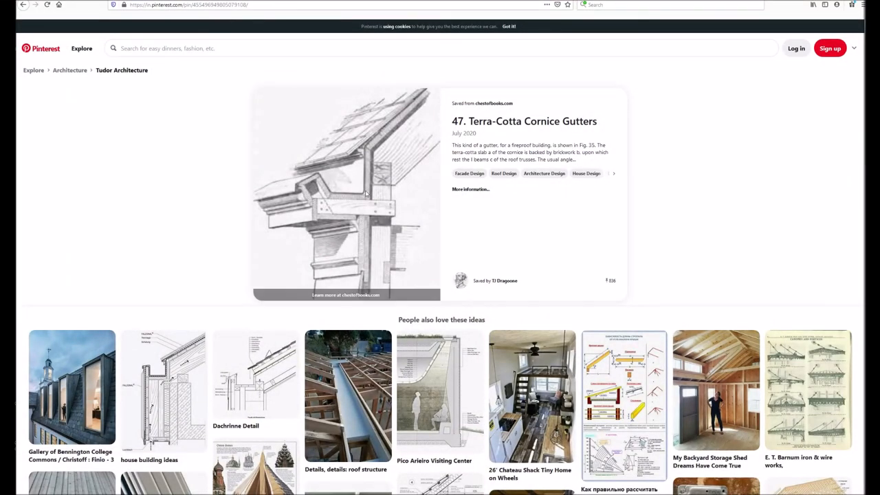
mouse_move(368, 166)
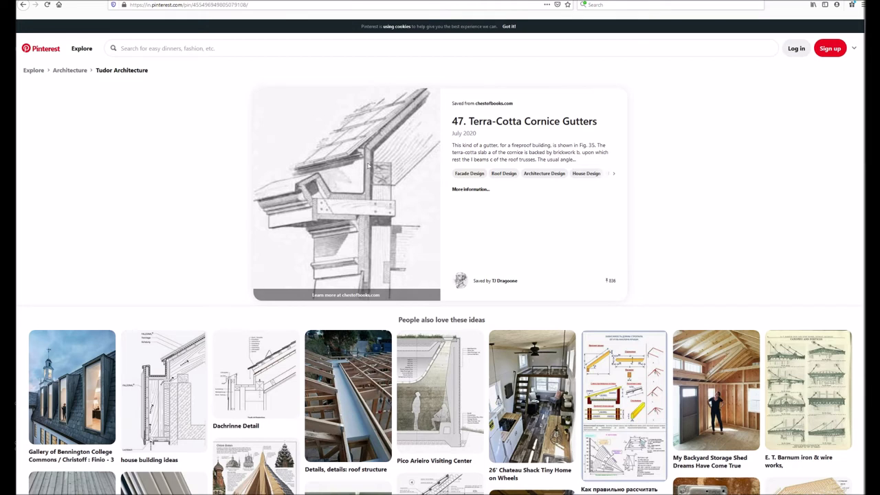
mouse_move(351, 275)
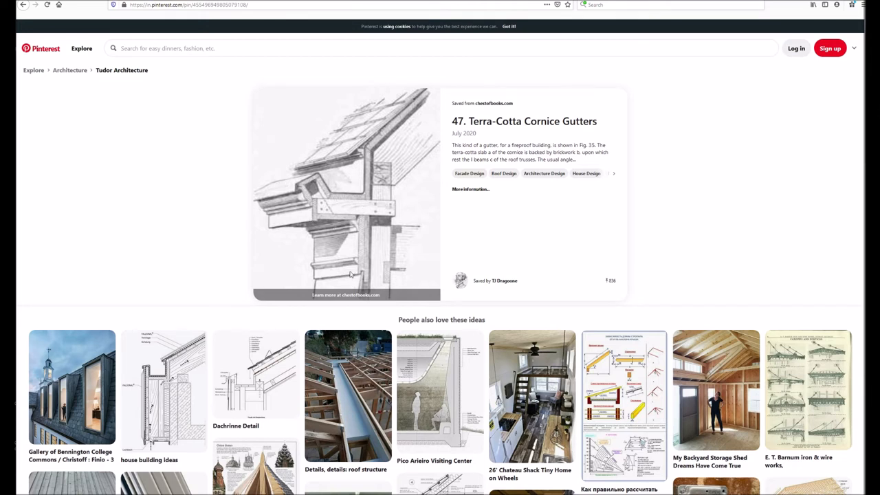
mouse_move(296, 191)
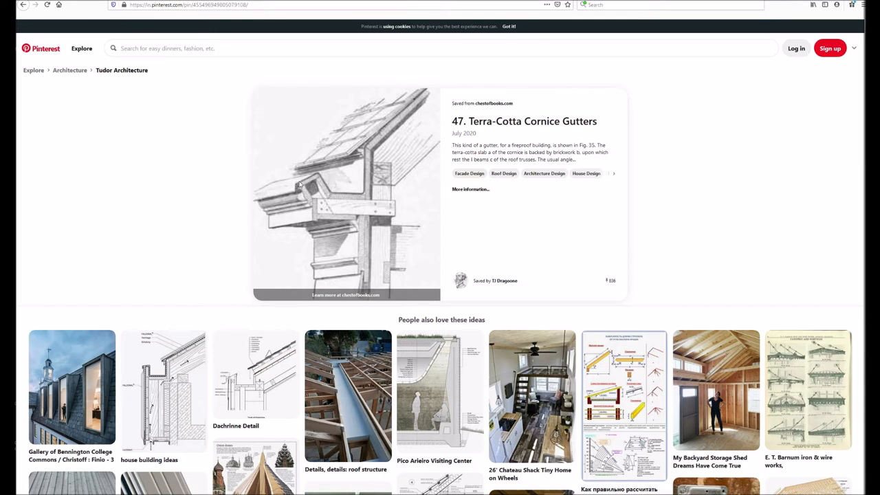
mouse_move(425, 91)
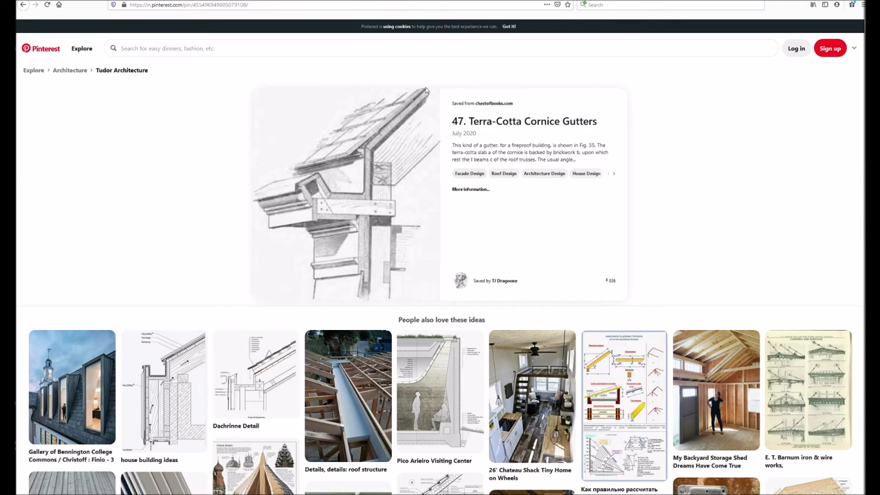
mouse_move(404, 98)
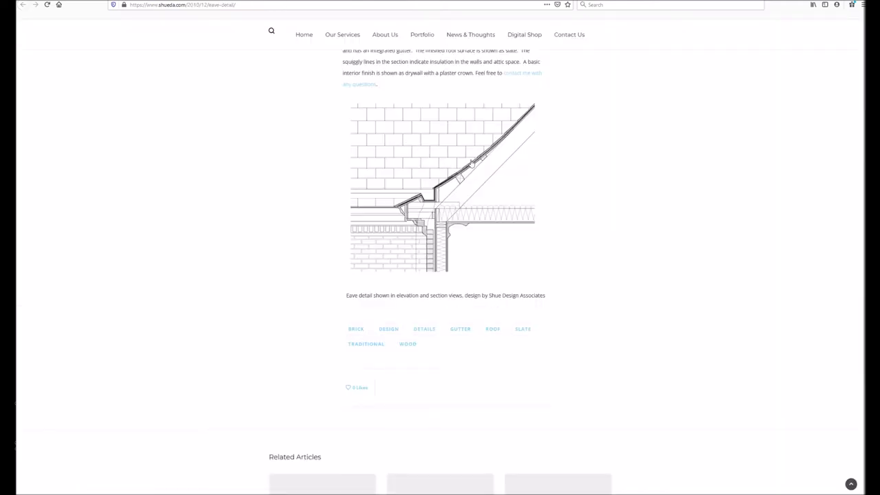
mouse_move(430, 206)
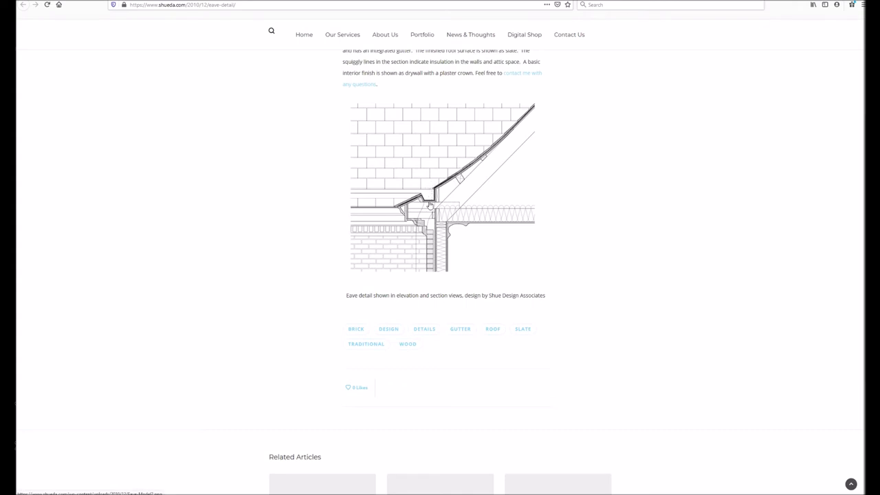
mouse_move(431, 203)
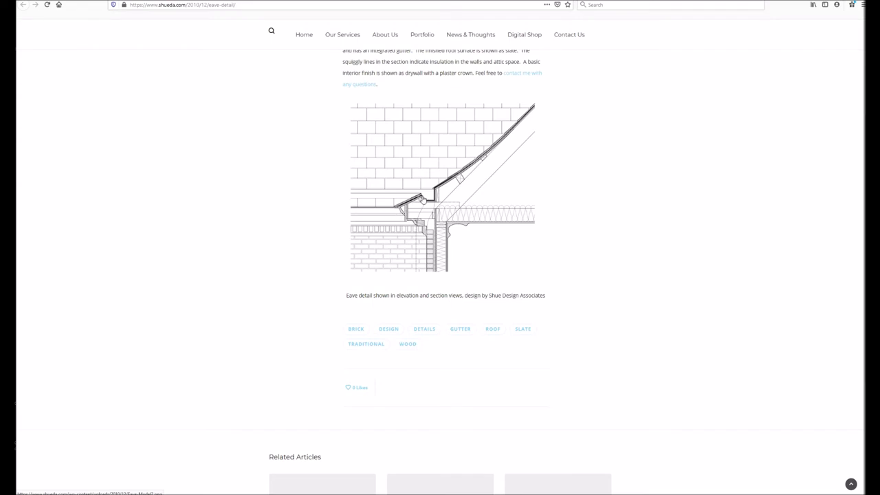
mouse_move(397, 214)
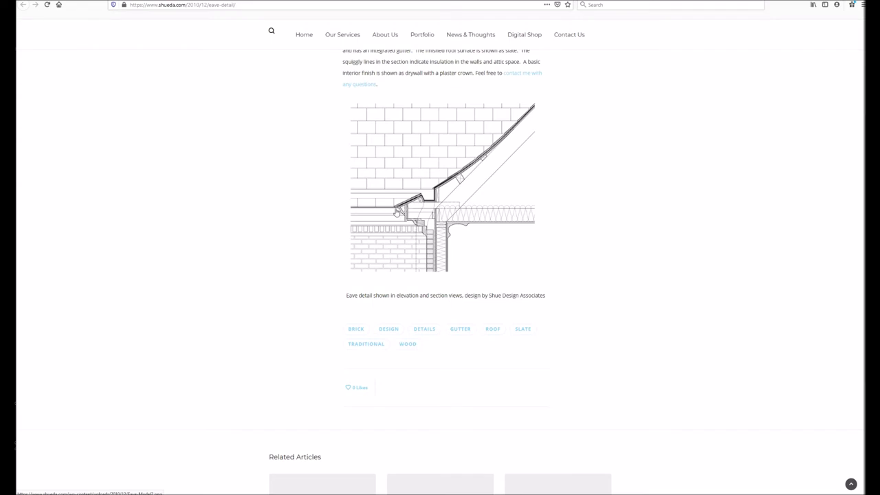
mouse_move(419, 199)
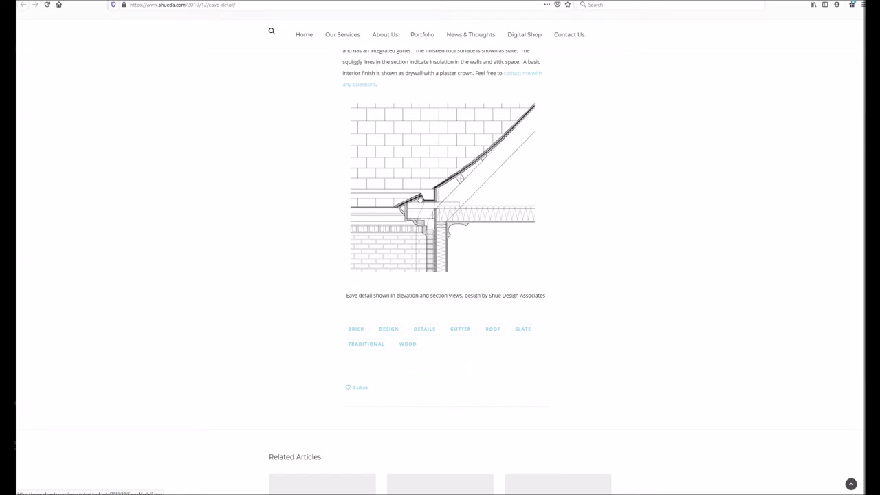
mouse_move(419, 200)
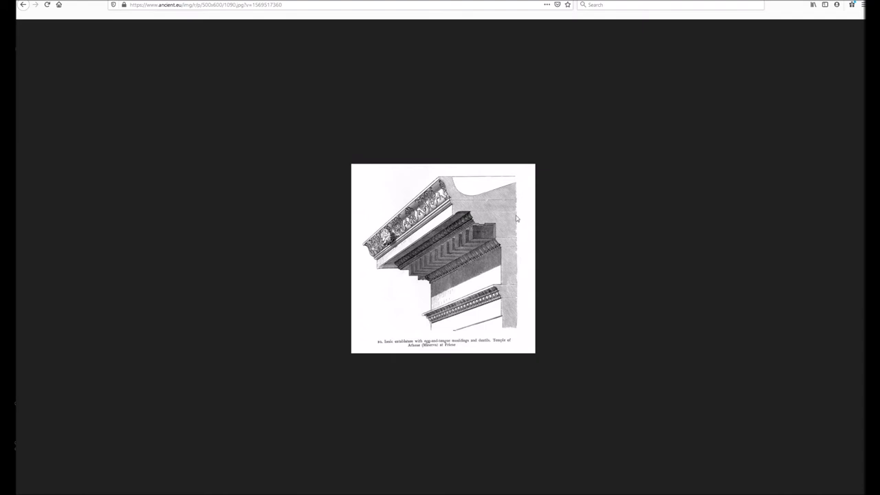
mouse_move(512, 264)
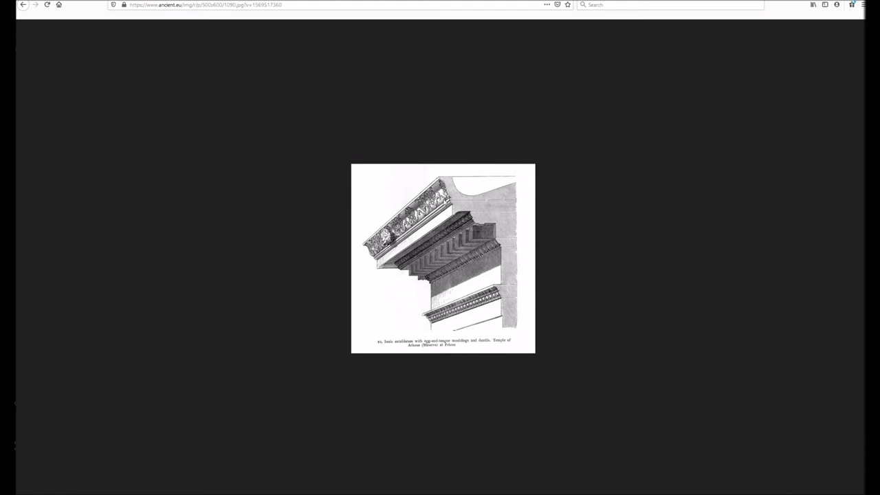
mouse_move(447, 199)
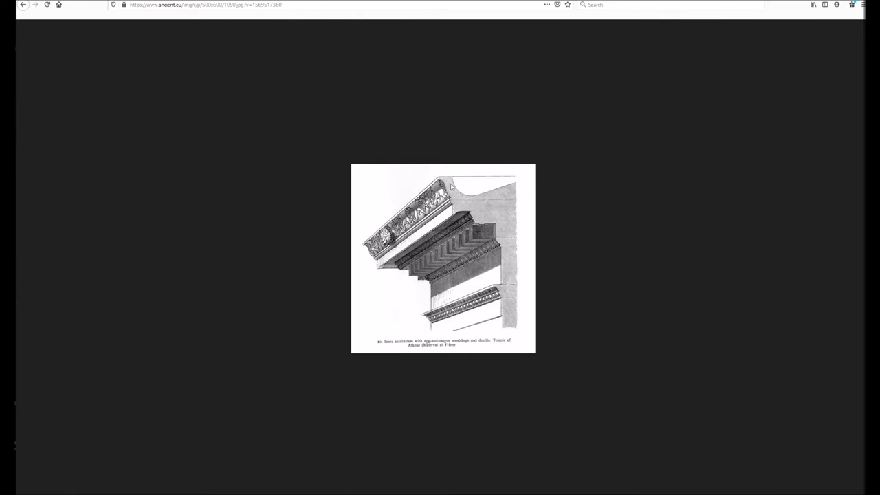
mouse_move(423, 172)
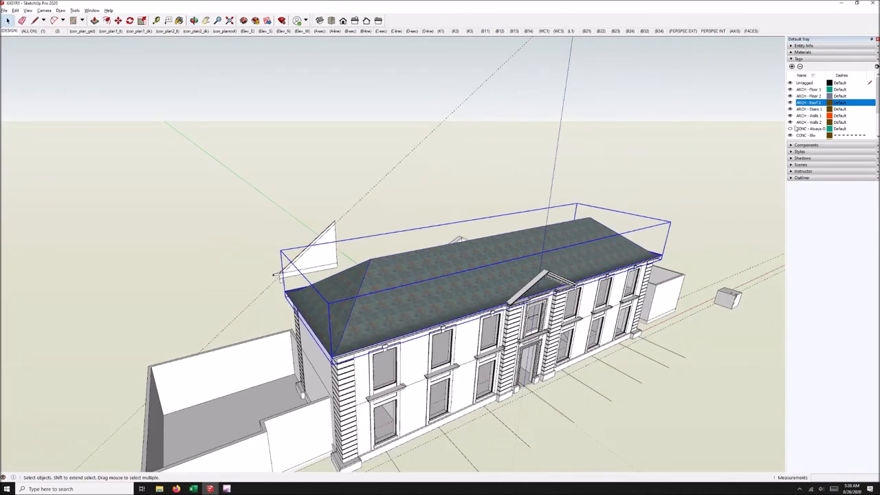
Hide the Roof 2 tag, then explode the triangular gable group on the roof end.
left_click(790, 103)
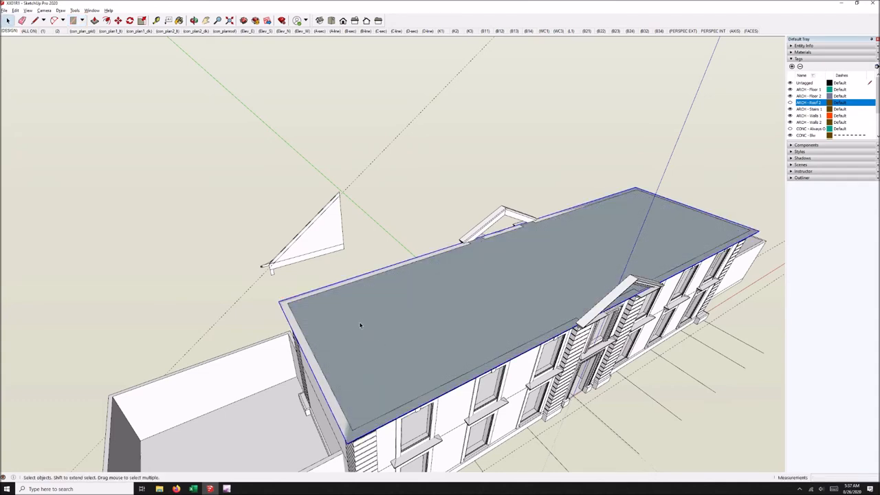
left_click(323, 241)
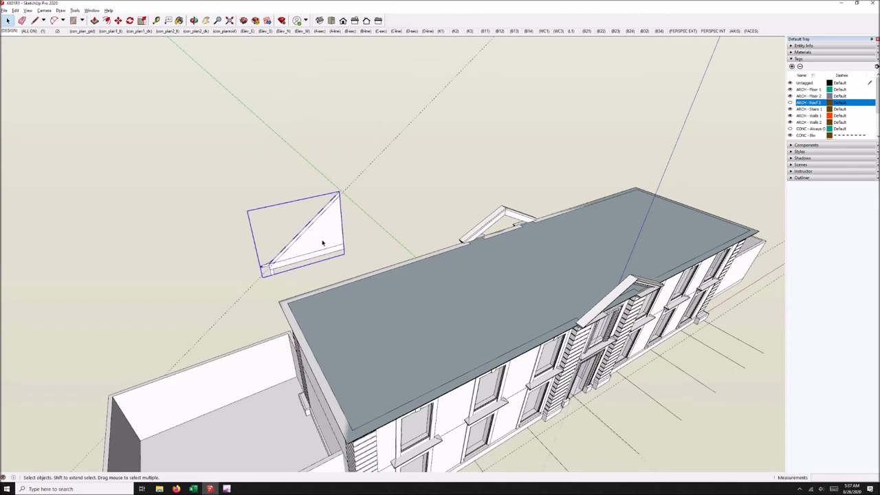
mouse_move(354, 319)
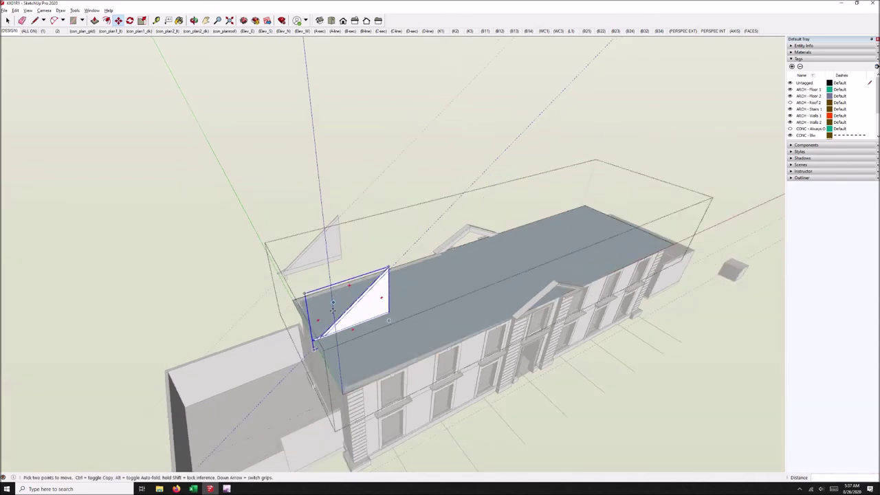
right_click(334, 309)
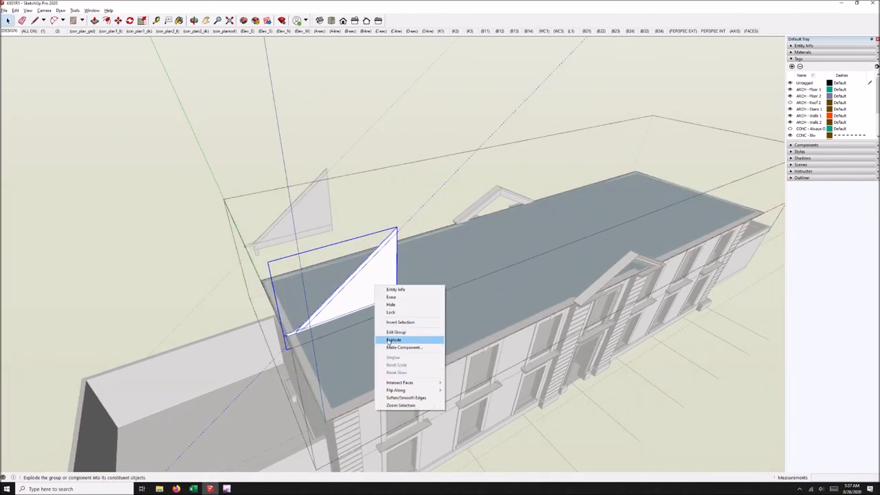
left_click(393, 340)
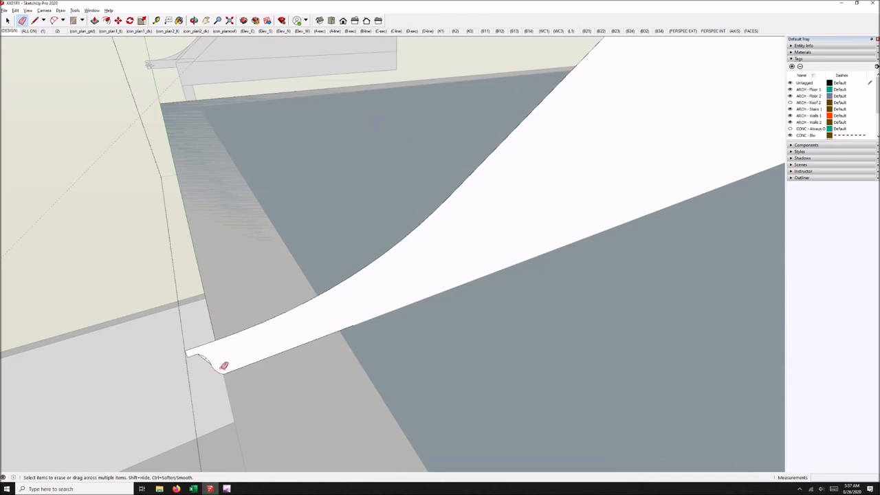
mouse_move(208, 359)
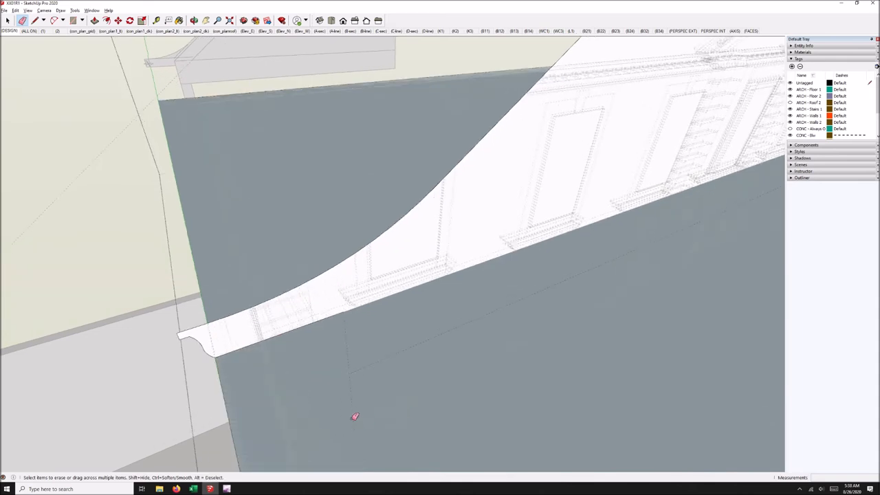
Erase stray edges around the cornice profile and view the whole building top.
left_click(13, 20)
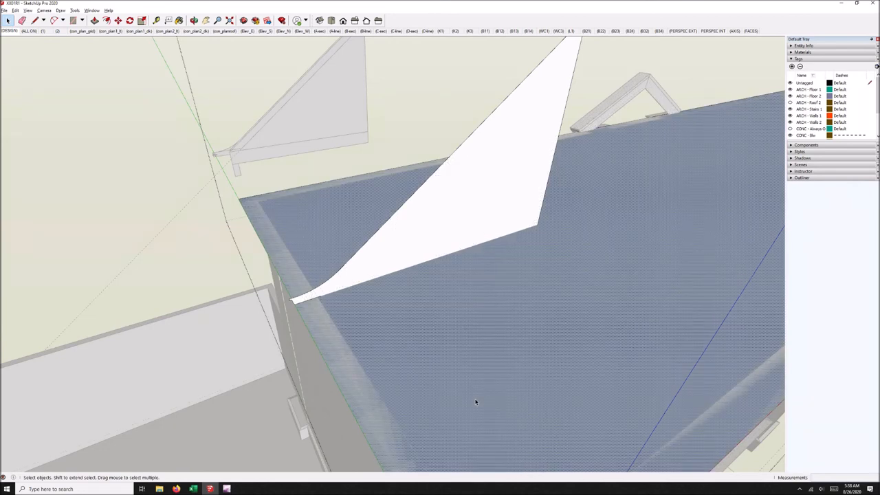
left_click_drag(476, 402, 336, 276)
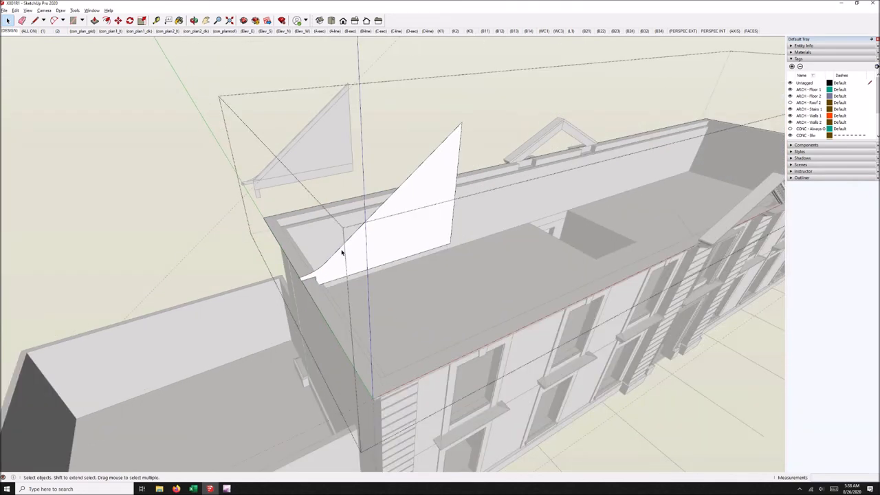
mouse_move(327, 316)
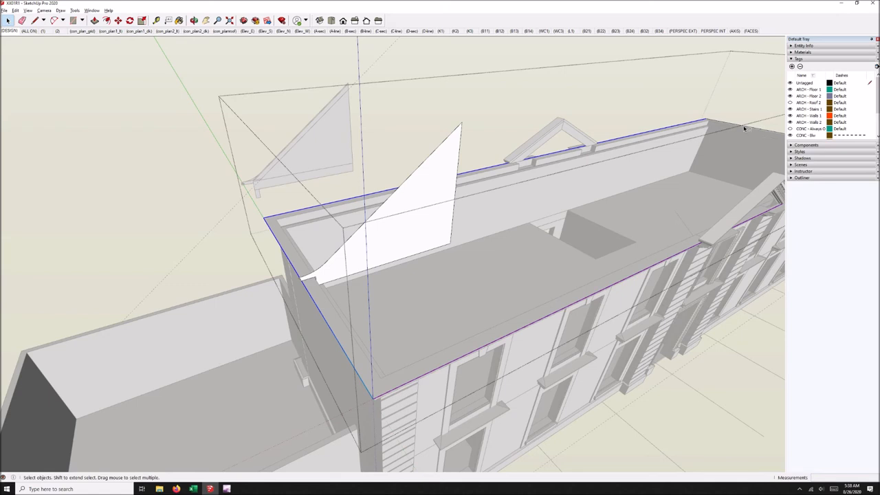
mouse_move(220, 88)
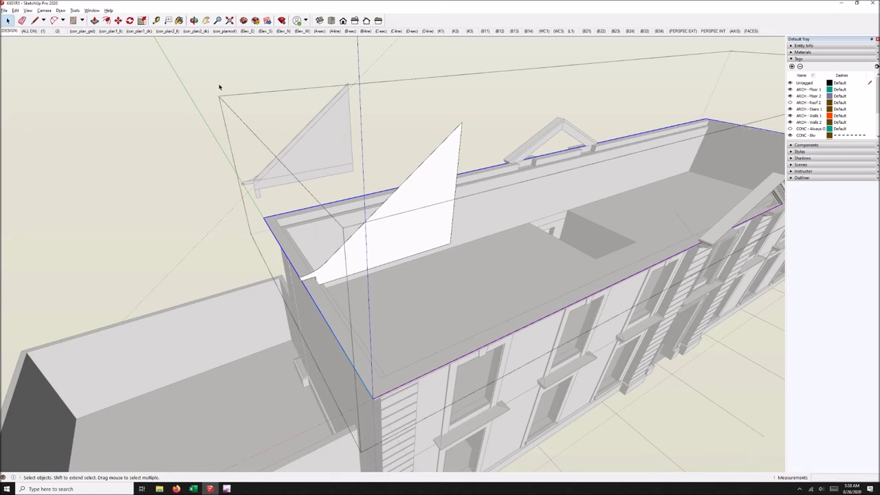
mouse_move(272, 291)
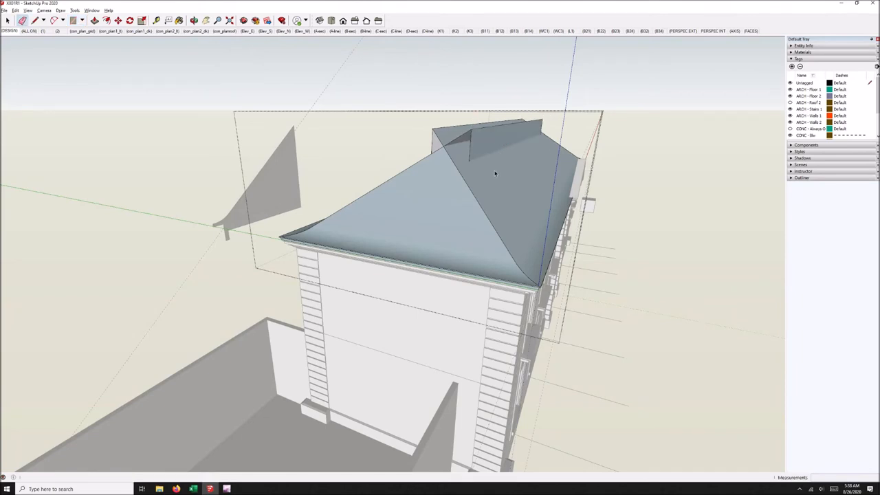
Select the swept roof, check its context menu, and switch to X-ray view.
left_click(495, 174)
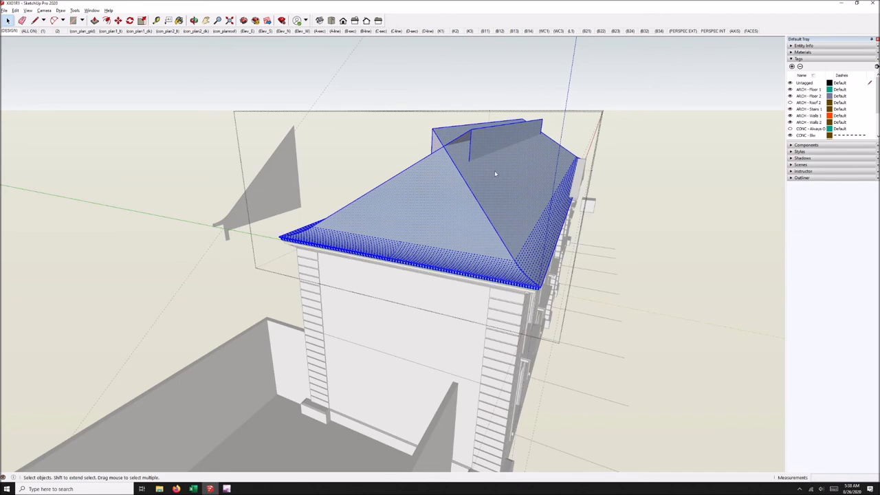
right_click(495, 174)
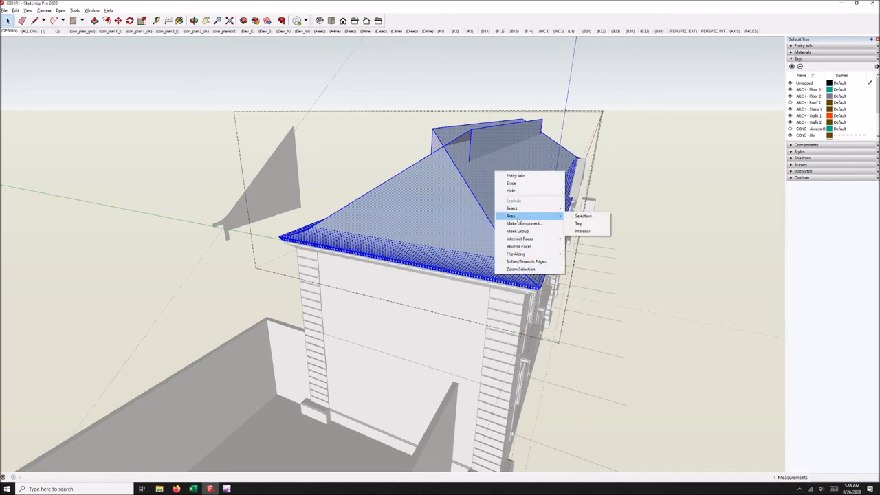
left_click(583, 216)
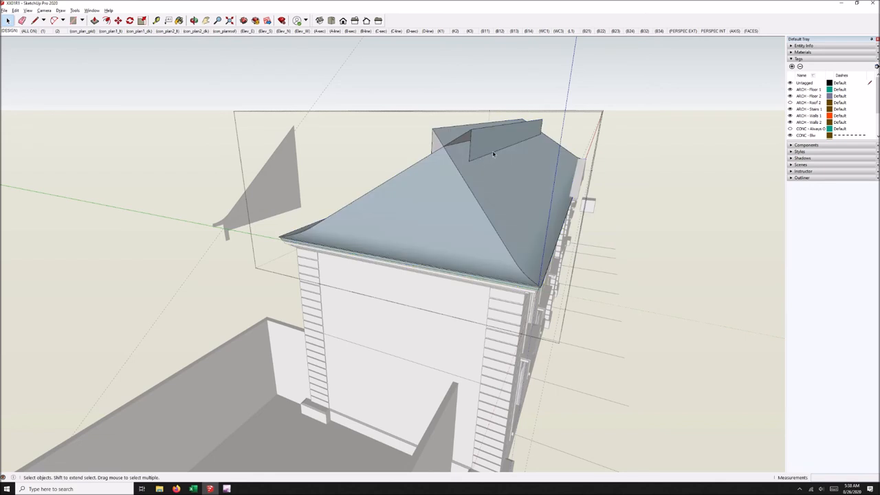
mouse_move(536, 128)
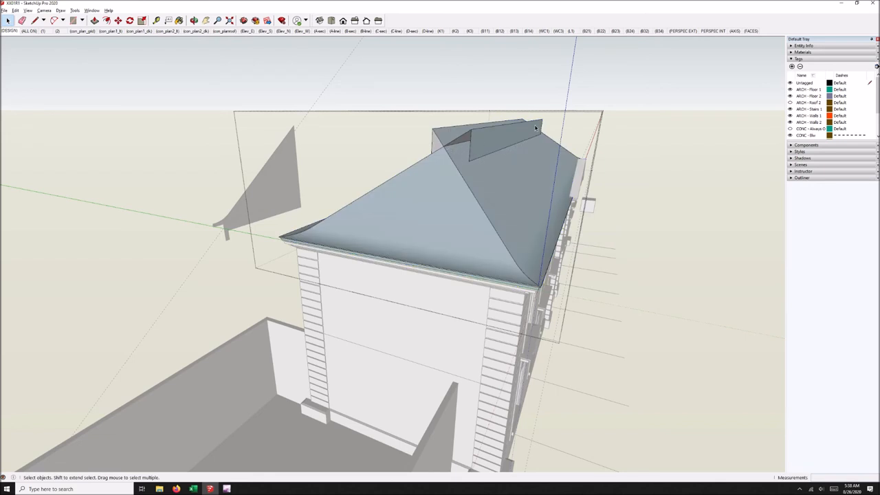
left_click(537, 114)
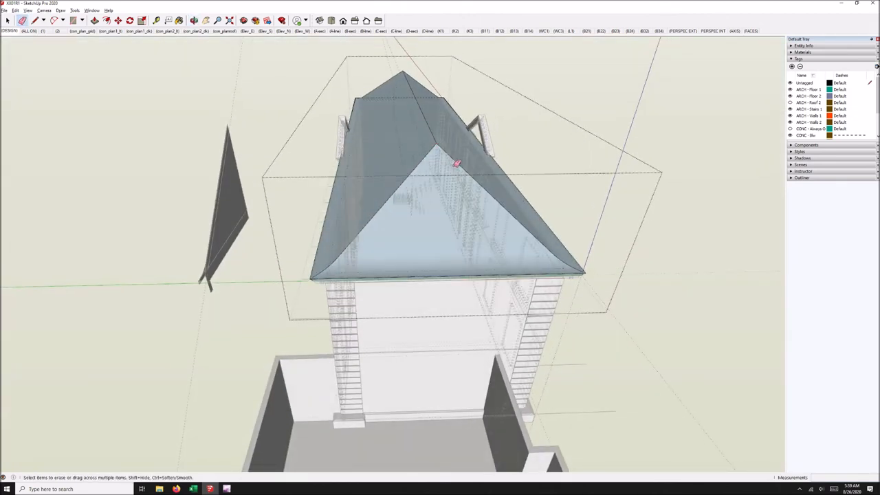
Orbit around the hipped end and along the roof while erasing stray slope edges.
left_click_drag(458, 164, 357, 235)
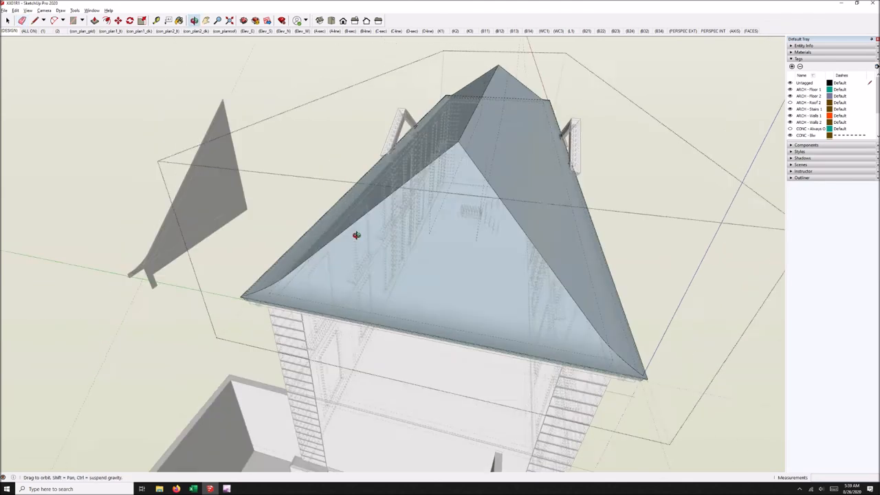
left_click_drag(357, 235, 474, 252)
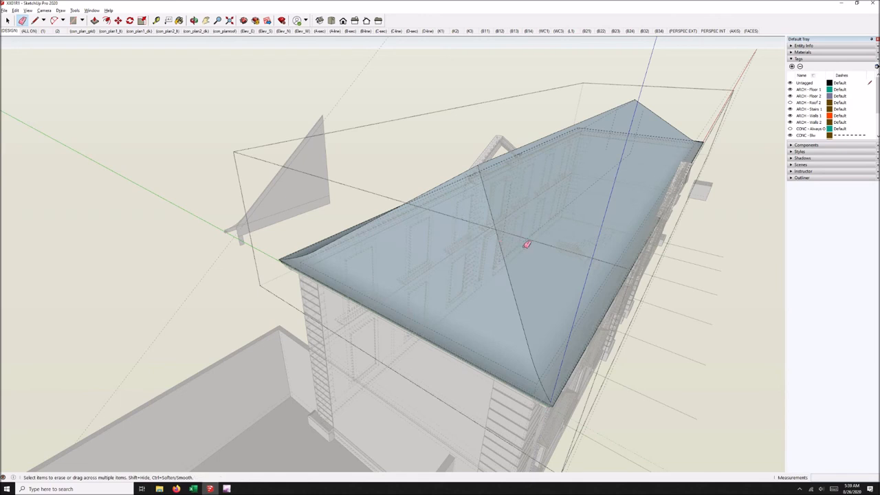
mouse_move(635, 110)
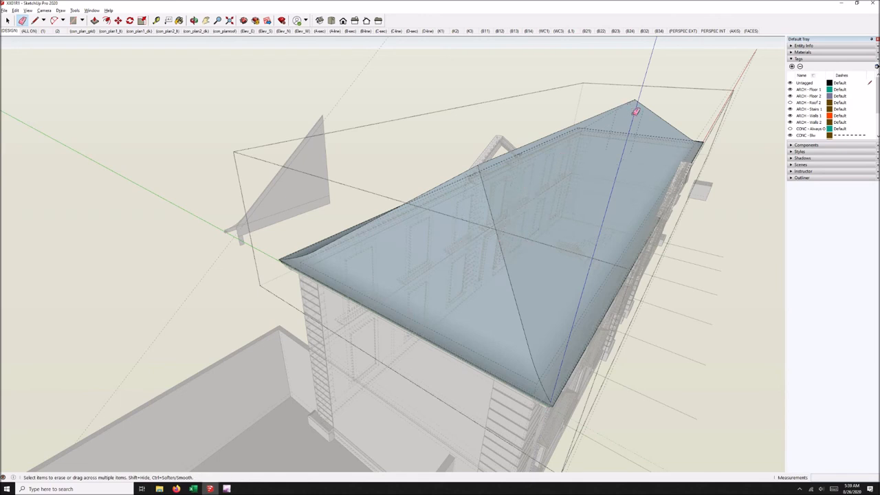
mouse_move(617, 118)
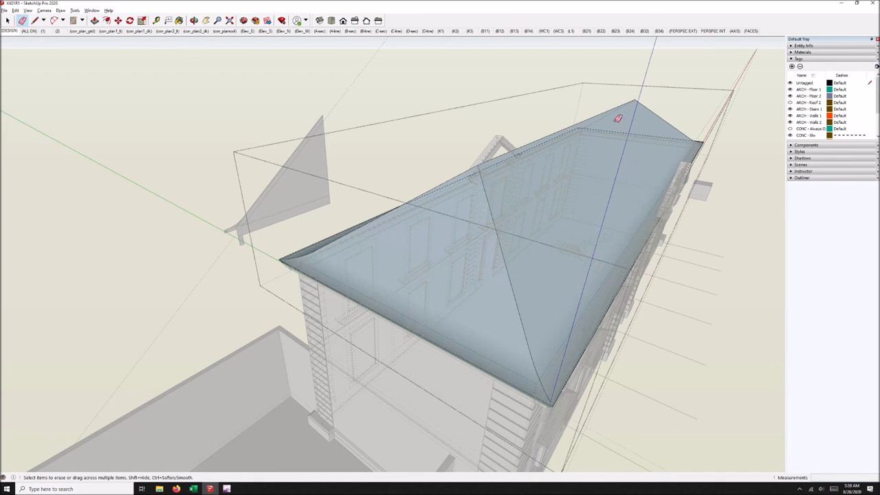
mouse_move(553, 240)
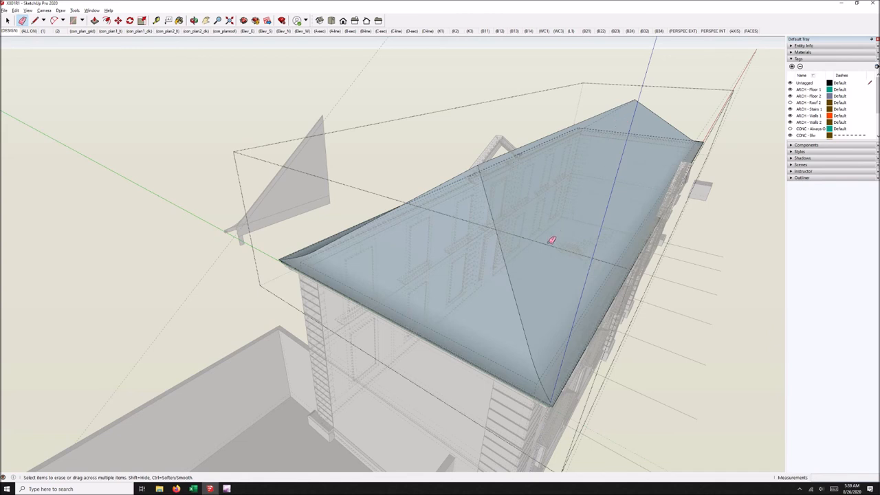
left_click_drag(552, 240, 480, 235)
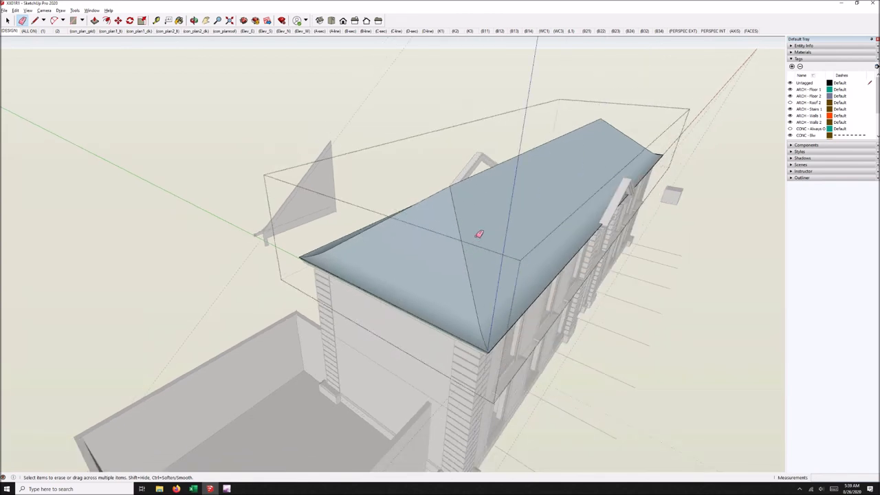
Apply the dark slate roofing material to the hip roof with Paint Bucket.
left_click_drag(481, 234, 421, 243)
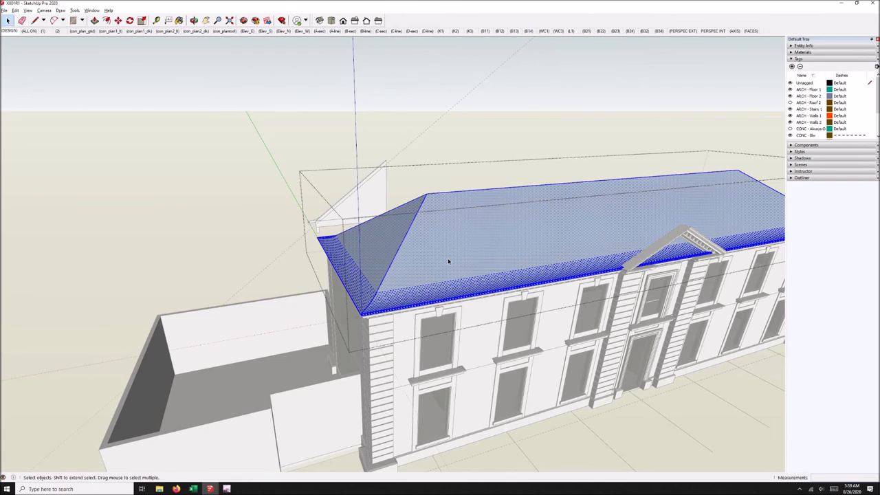
right_click(448, 262)
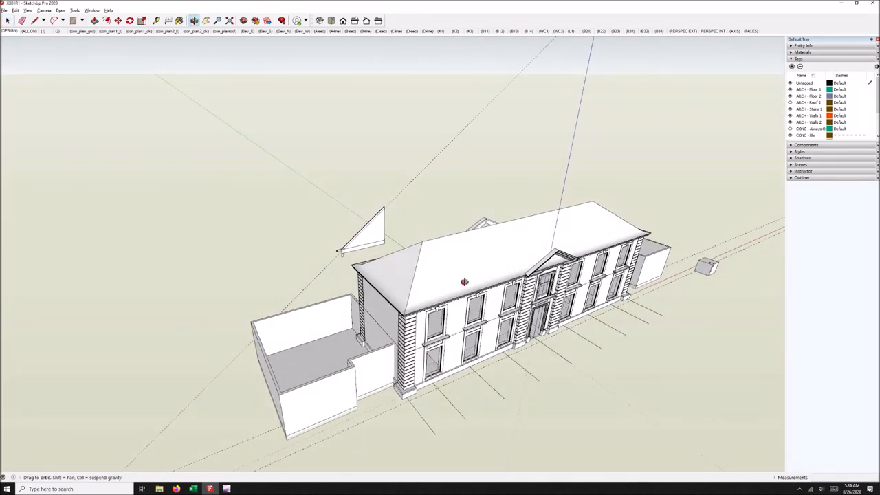
left_click(487, 221)
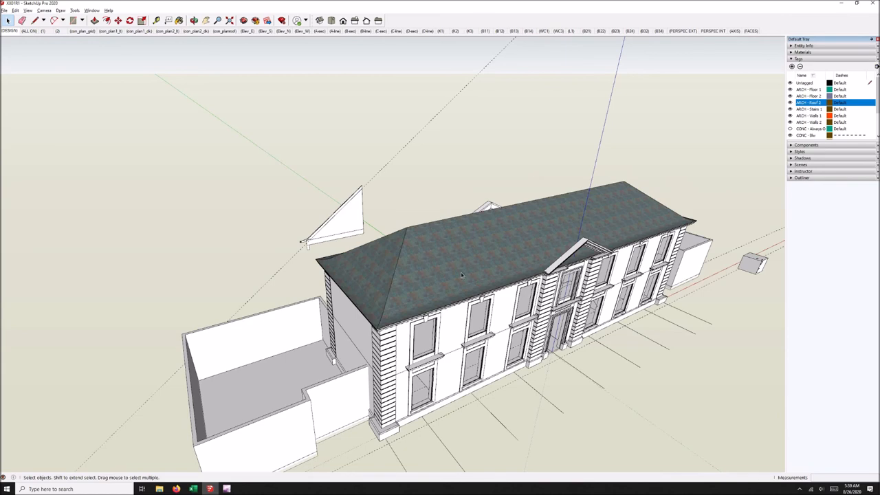
left_click_drag(461, 275, 473, 259)
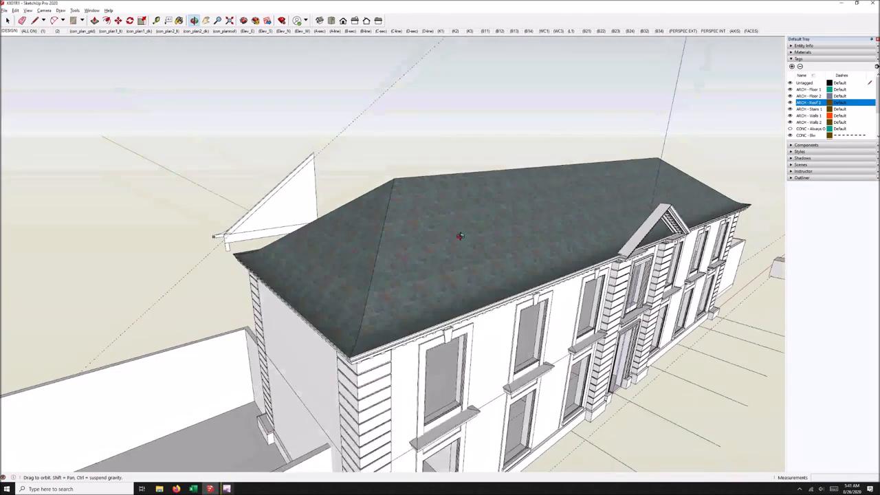
left_click_drag(460, 237, 351, 255)
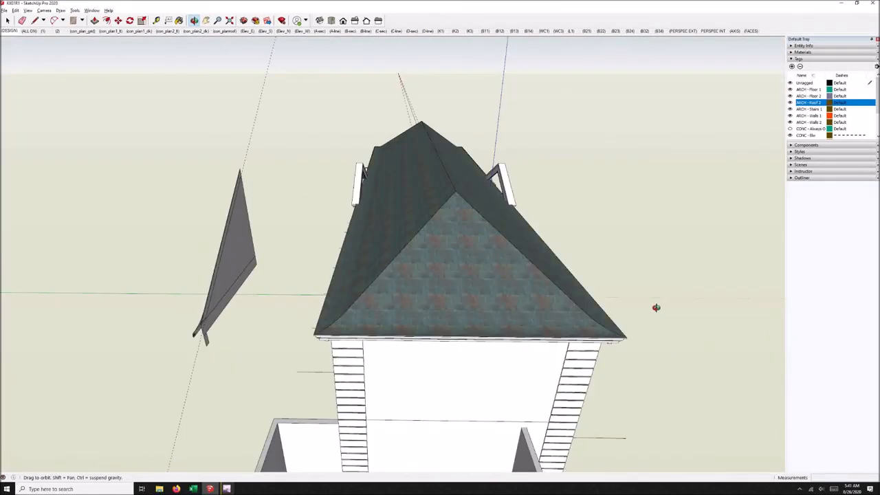
left_click_drag(657, 308, 280, 314)
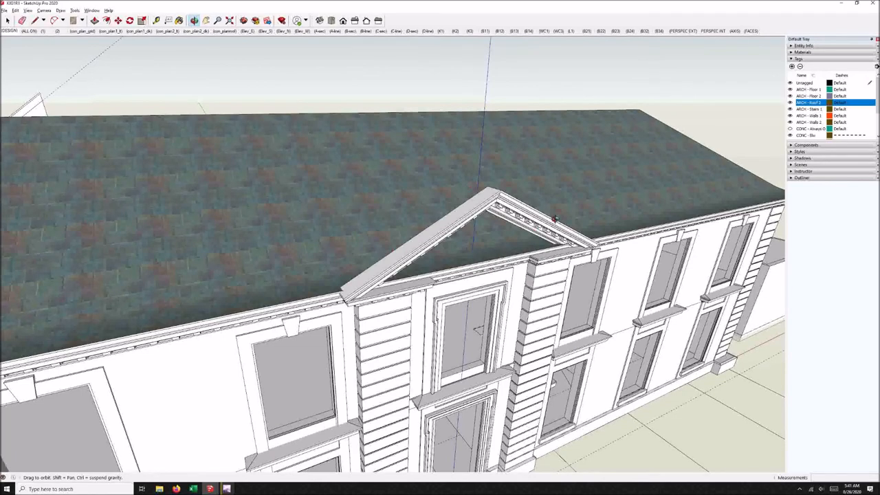
left_click_drag(550, 220, 427, 227)
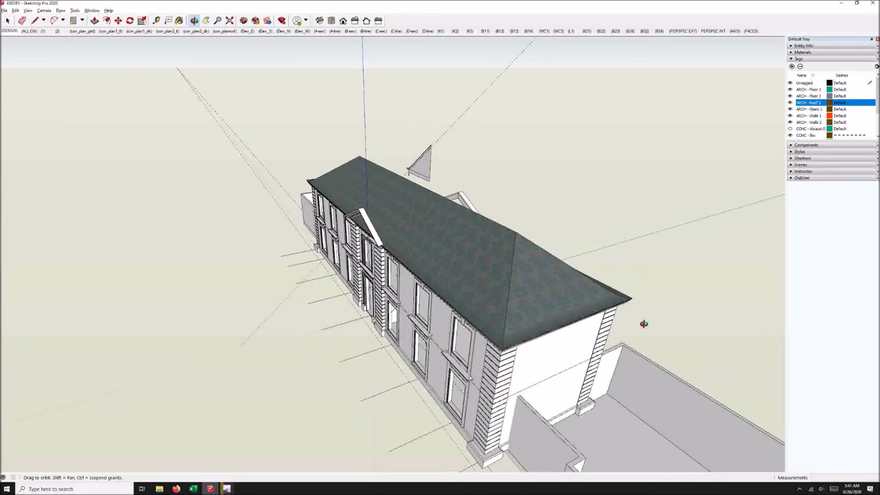
mouse_move(422, 288)
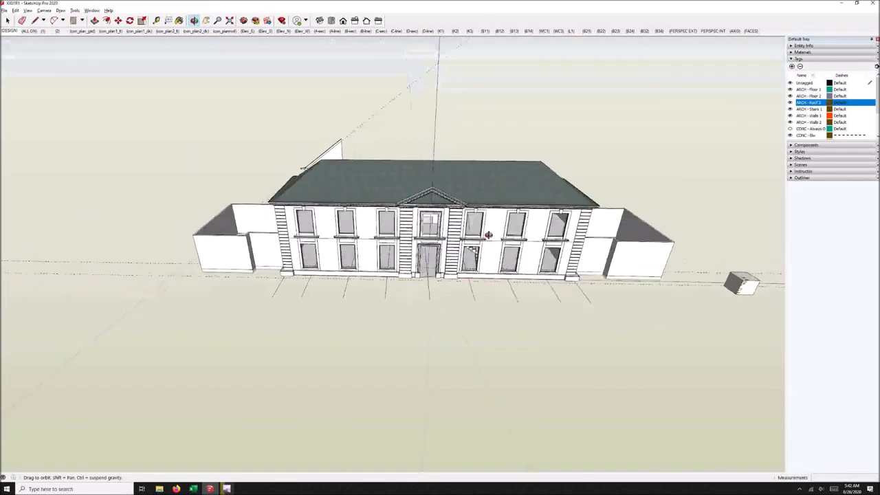
left_click_drag(488, 236, 474, 225)
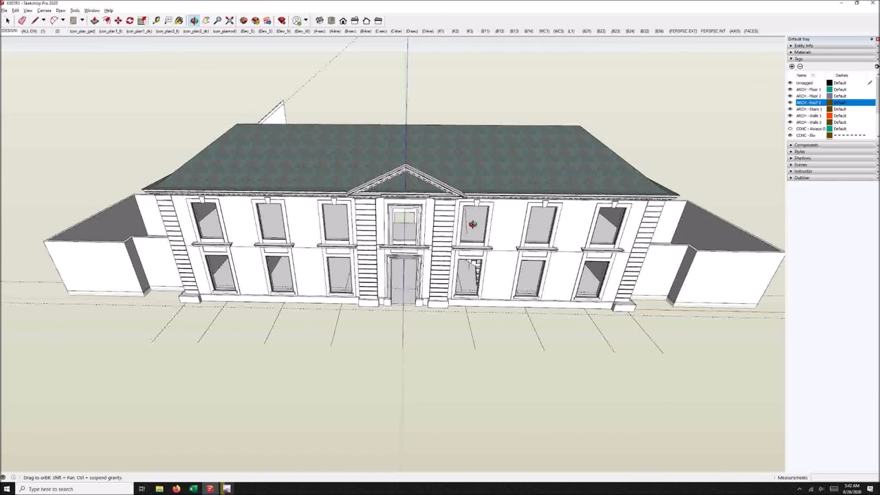